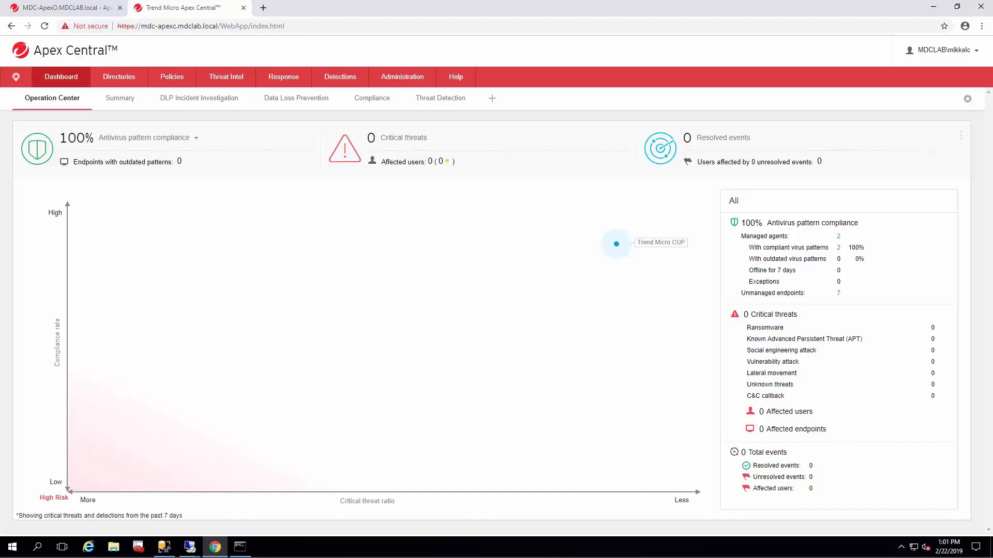
pyautogui.moveTo(579, 32)
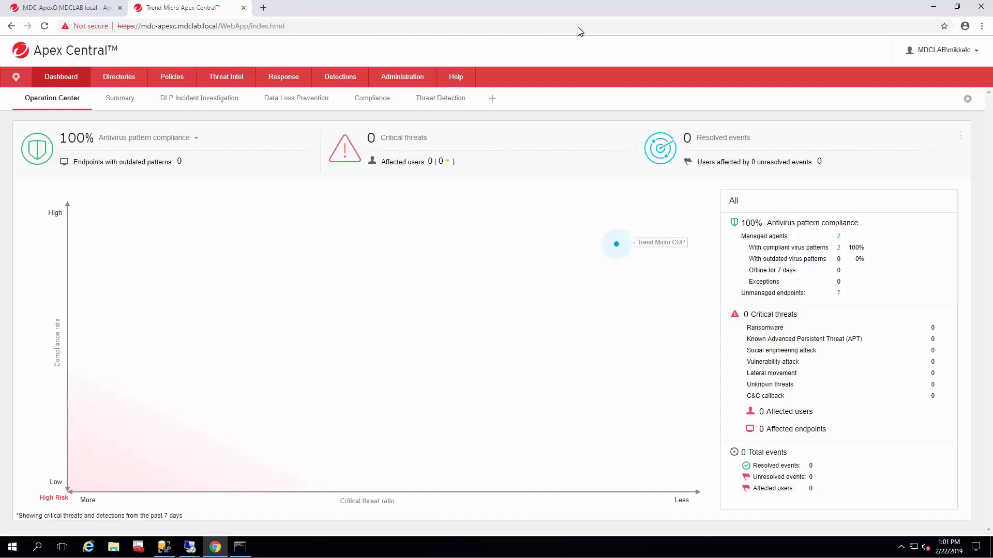
pyautogui.moveTo(772, 28)
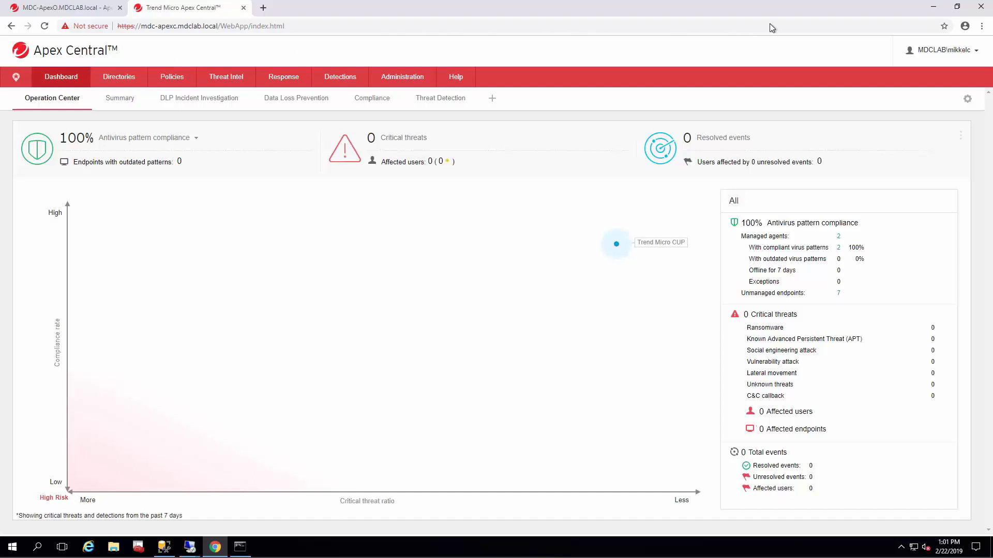
pyautogui.moveTo(396, 33)
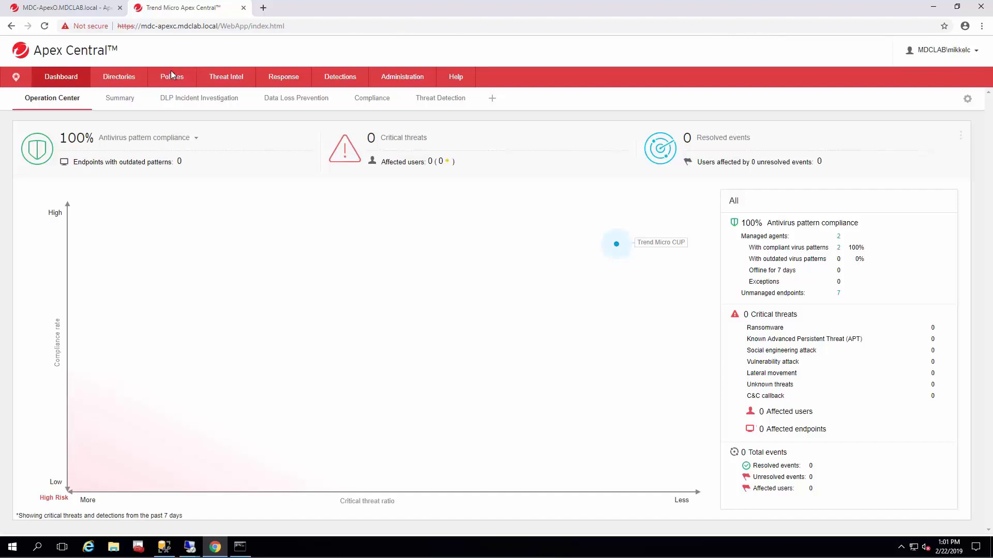
pyautogui.moveTo(189, 72)
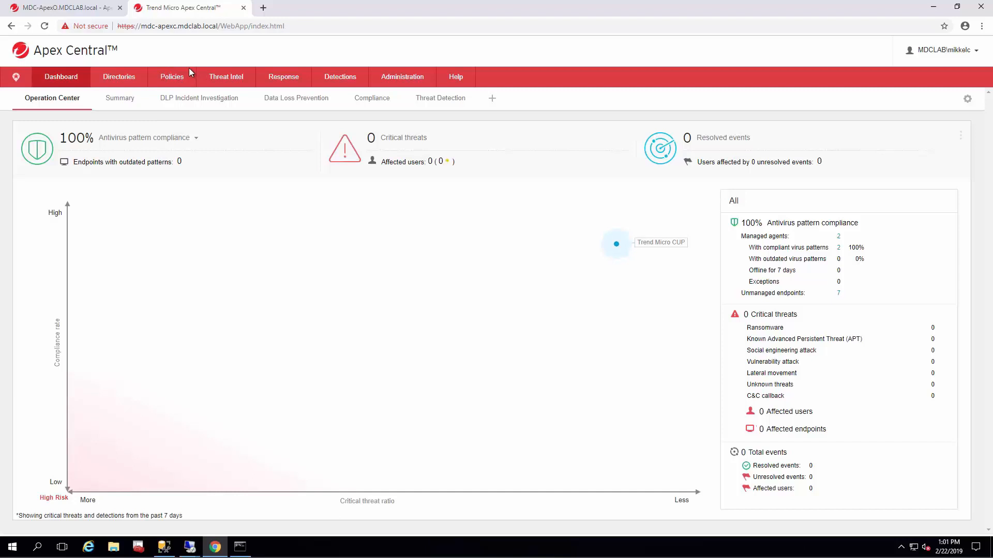
pyautogui.moveTo(128, 55)
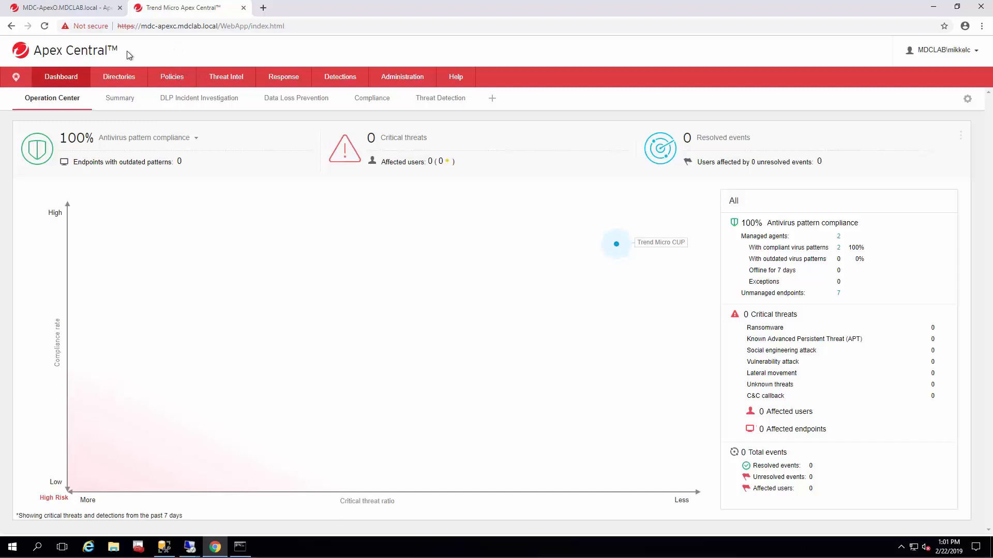
# Go to Policies > Policy Management and dismiss the policy creation guide
pyautogui.click(171, 76)
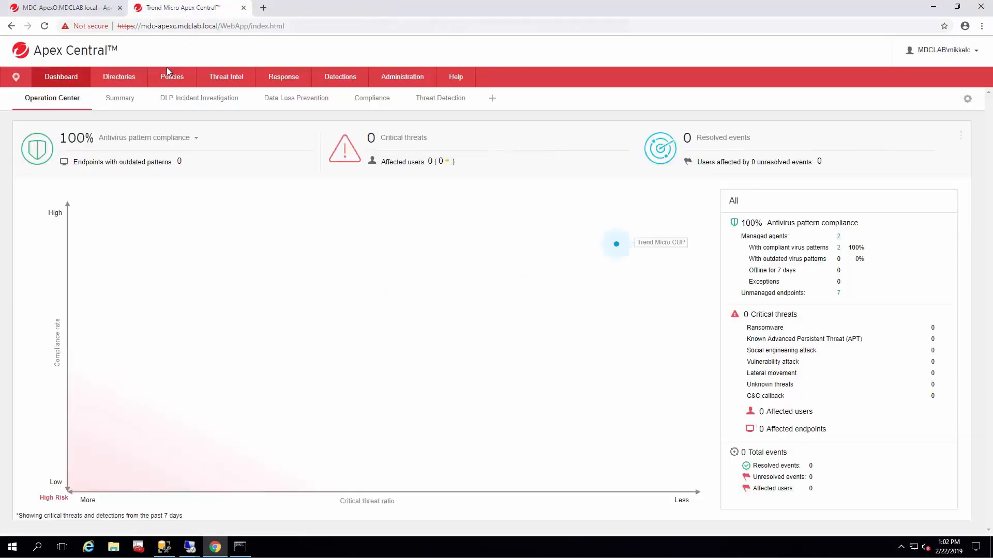
pyautogui.click(171, 76)
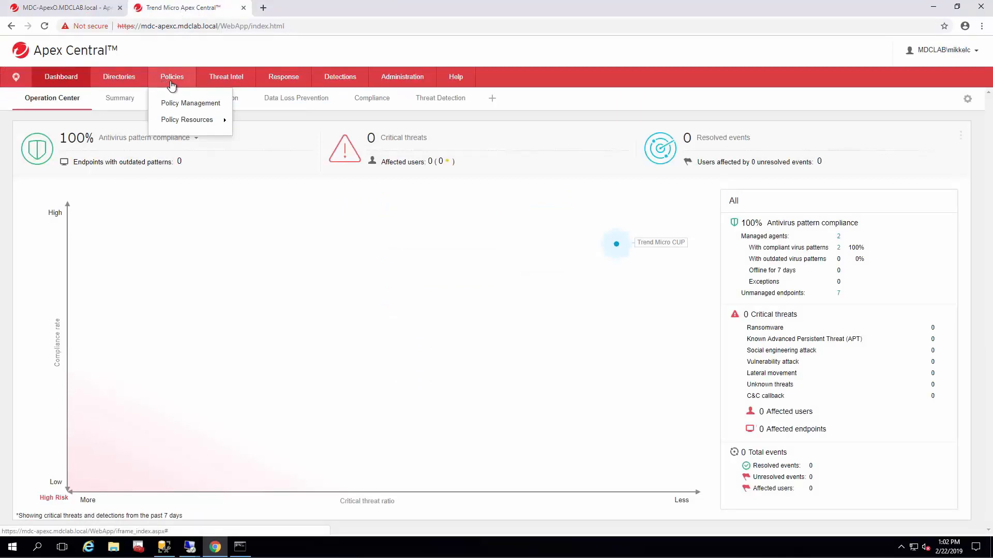
pyautogui.moveTo(191, 104)
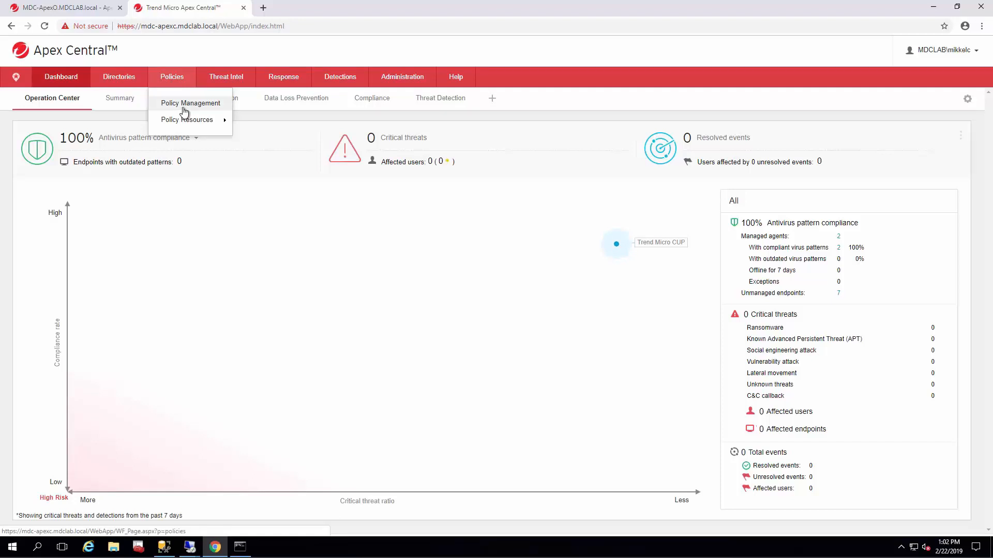
pyautogui.click(190, 103)
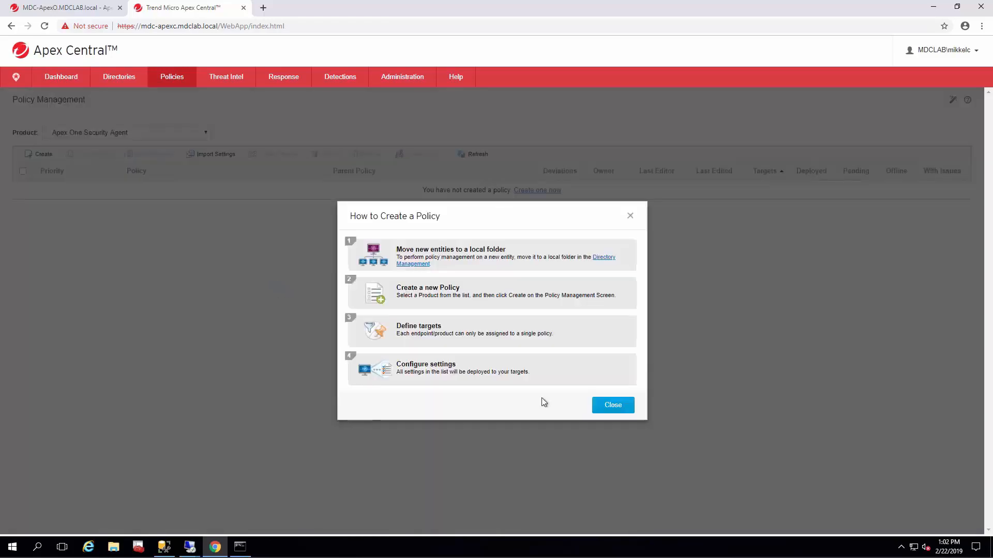
pyautogui.click(612, 405)
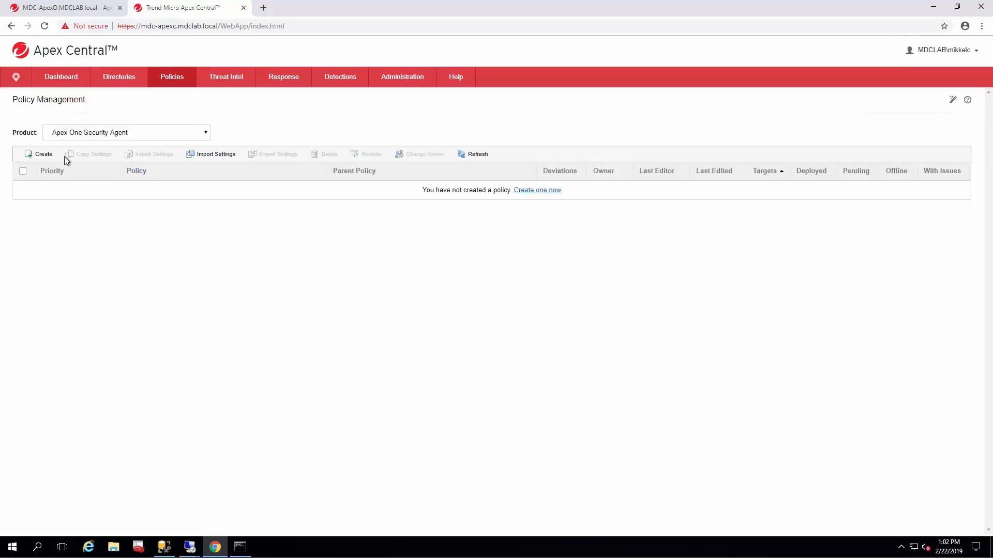
# Create a new policy named BestPractice with targets assigned by filter criteria
pyautogui.click(126, 133)
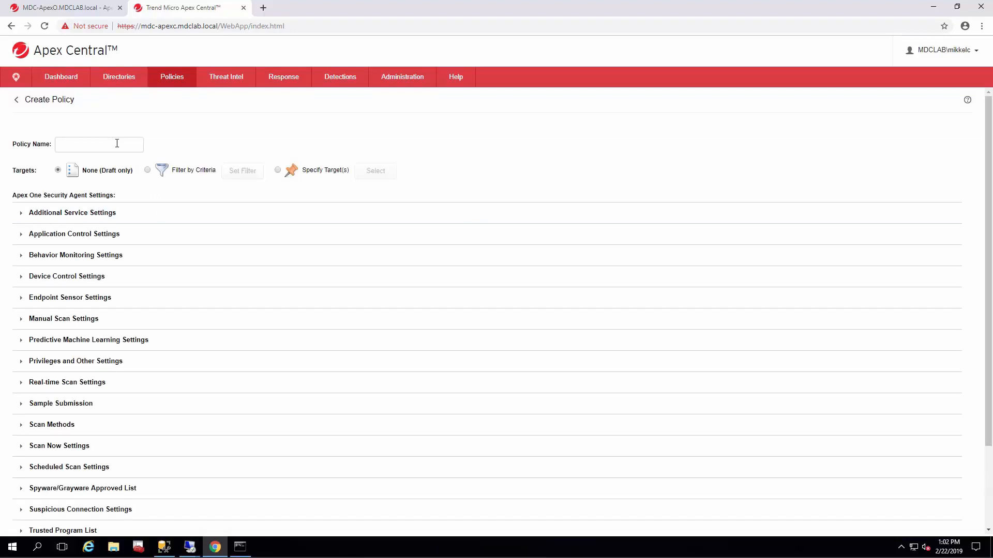
pyautogui.click(99, 145)
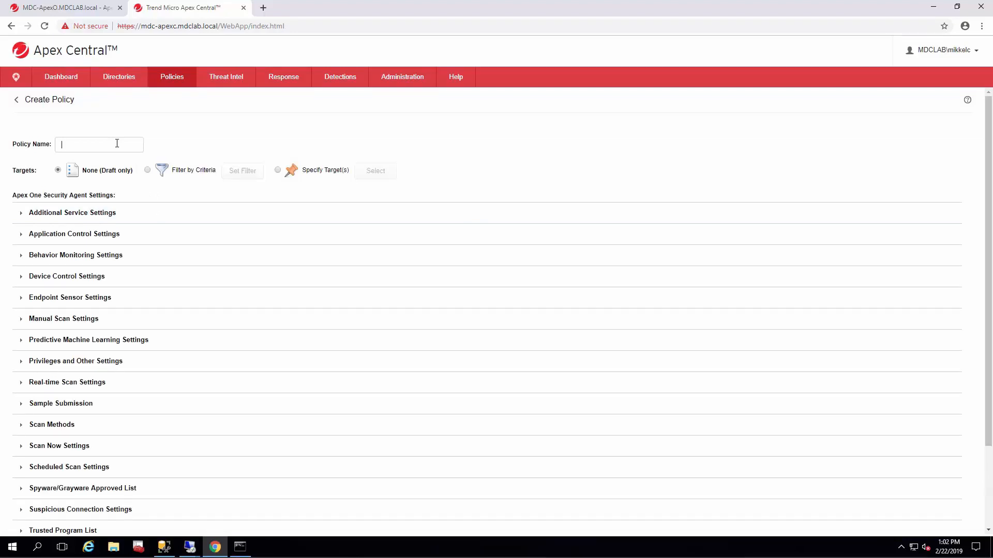
pyautogui.write('BestPractice')
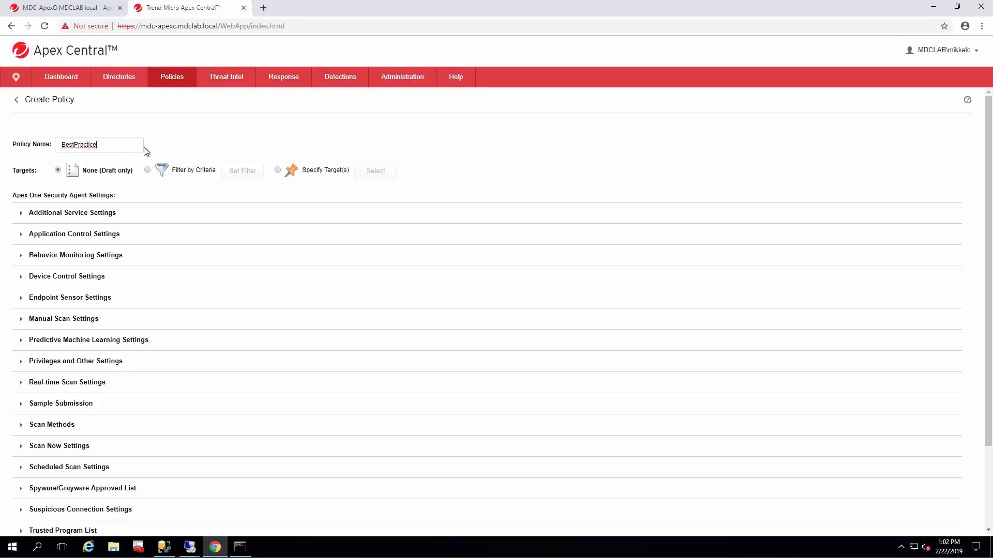
pyautogui.click(147, 169)
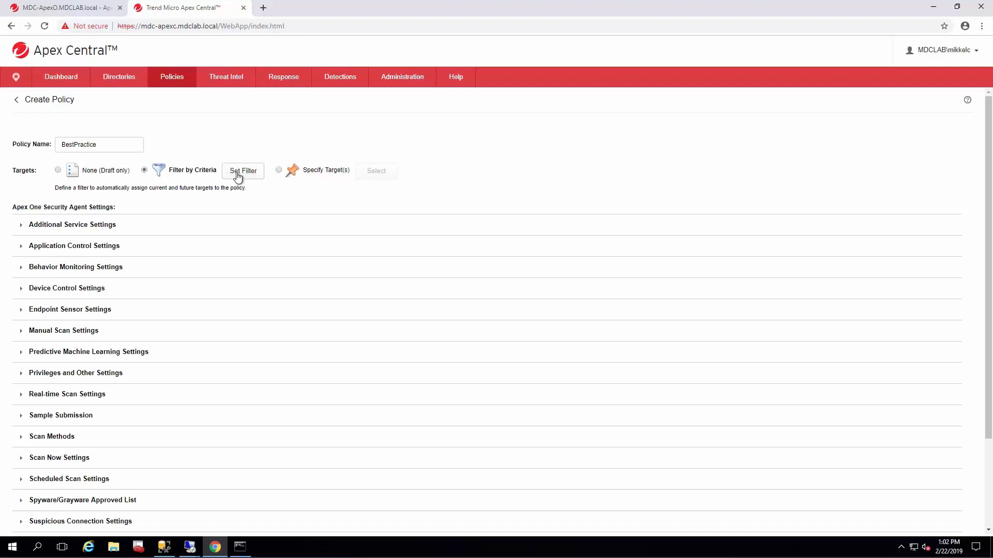
# Set the target filter to endpoints running Windows 10 and save it
pyautogui.click(243, 170)
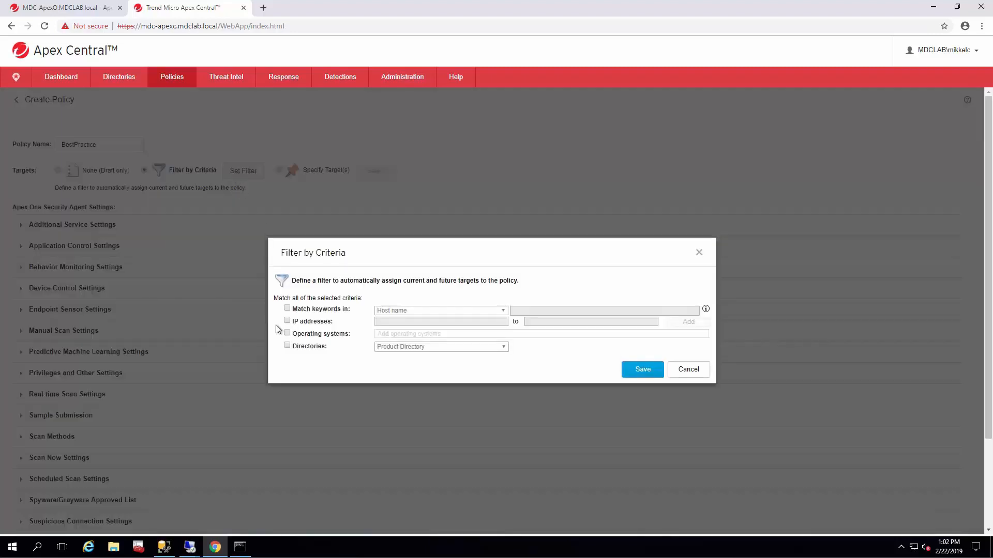
pyautogui.click(287, 332)
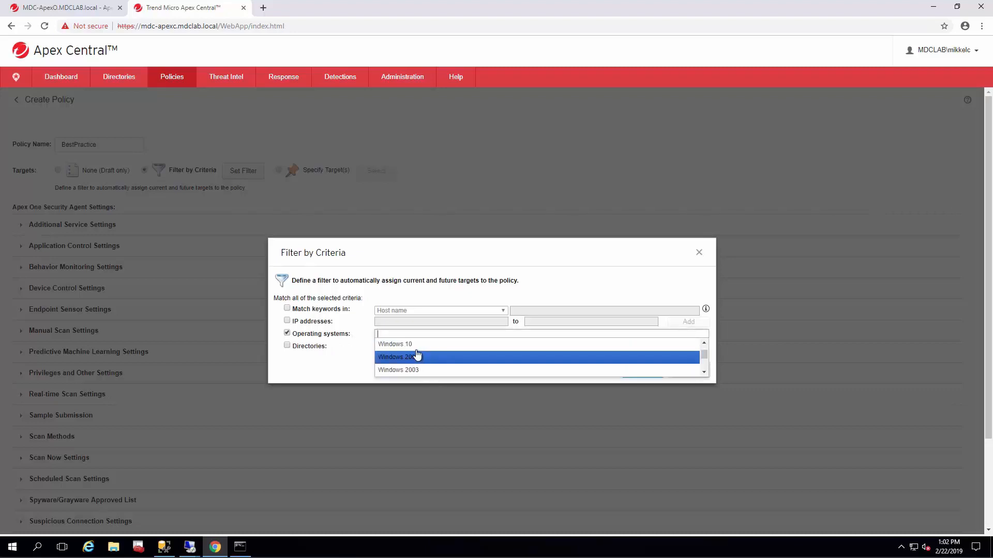
pyautogui.click(394, 344)
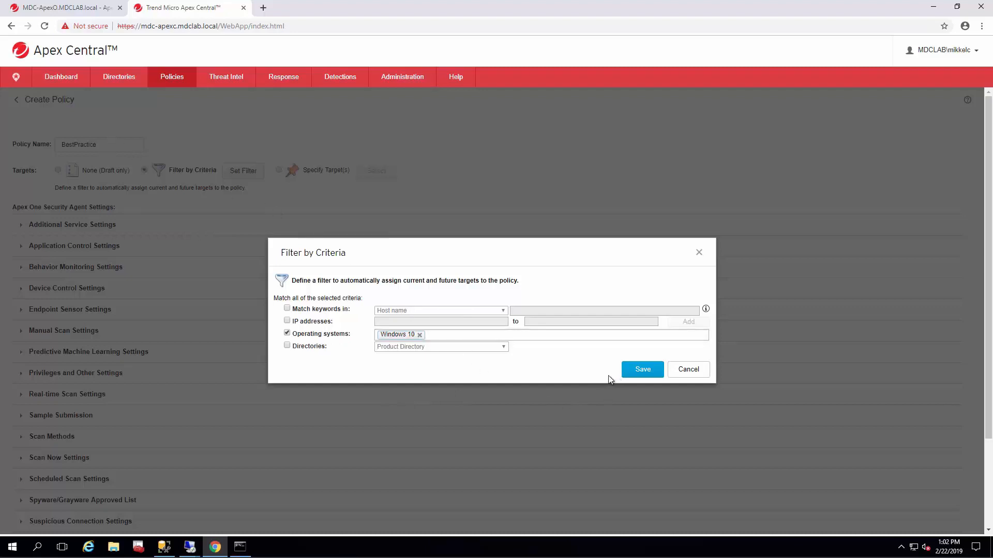
pyautogui.moveTo(642, 369)
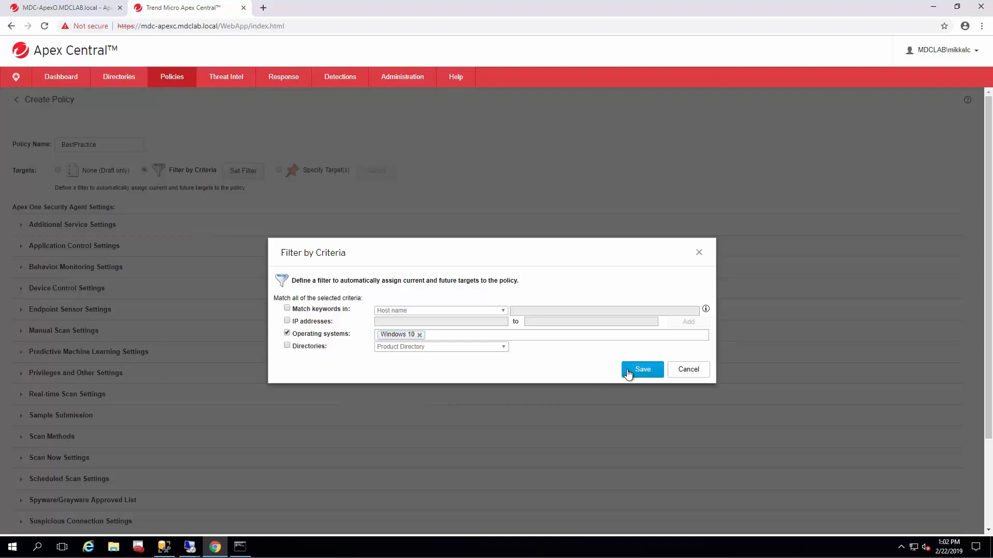
pyautogui.click(641, 369)
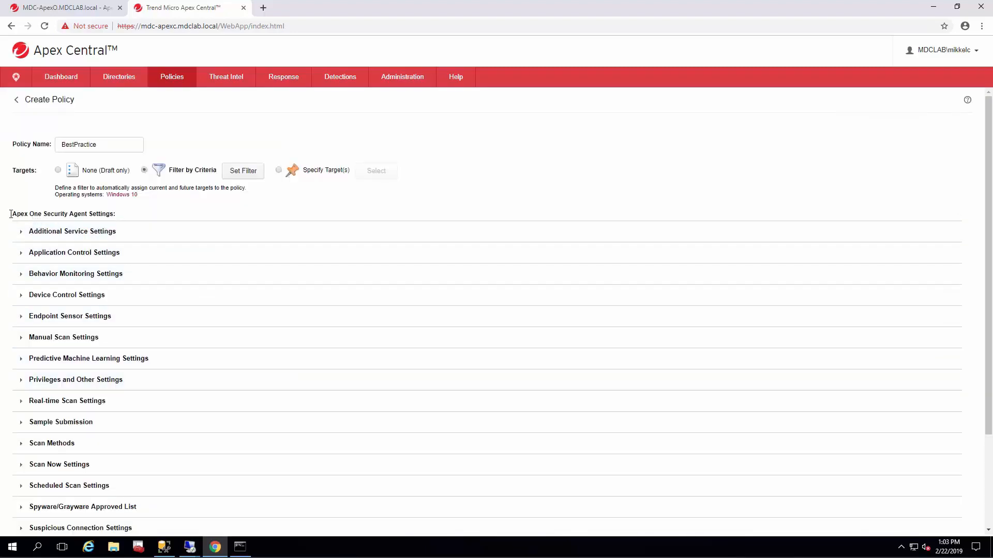
pyautogui.moveTo(131, 213)
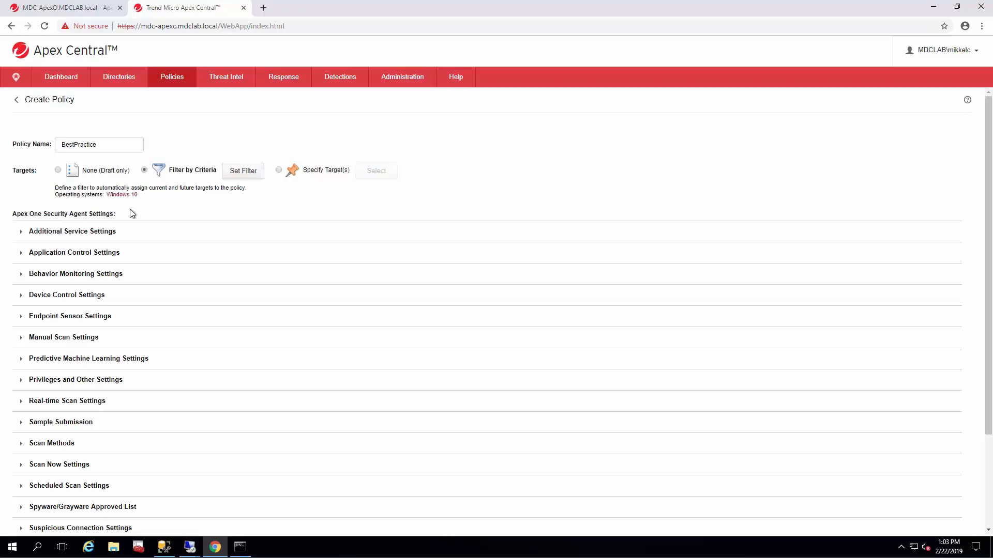
pyautogui.moveTo(104, 227)
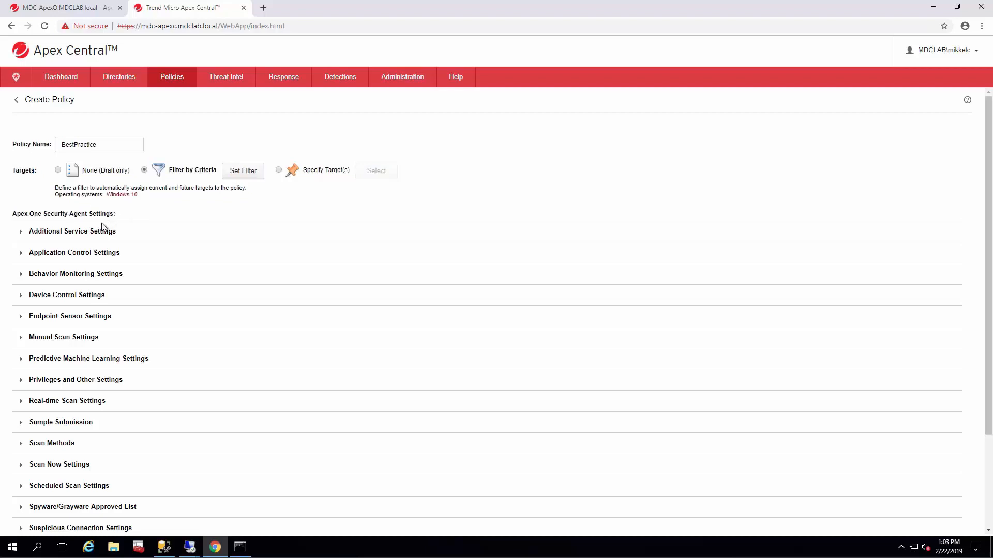
pyautogui.moveTo(61, 243)
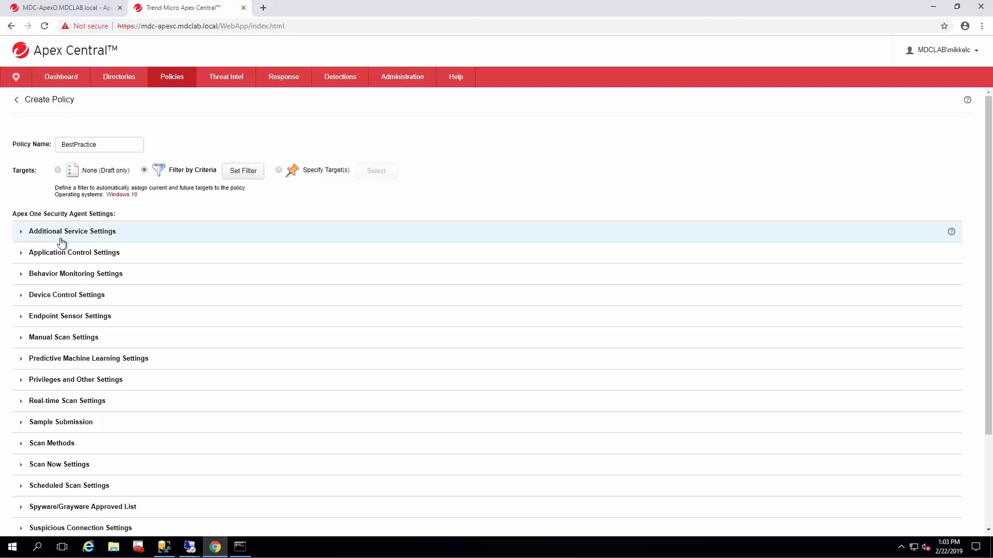
pyautogui.moveTo(180, 229)
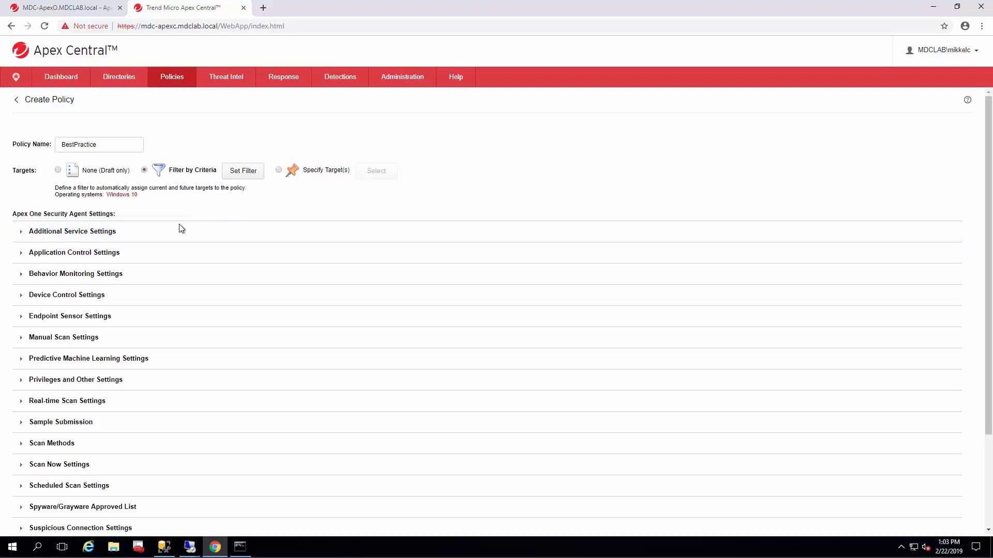
# Expand Additional Service Settings and review the Unauthorized Change Prevention Service options
pyautogui.click(72, 231)
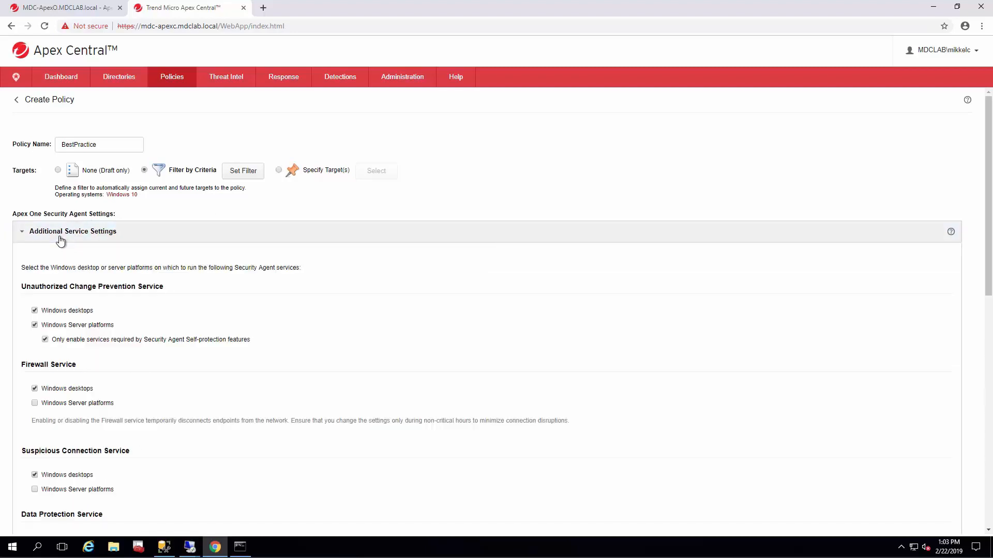
pyautogui.scroll(-3)
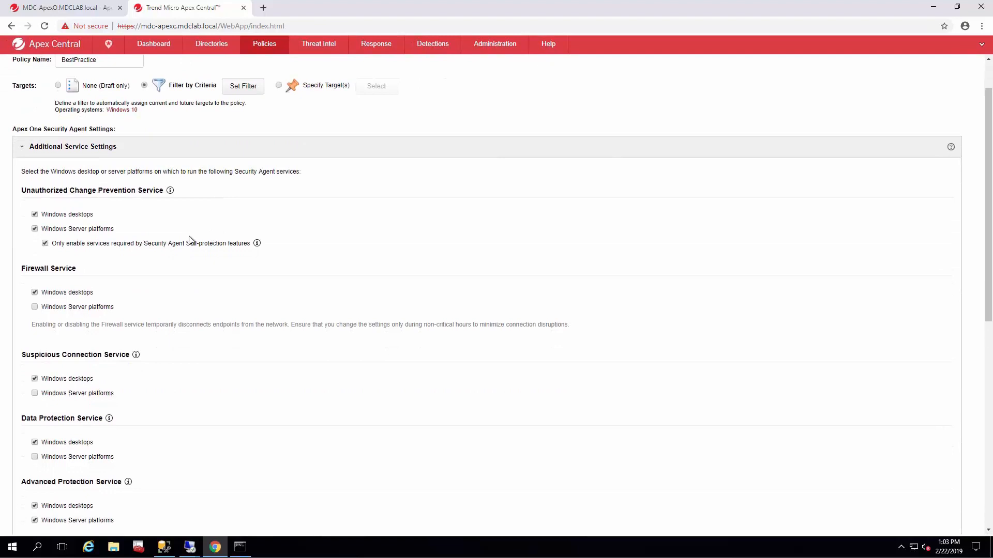
pyautogui.scroll(-3)
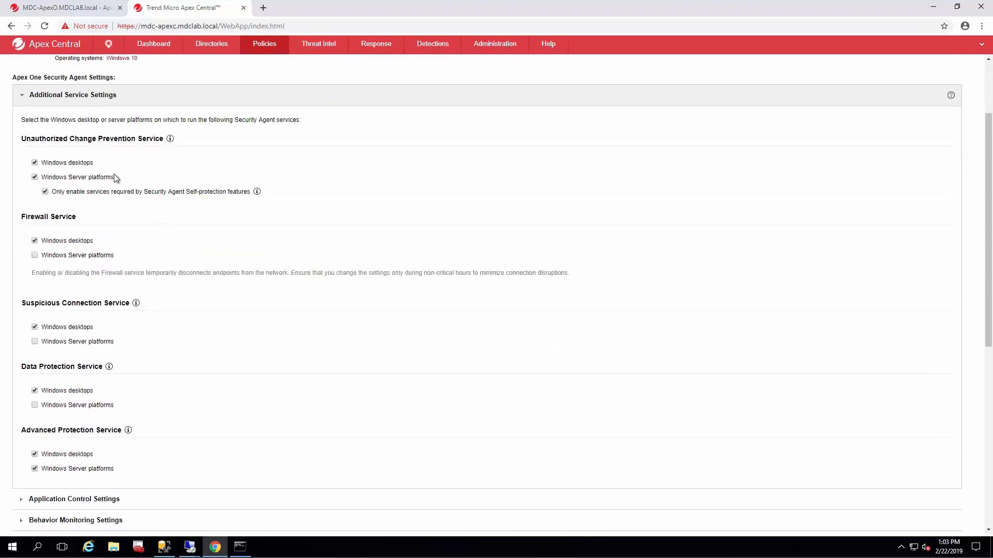
pyautogui.scroll(-3)
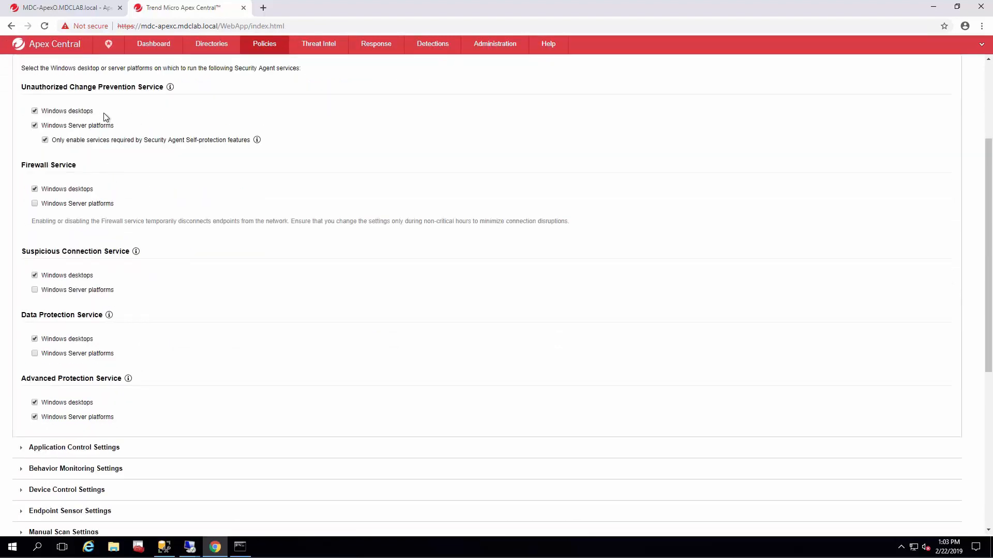
pyautogui.moveTo(81, 105)
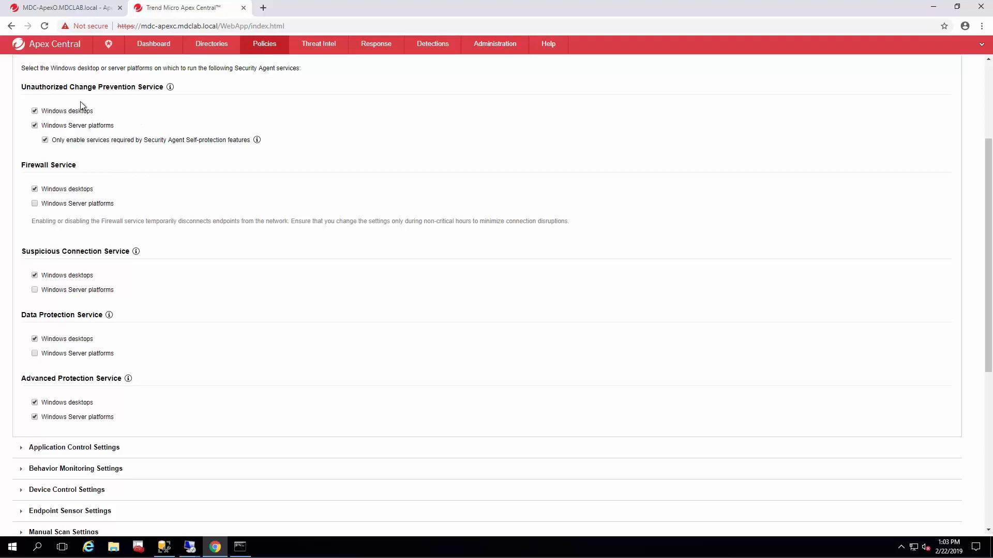
pyautogui.moveTo(20, 86); pyautogui.dragTo(150, 87)
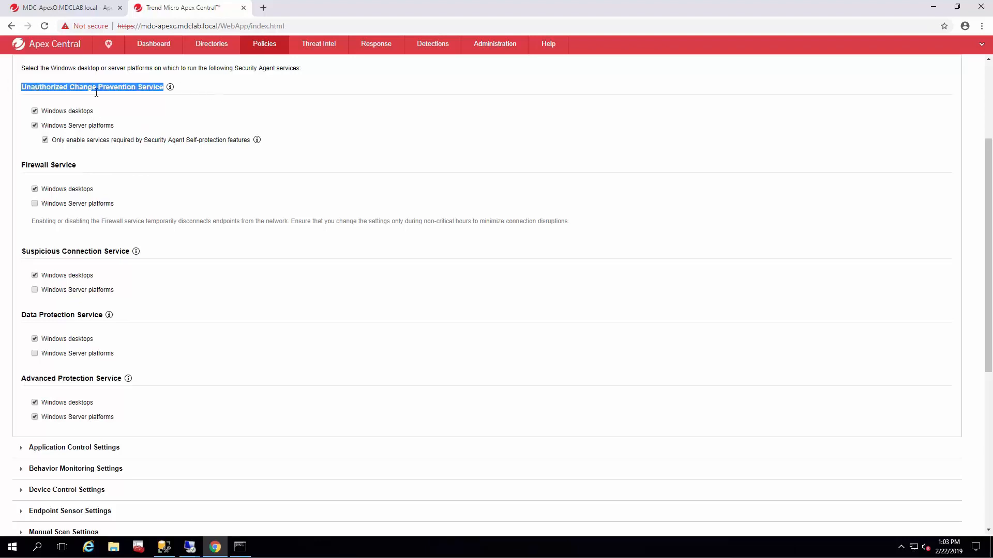
# Leave change prevention enabled for Windows desktops and collapse Additional Service Settings
pyautogui.click(35, 111)
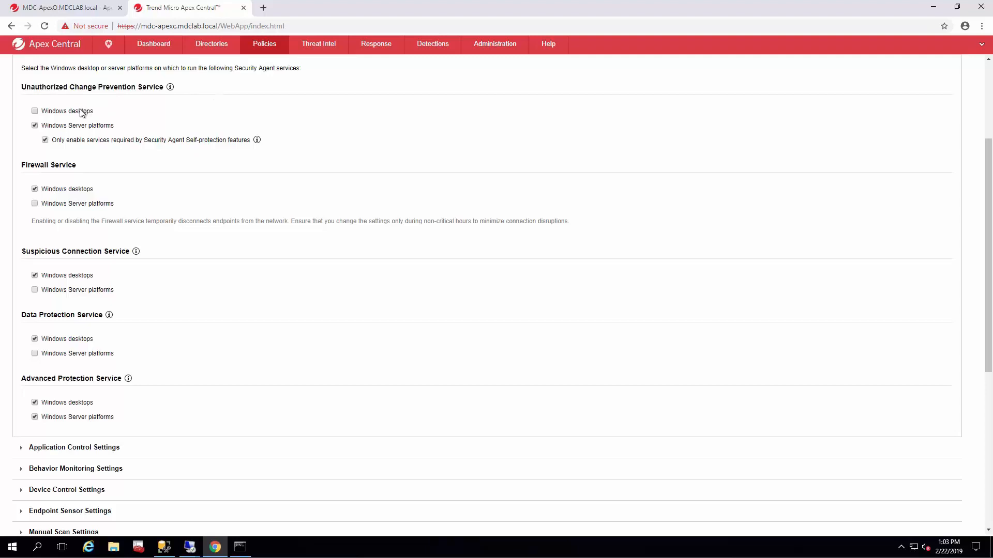
pyautogui.click(35, 110)
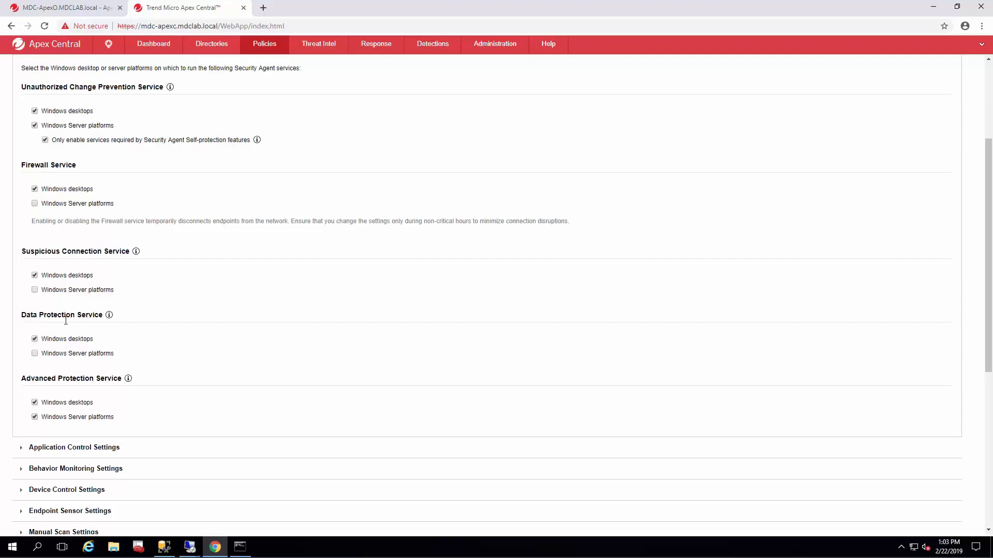
pyautogui.doubleClick(61, 314)
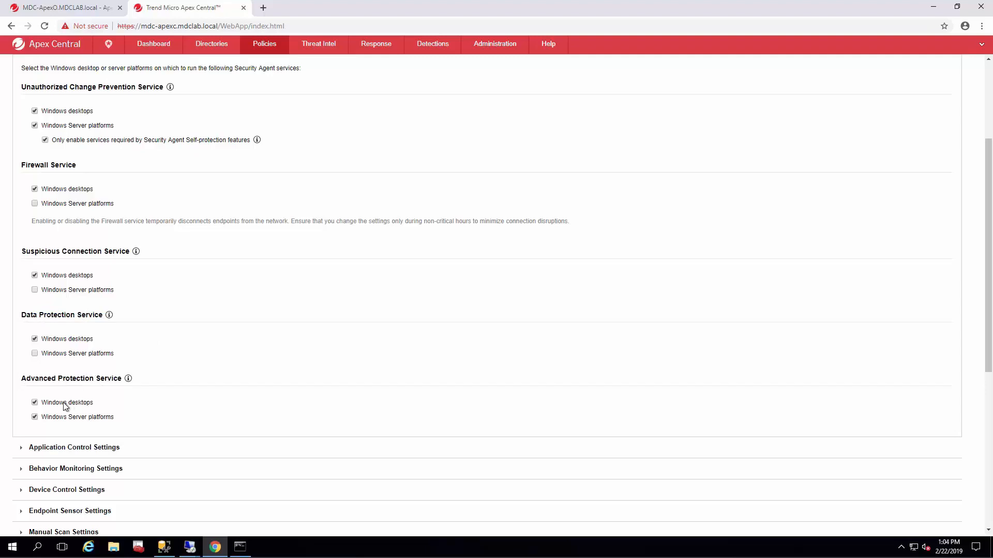
pyautogui.moveTo(126, 350)
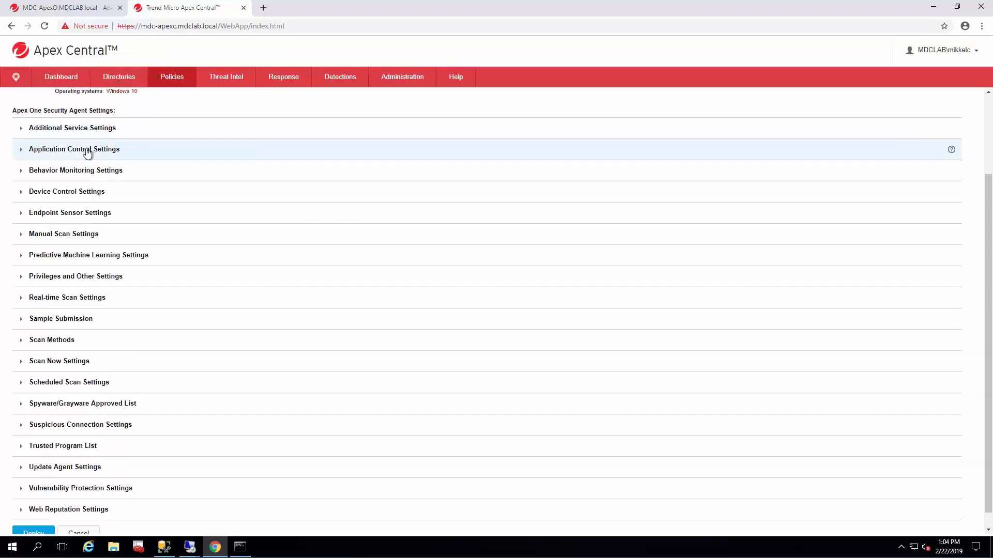
# In Behavior Monitoring, block ransomware-associated processes and terminate programs showing exploit behavior
pyautogui.click(75, 171)
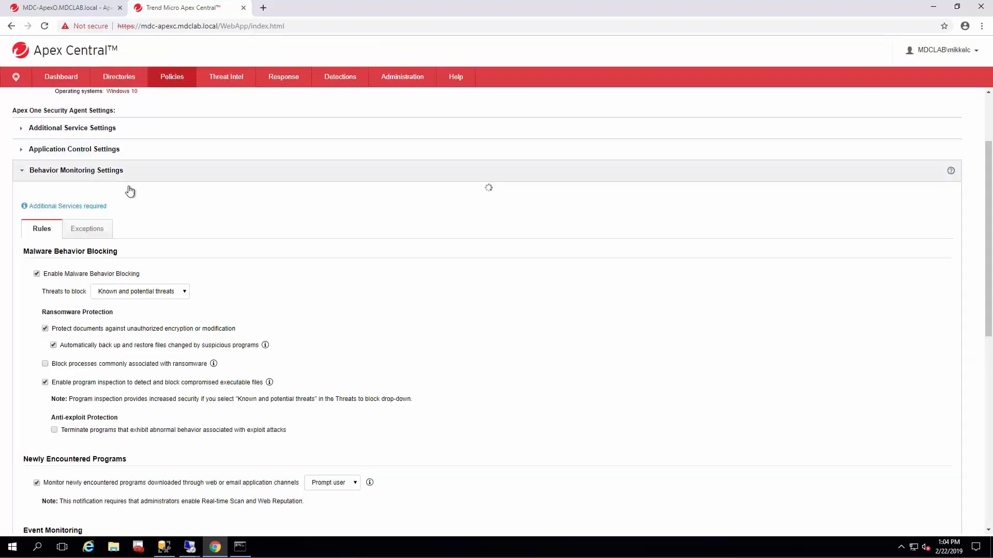
pyautogui.scroll(-3)
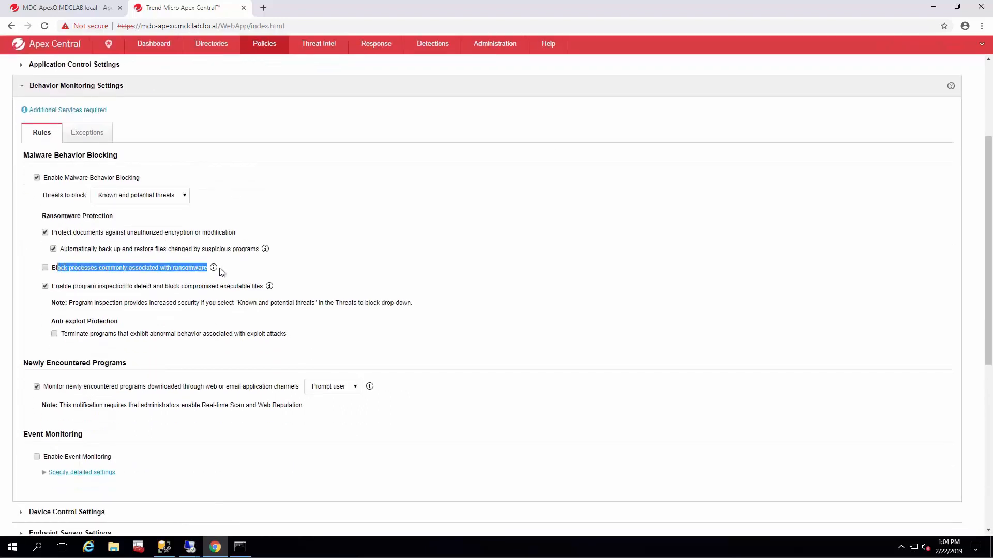
pyautogui.click(44, 267)
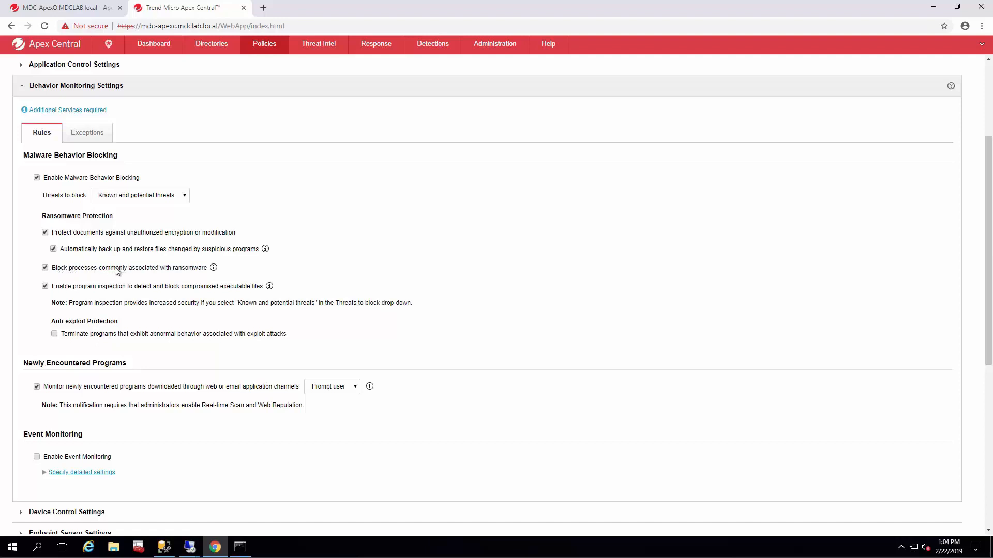
pyautogui.moveTo(163, 343)
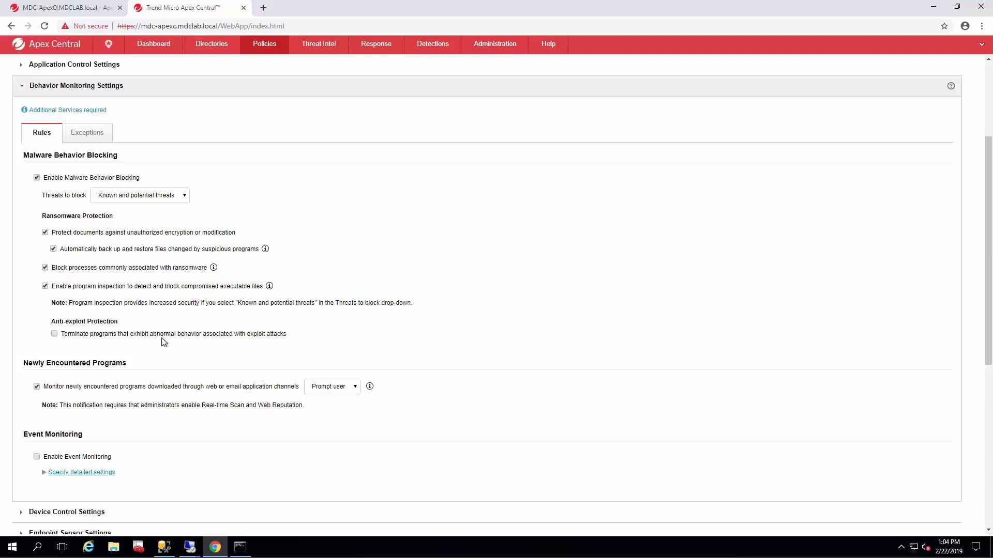
pyautogui.moveTo(62, 334); pyautogui.dragTo(275, 334)
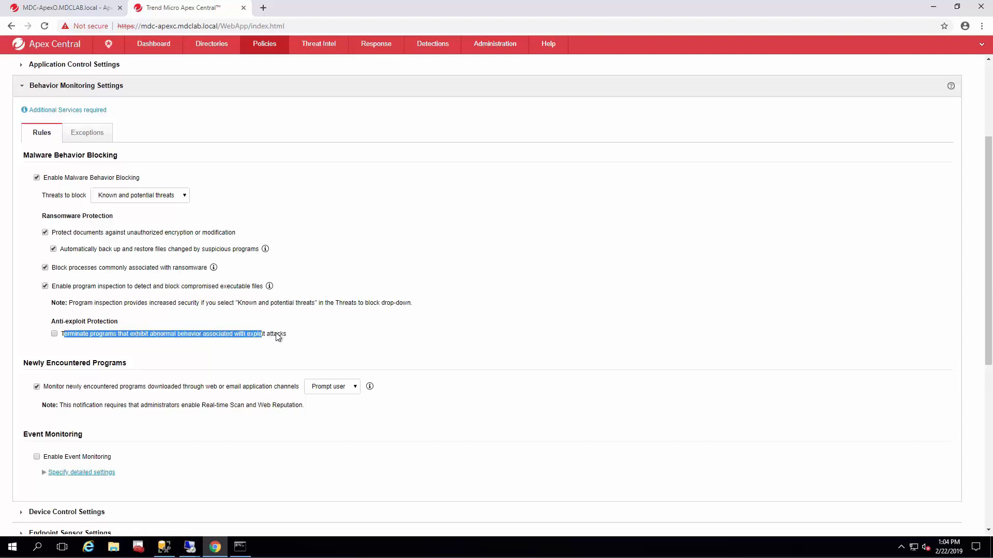
pyautogui.click(55, 334)
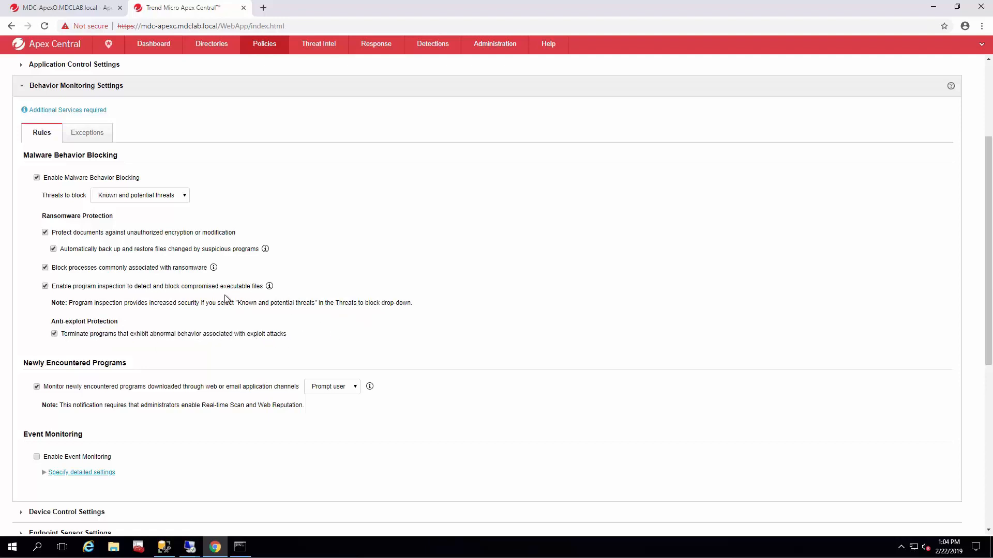
pyautogui.moveTo(220, 298)
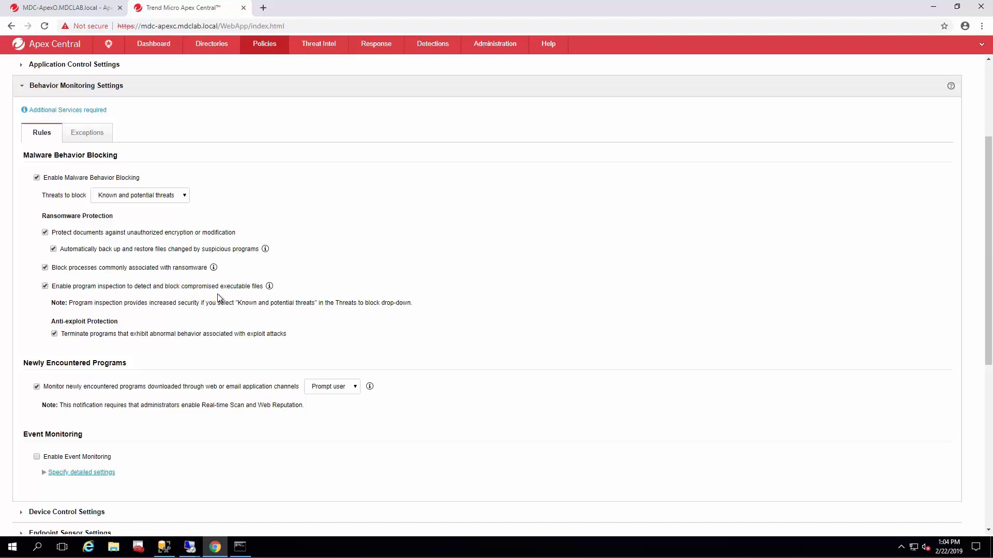
pyautogui.moveTo(72, 462)
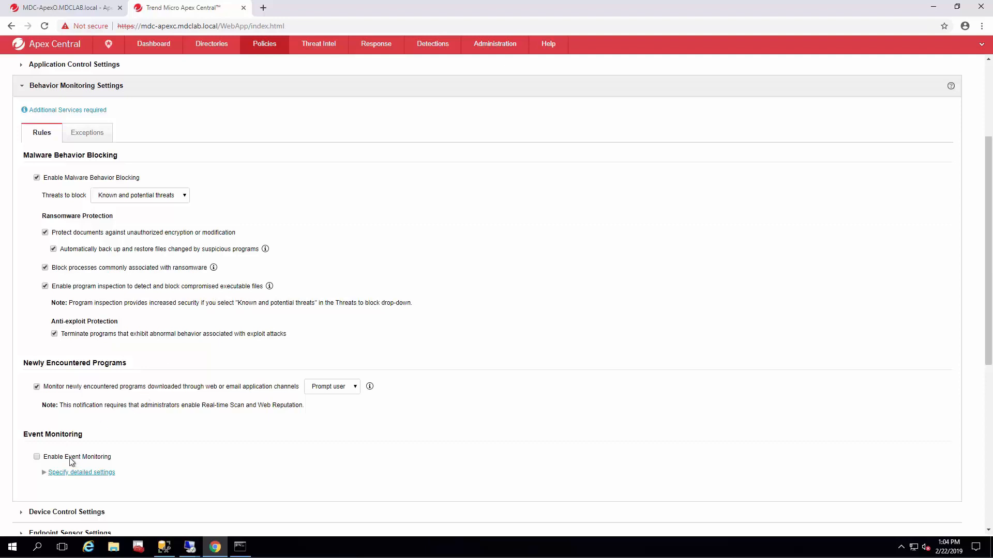
# Enable Event Monitoring and review its detailed policies, all checked with Assess actions
pyautogui.click(37, 456)
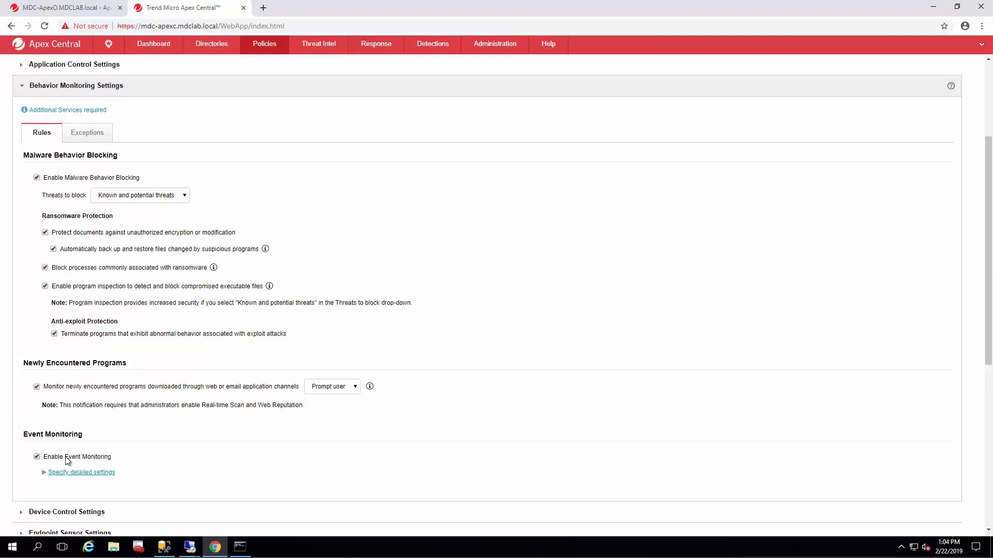
pyautogui.moveTo(58, 479)
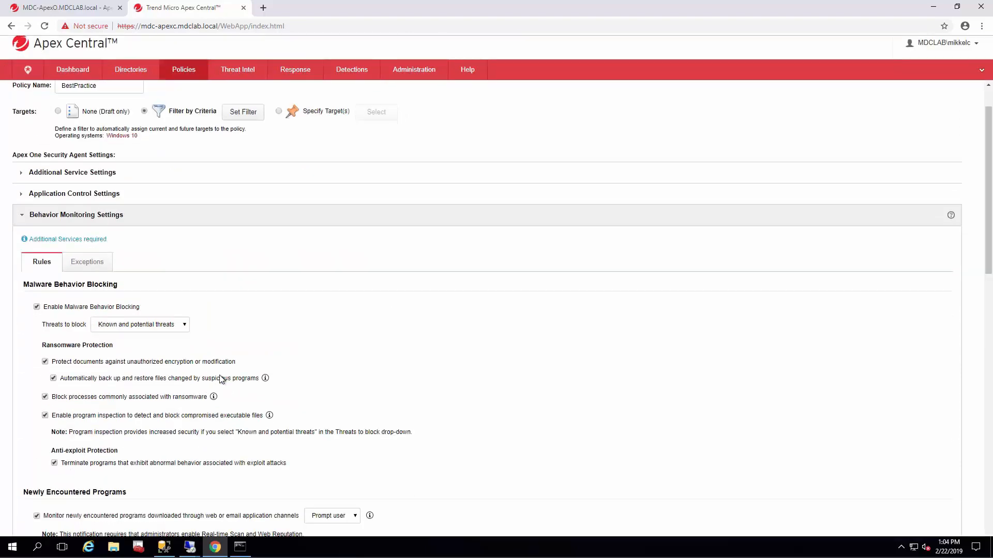
pyautogui.scroll(-3)
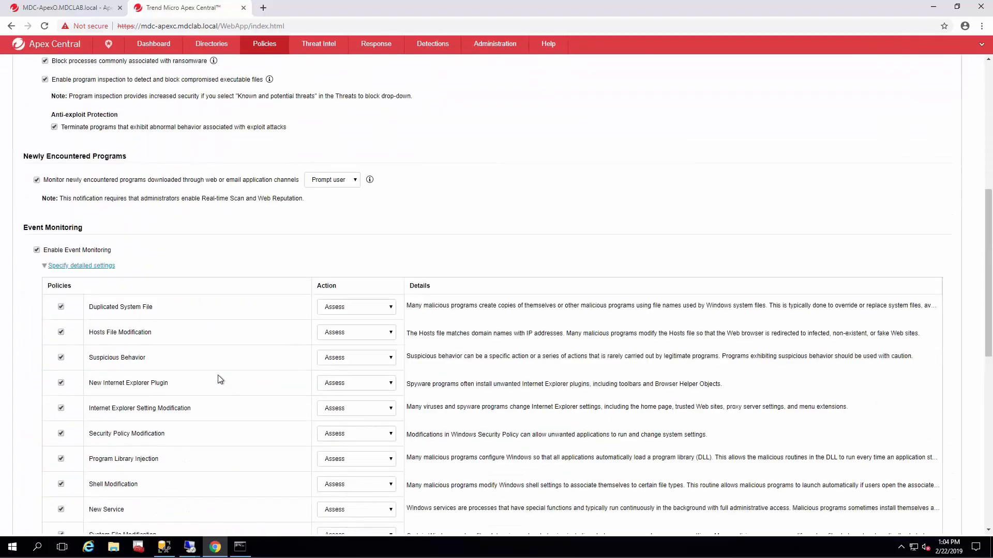
pyautogui.scroll(-3)
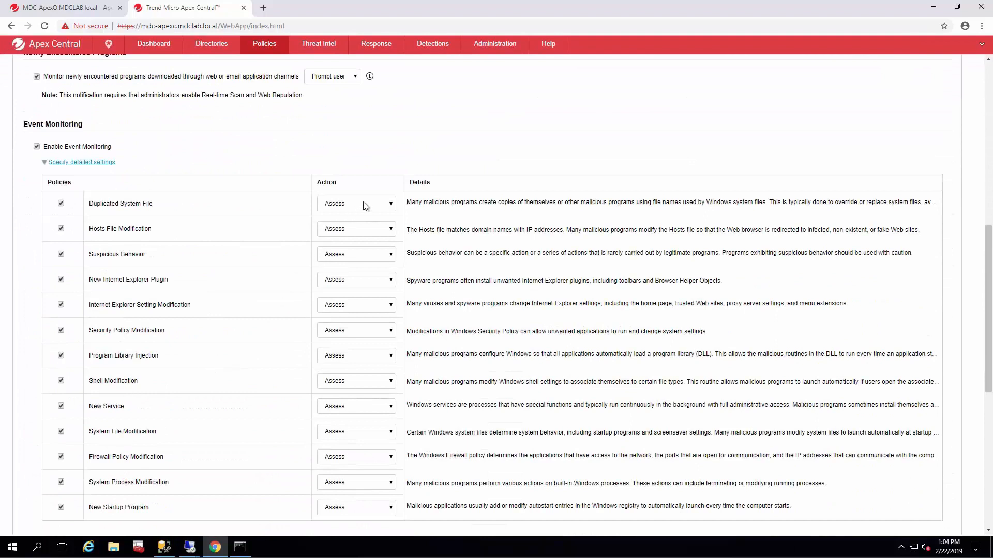
pyautogui.click(356, 204)
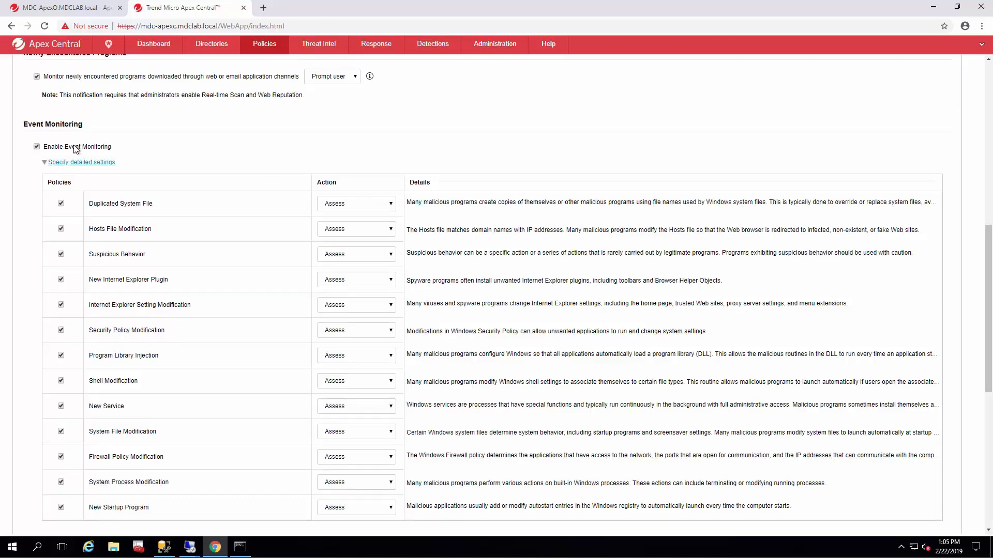
pyautogui.moveTo(186, 239)
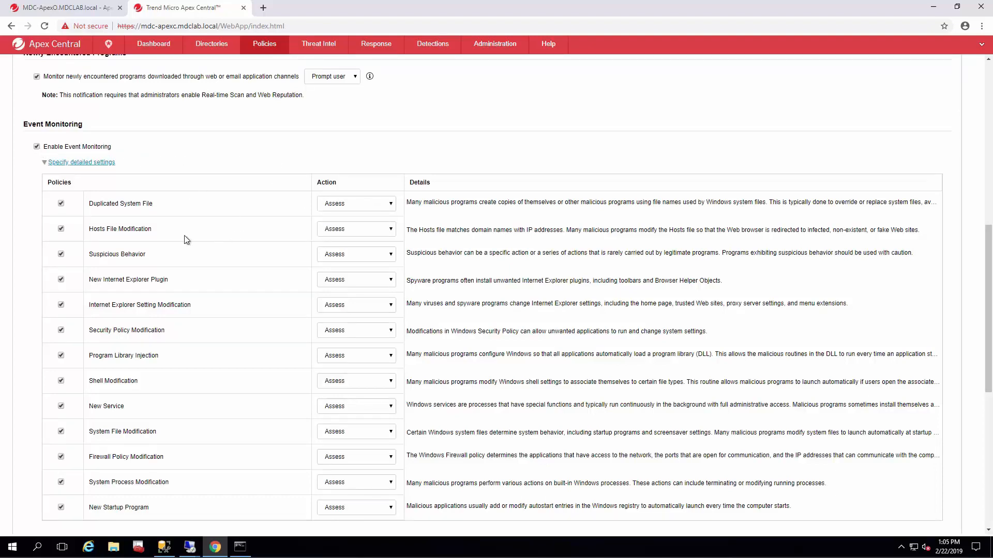
pyautogui.scroll(-3)
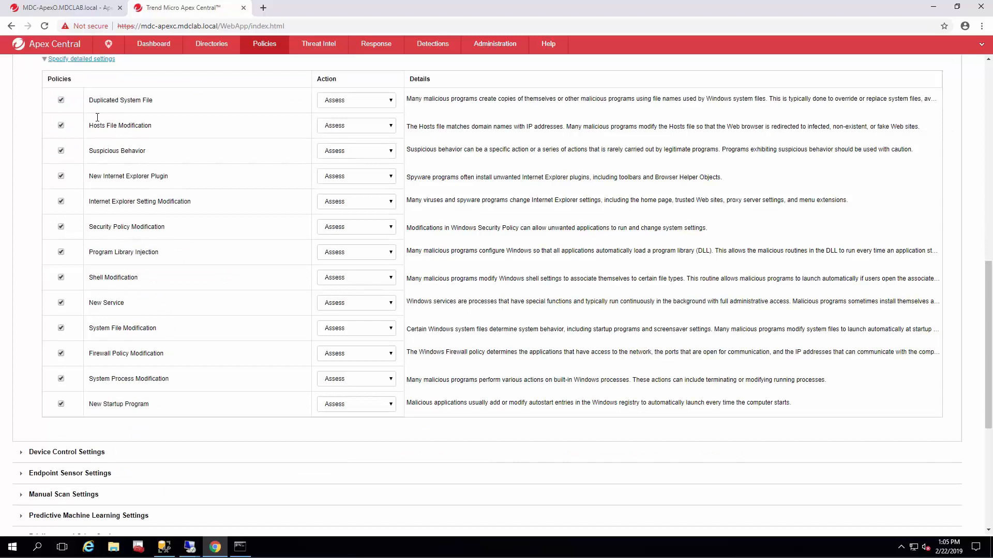
pyautogui.moveTo(159, 411)
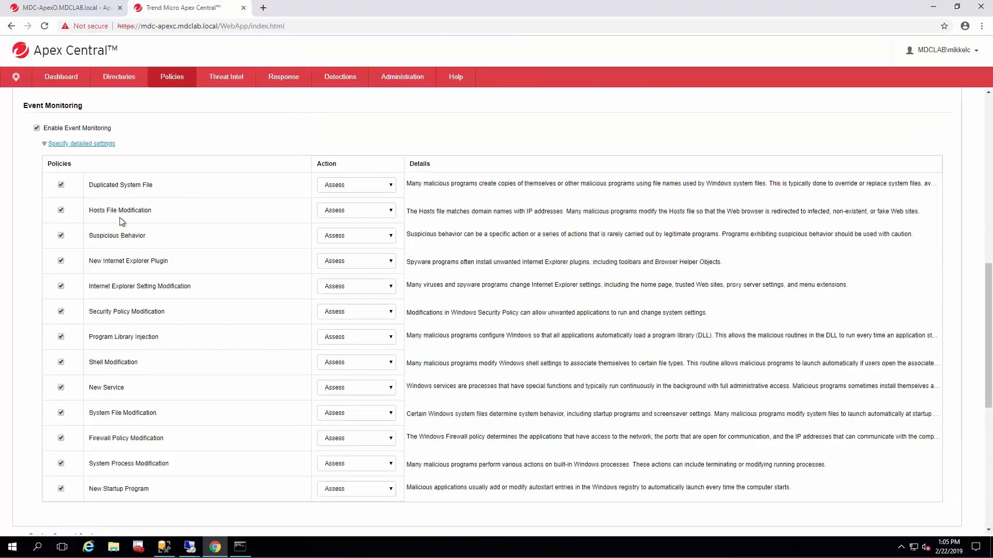
pyautogui.scroll(-3)
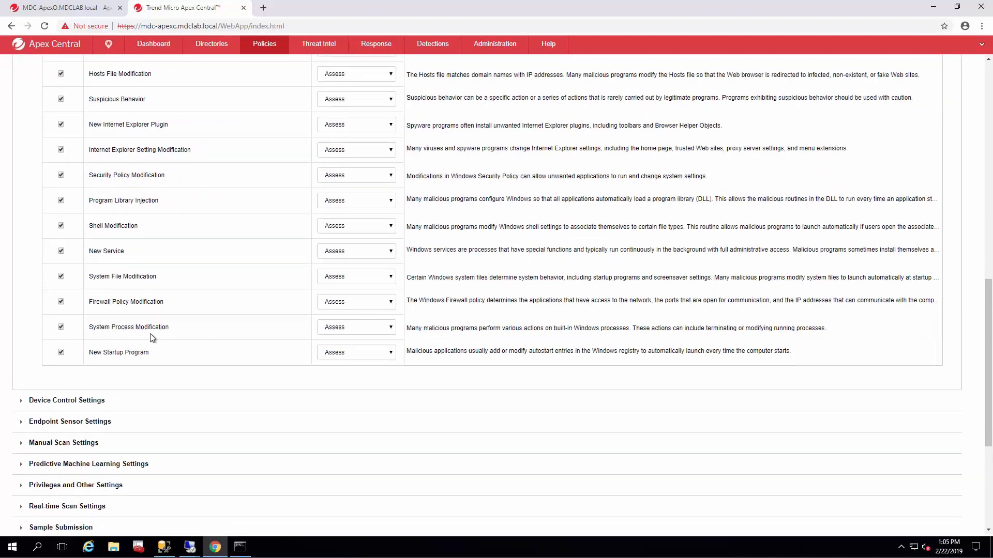
pyautogui.scroll(-3)
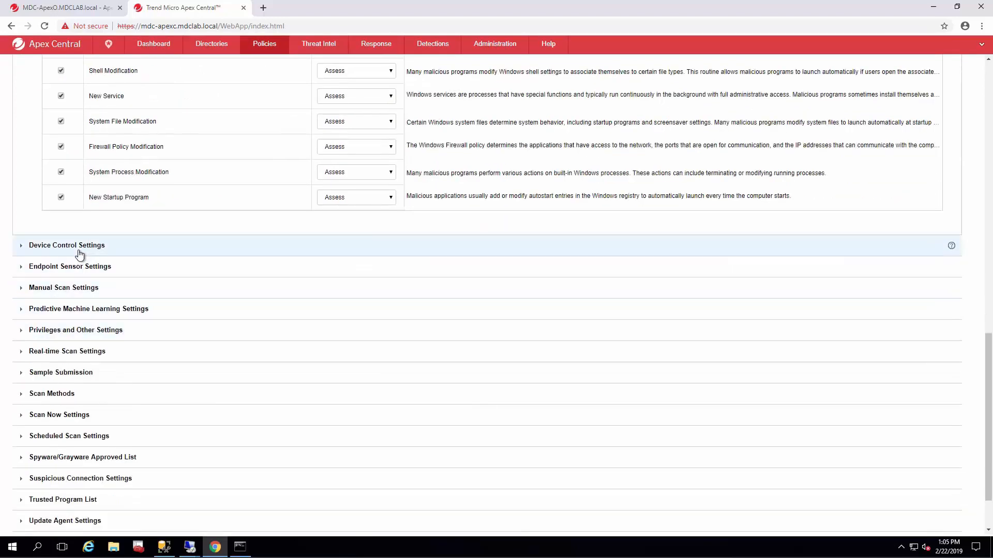
pyautogui.moveTo(133, 246)
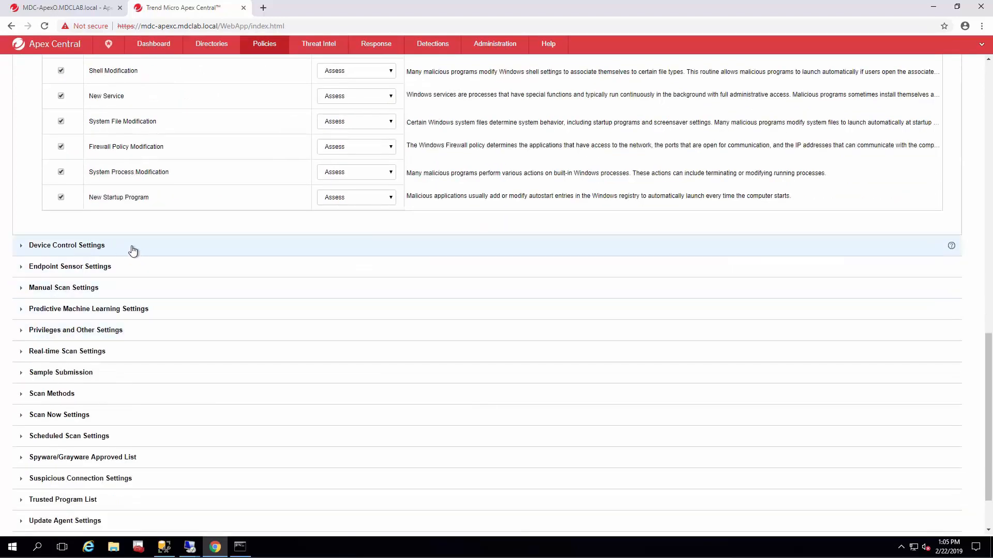
pyautogui.click(67, 245)
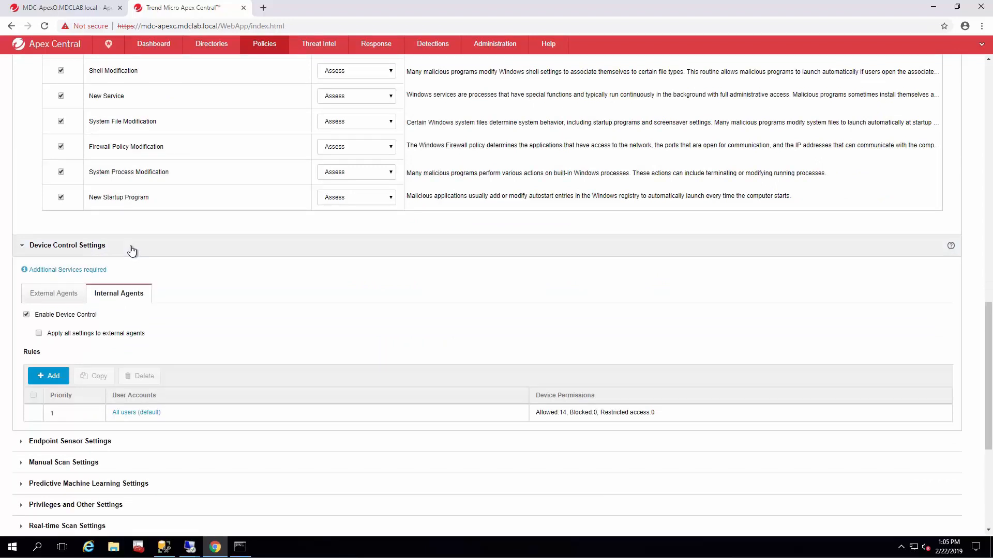
pyautogui.click(66, 245)
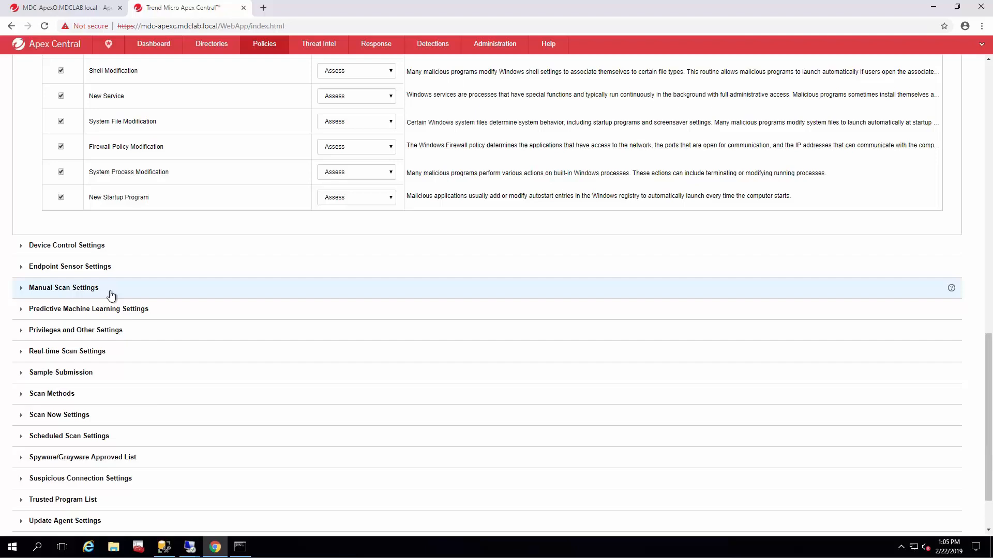
# Review Manual Scan Target settings: hidden folders, compressed files, OLE objects, boot area, medium CPU usage
pyautogui.click(63, 288)
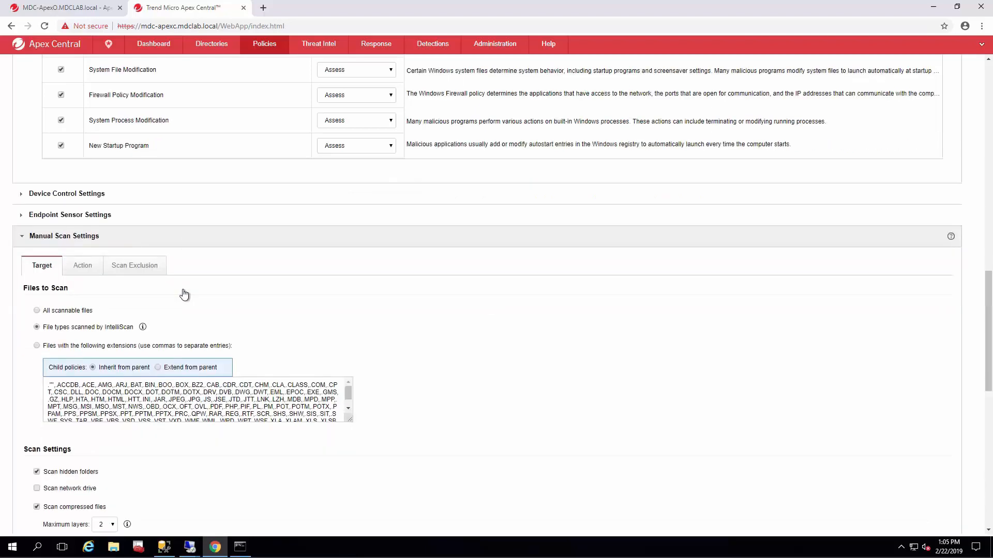
pyautogui.moveTo(230, 297)
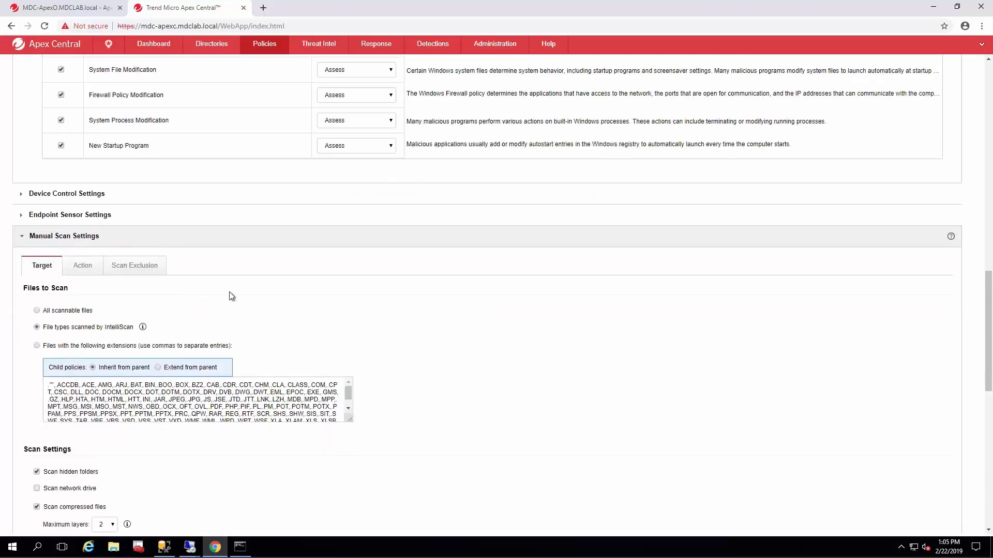
pyautogui.scroll(-3)
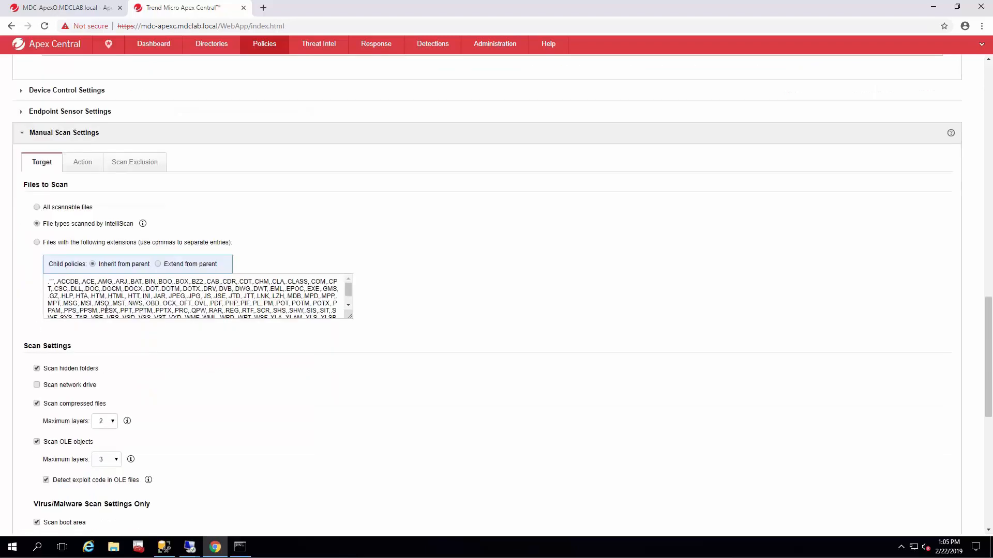
pyautogui.moveTo(111, 263)
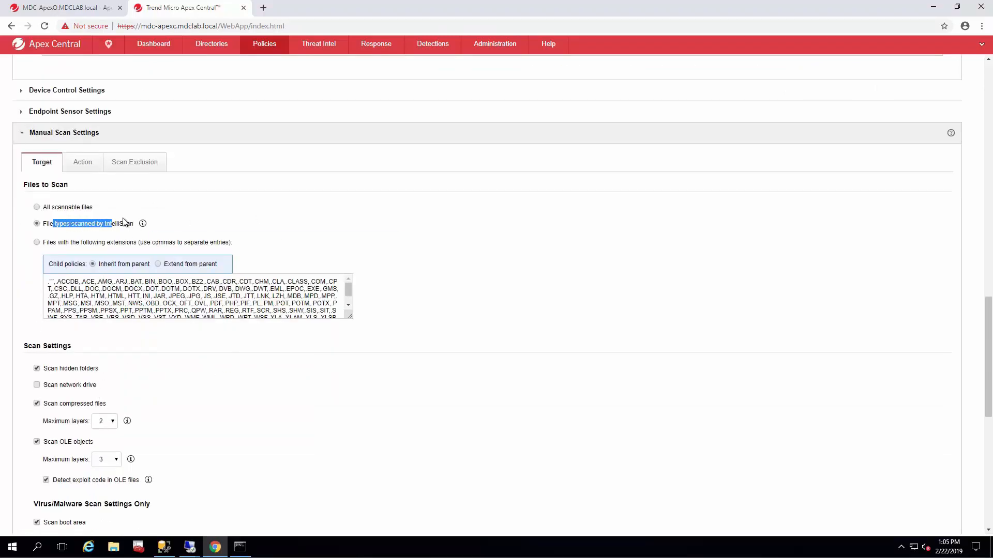
pyautogui.scroll(-3)
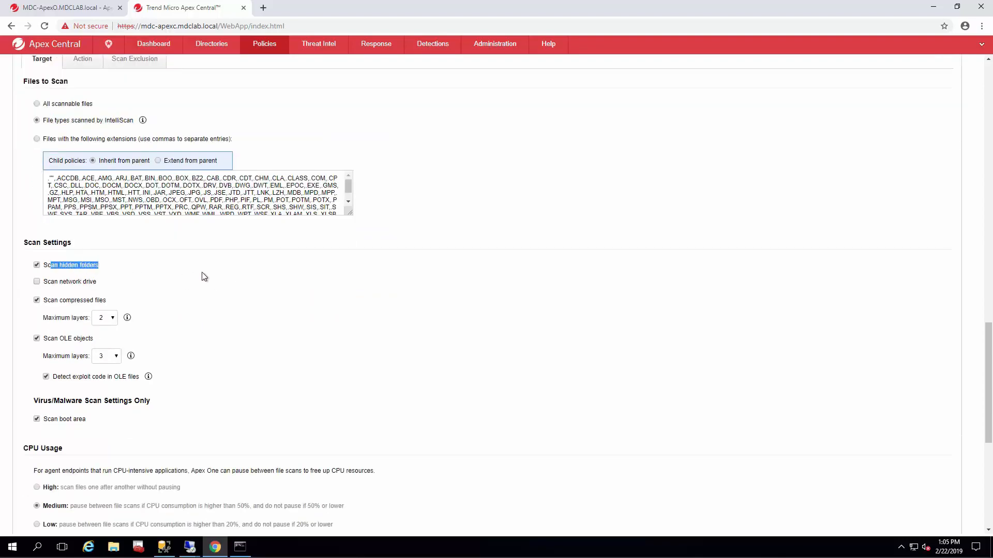
pyautogui.moveTo(123, 289)
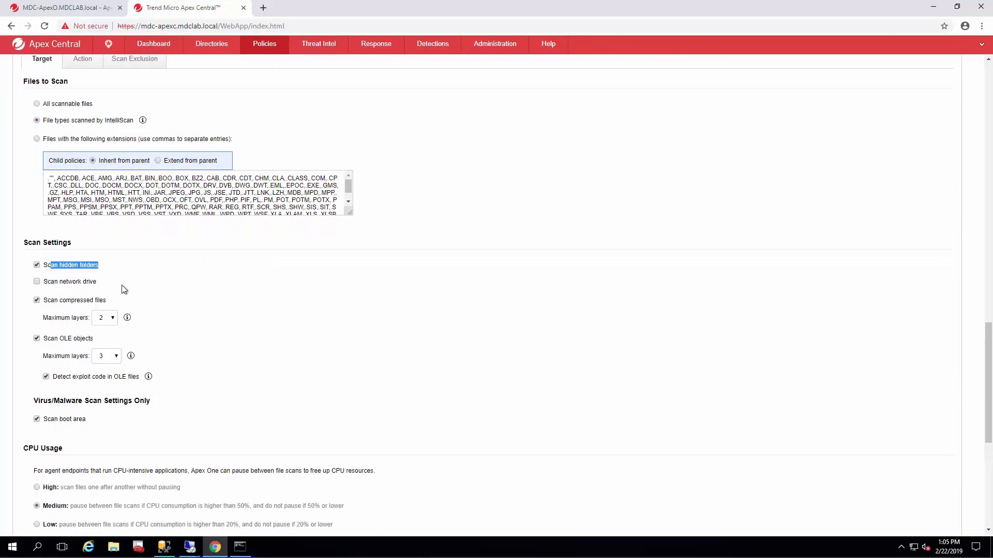
pyautogui.doubleClick(69, 299)
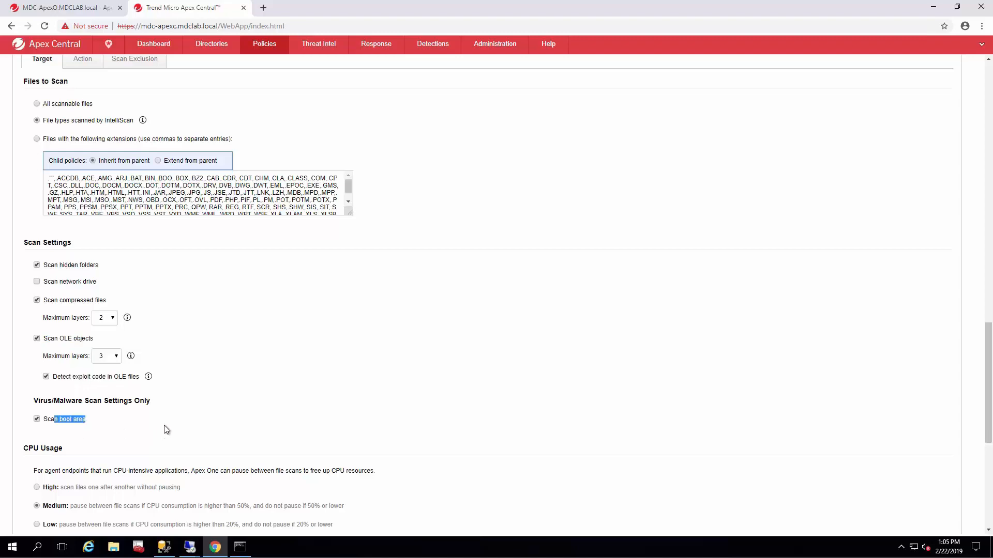
pyautogui.scroll(-3)
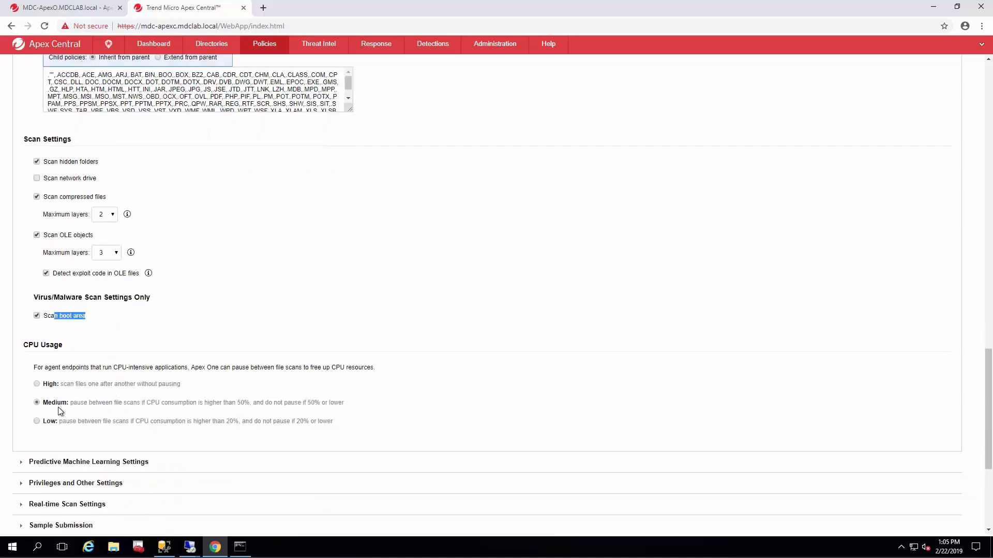
pyautogui.moveTo(74, 391)
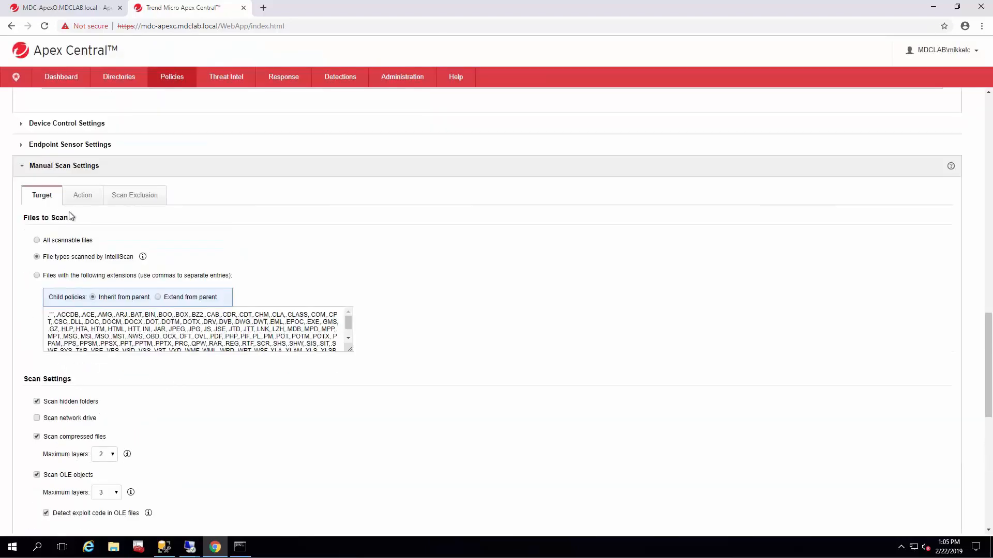
# Set manual scan action to ActiveAction with a customized Quarantine action for probable virus/malware
pyautogui.click(83, 196)
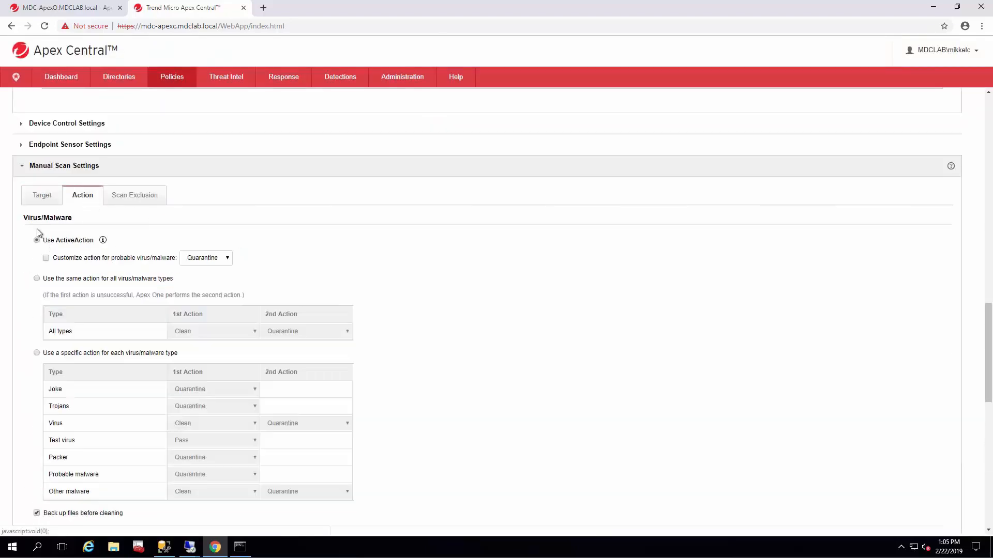
pyautogui.click(37, 240)
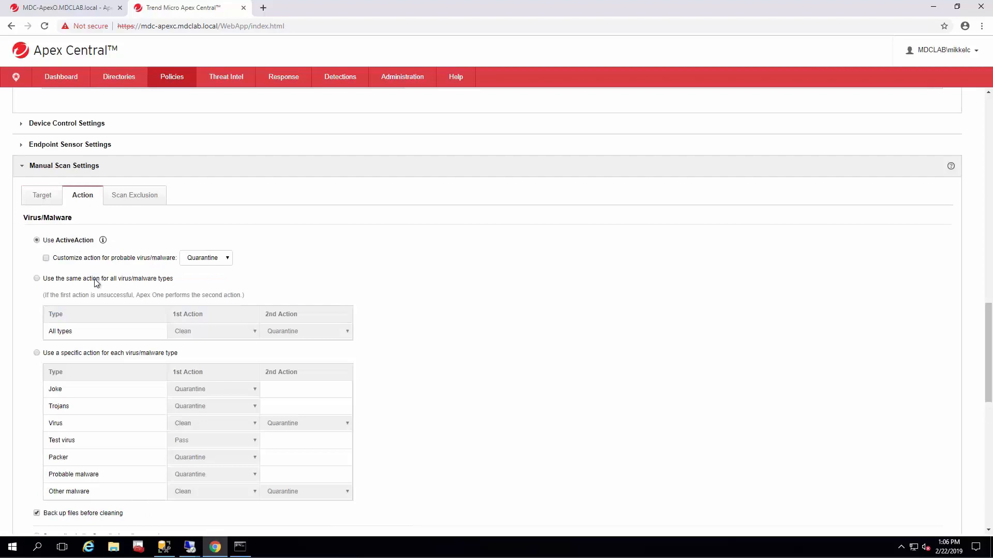
pyautogui.moveTo(91, 321)
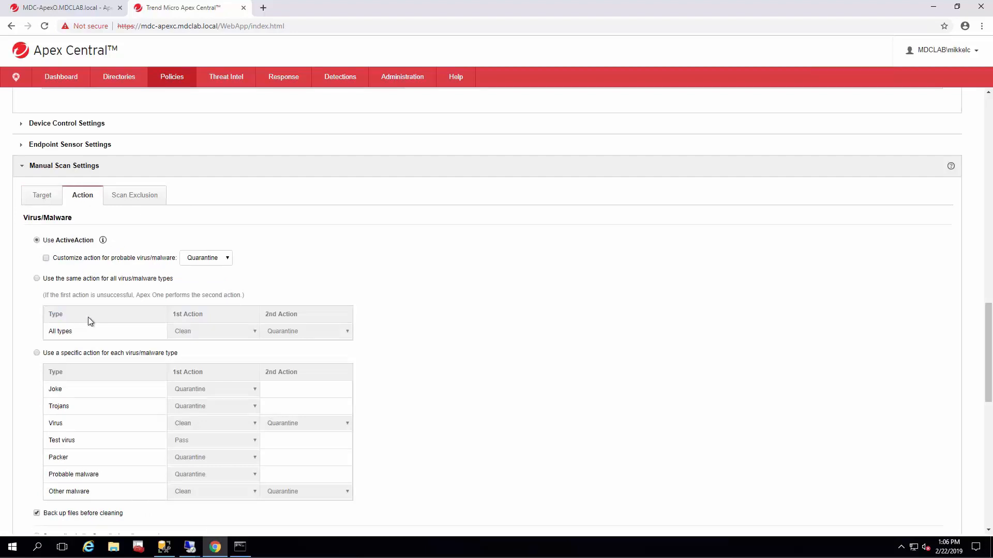
pyautogui.moveTo(73, 355)
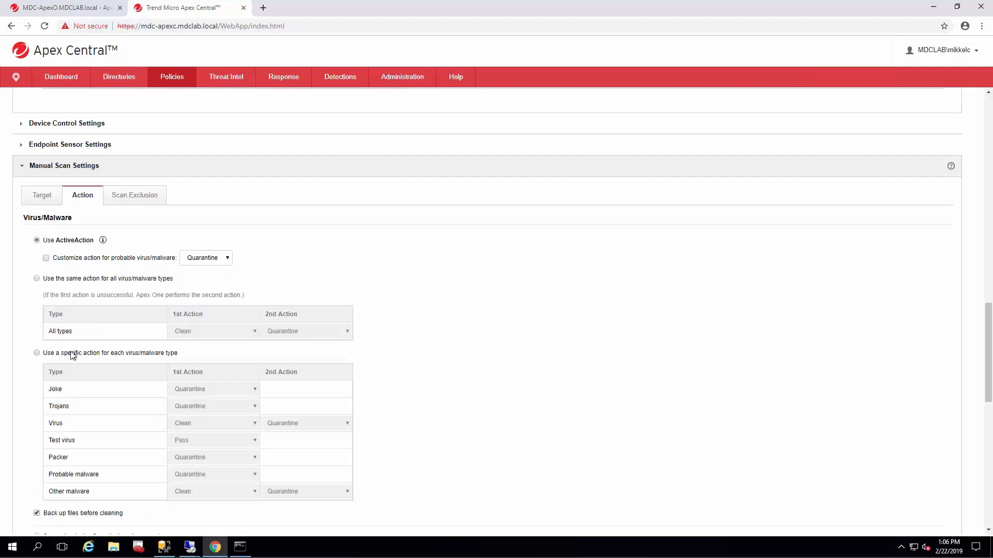
pyautogui.click(37, 353)
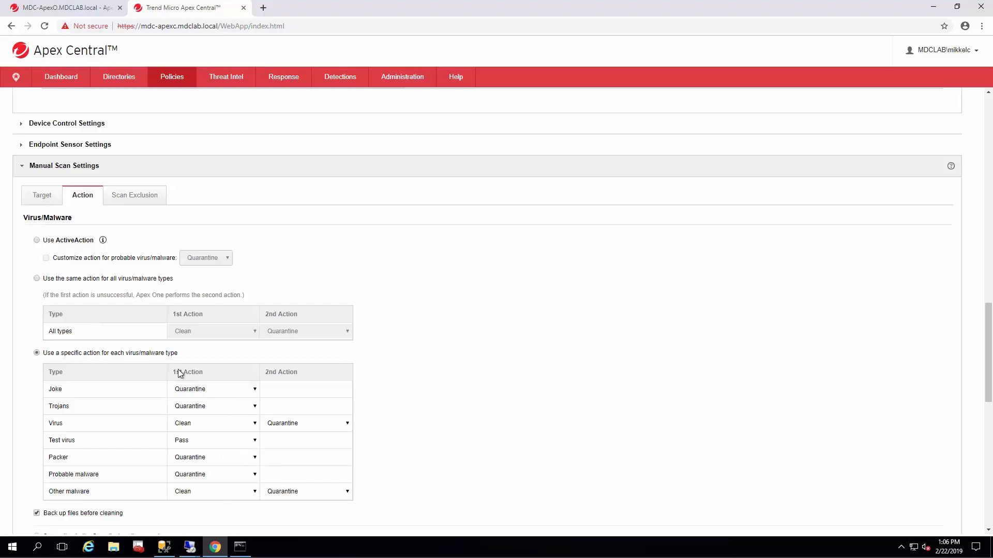
pyautogui.click(212, 440)
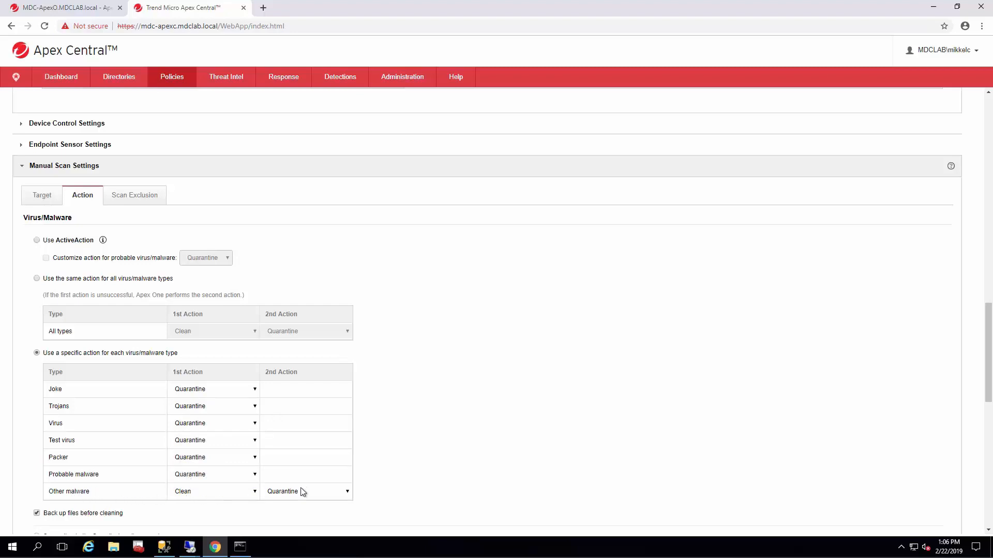
pyautogui.moveTo(83, 456)
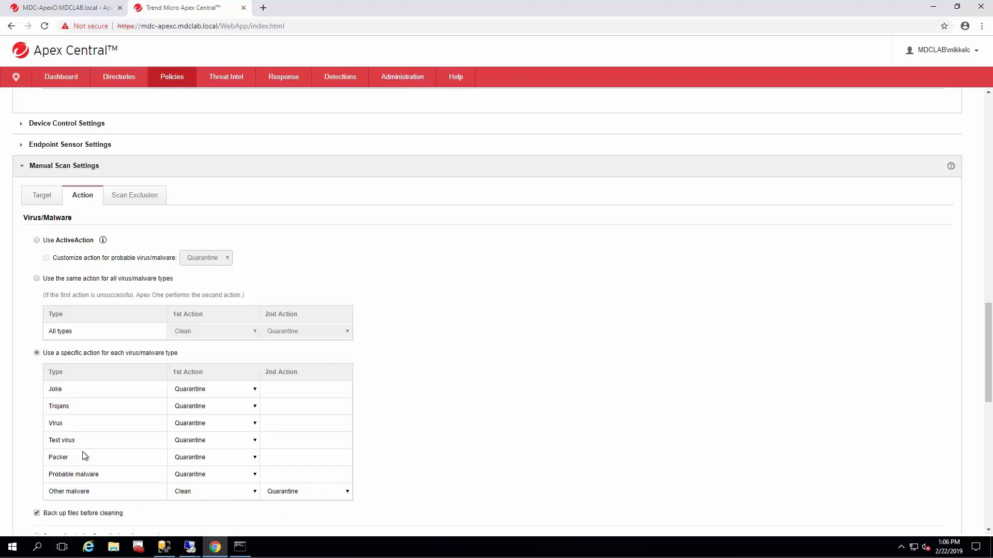
pyautogui.moveTo(66, 242)
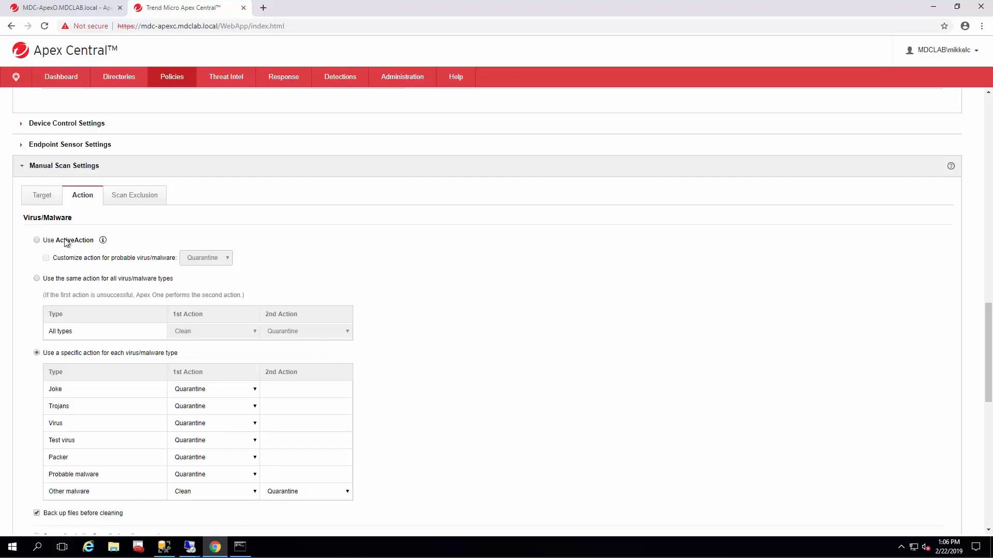
pyautogui.click(37, 240)
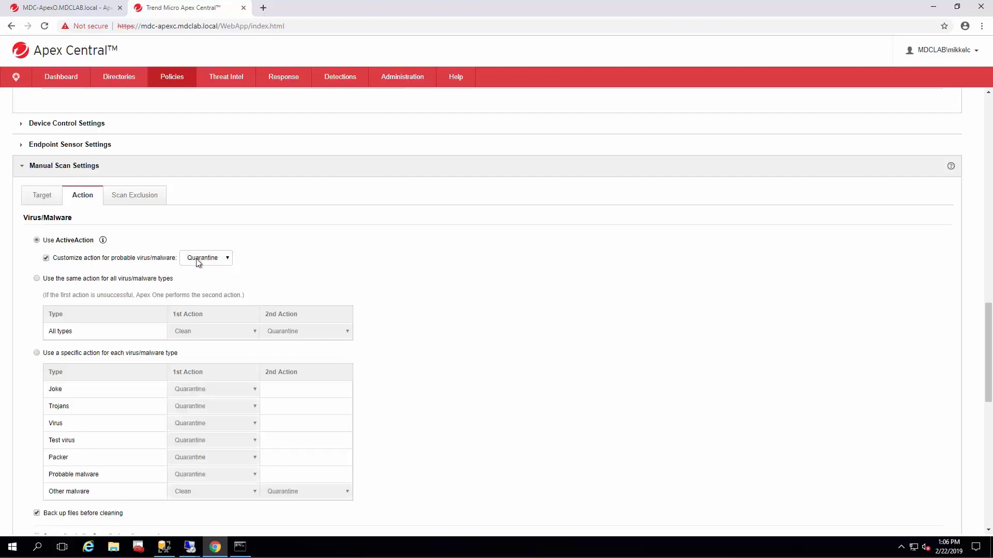
pyautogui.moveTo(214, 264)
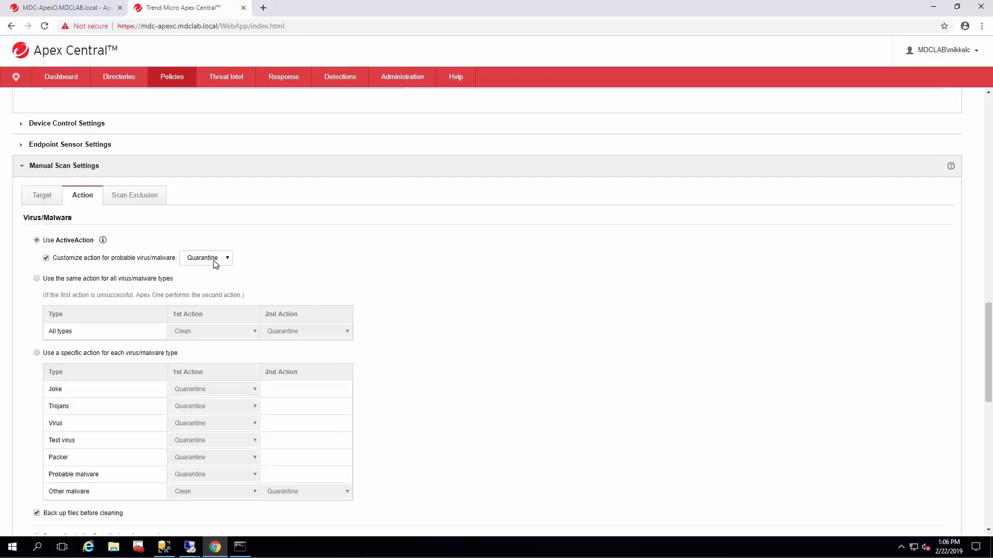
# Set Damage Cleanup to Advanced cleanup, running on probable virus/malware, and collapse Manual Scan Settings
pyautogui.scroll(-3)
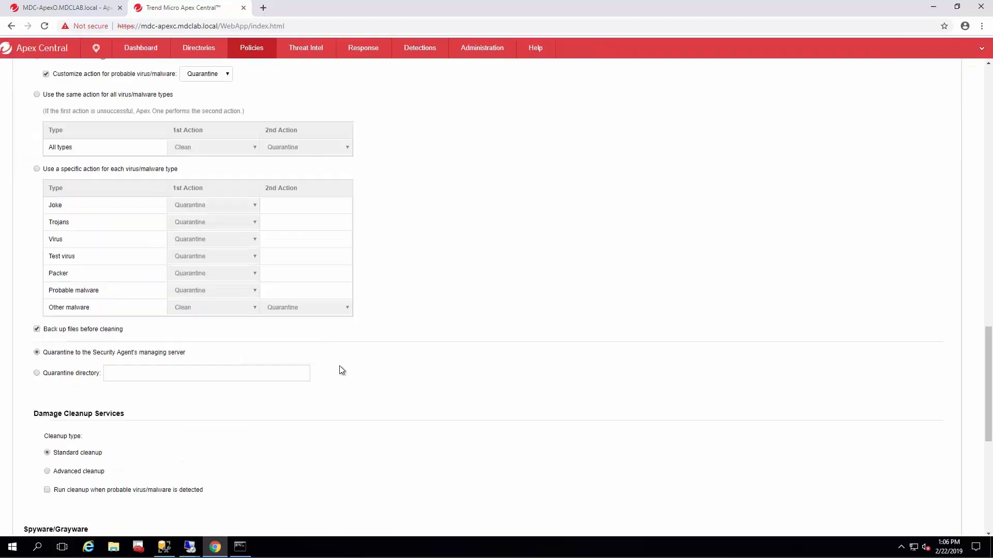
pyautogui.scroll(-3)
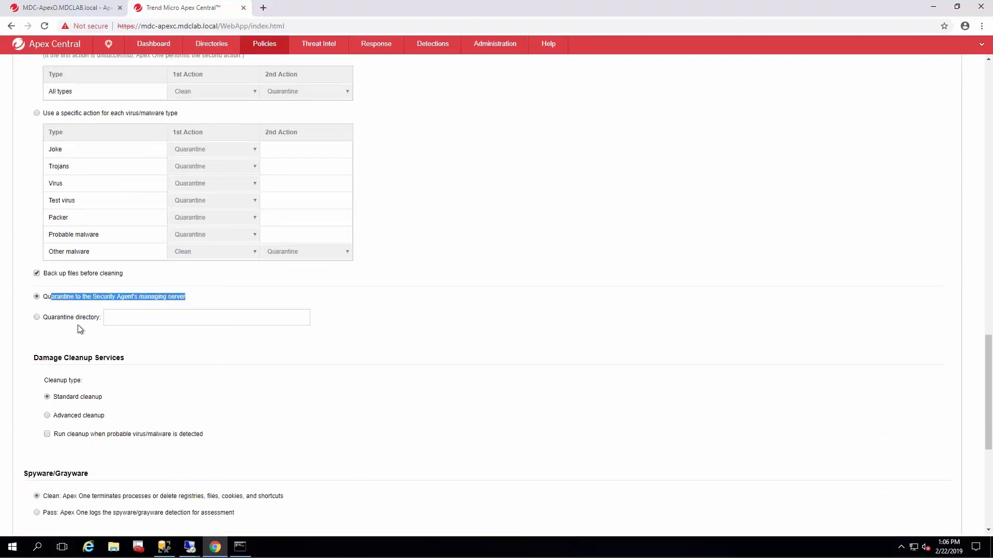
pyautogui.scroll(-3)
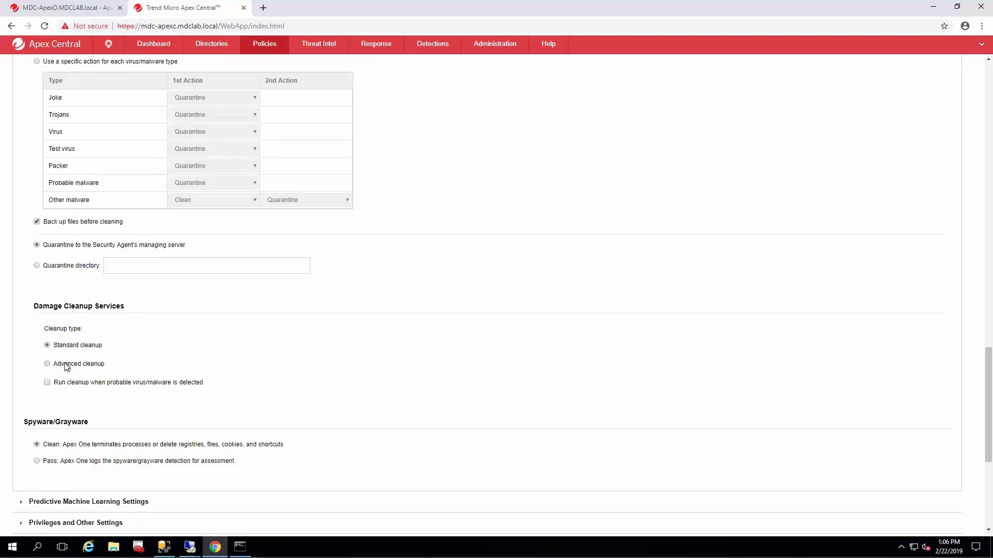
pyautogui.click(46, 363)
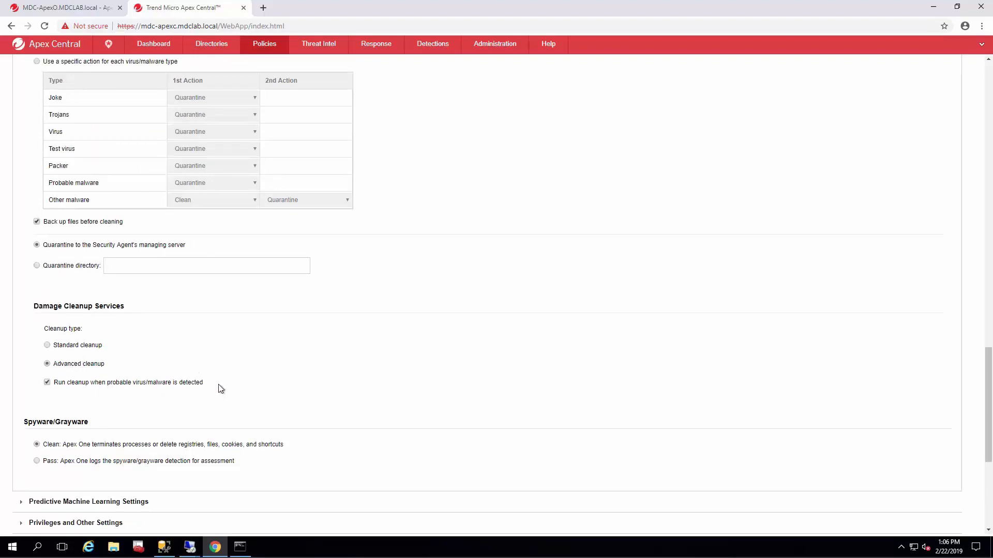
pyautogui.moveTo(44, 328); pyautogui.dragTo(204, 383)
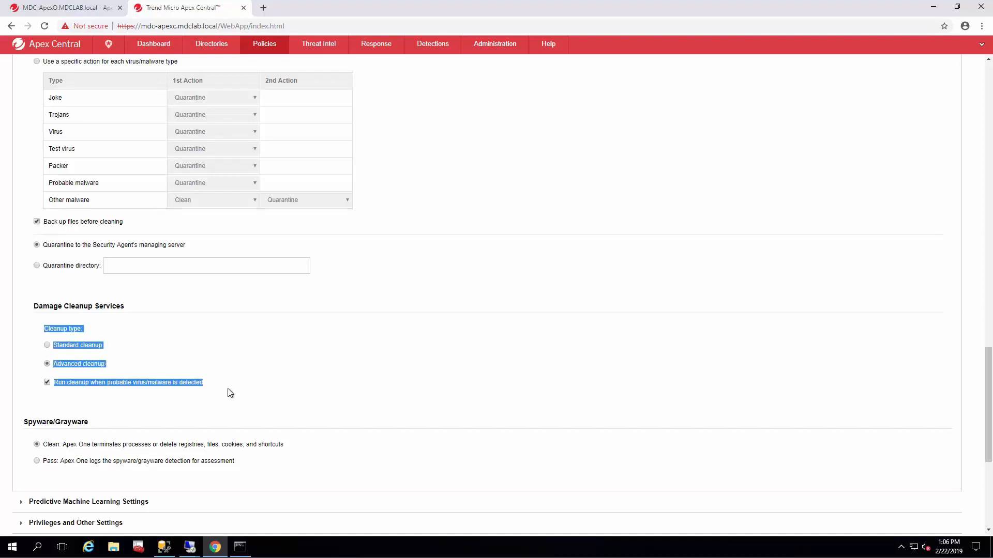
pyautogui.scroll(-3)
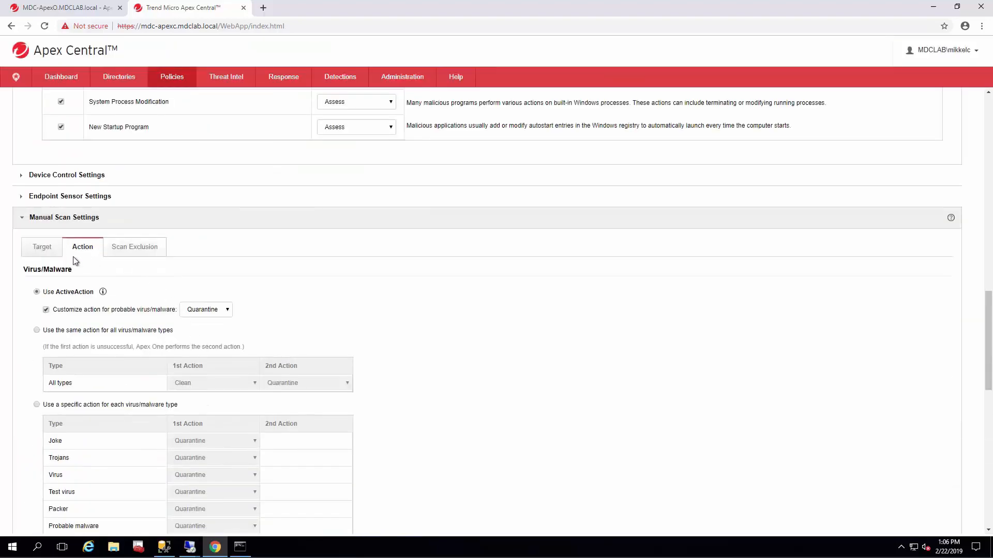
pyautogui.click(63, 217)
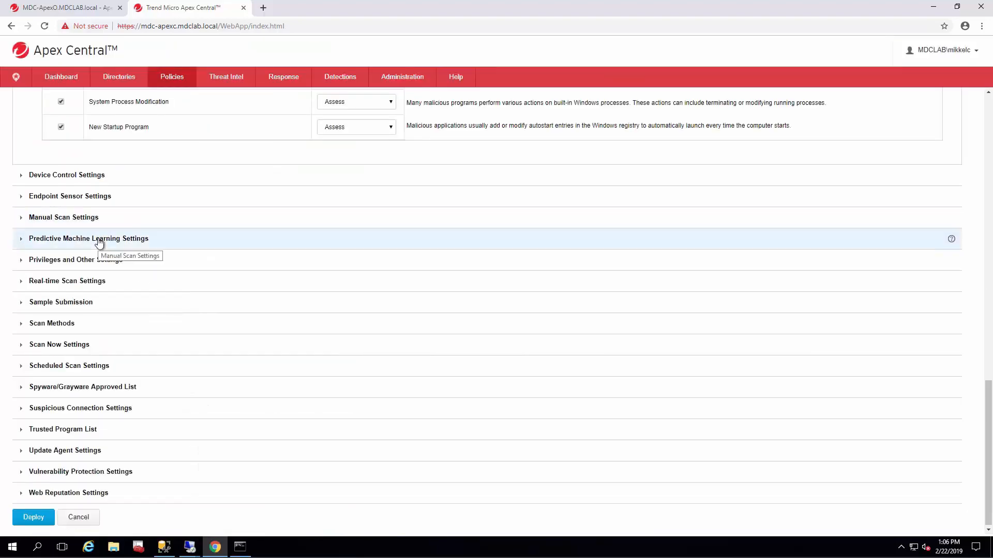
pyautogui.click(88, 237)
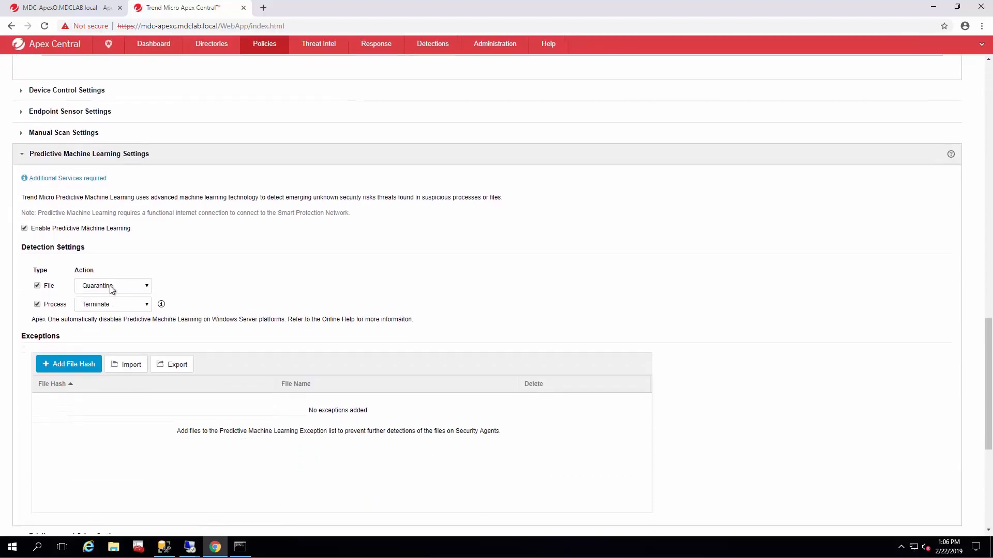
pyautogui.click(112, 304)
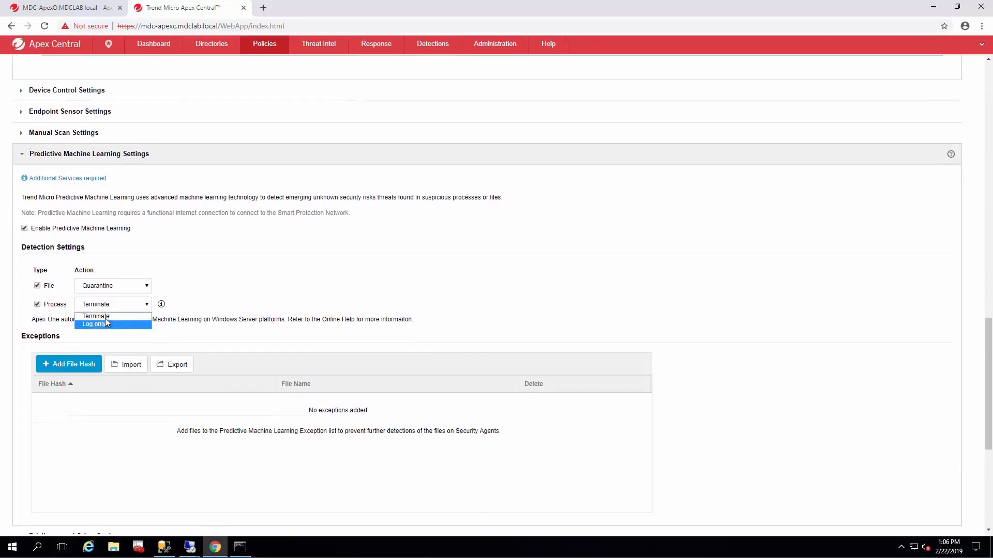
pyautogui.click(95, 316)
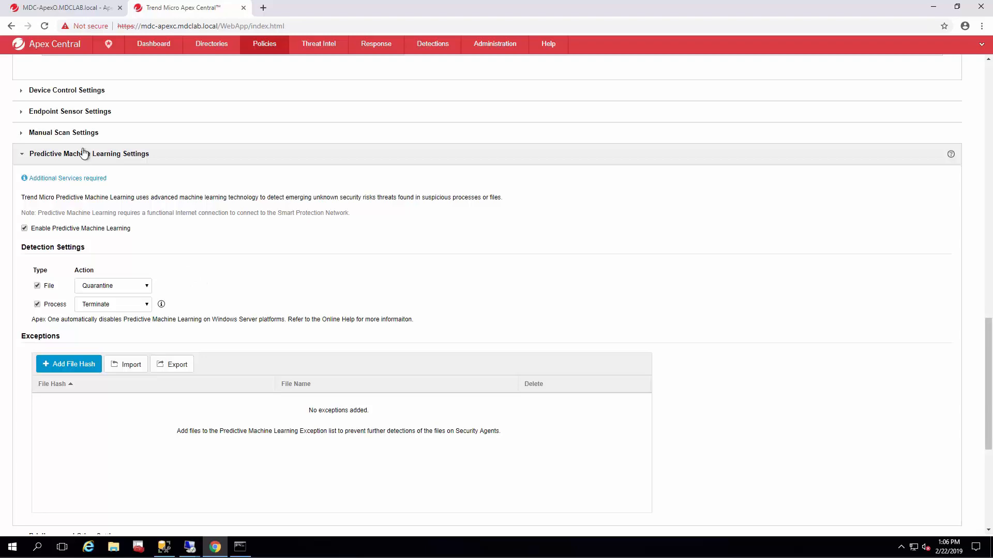
pyautogui.click(89, 153)
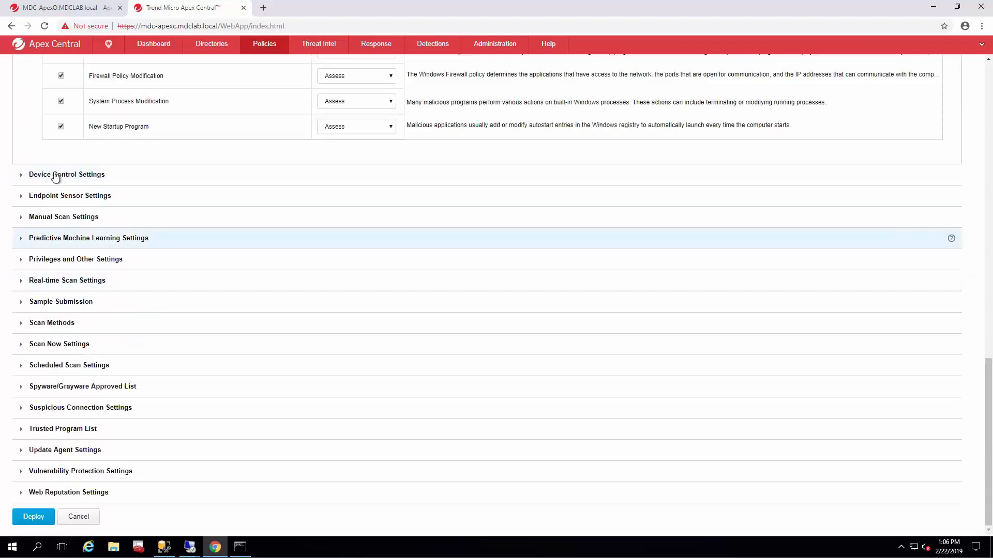
# In Real-time Scan Target settings, scan floppy disks at shutdown and USB boot sectors on plug-in
pyautogui.click(68, 280)
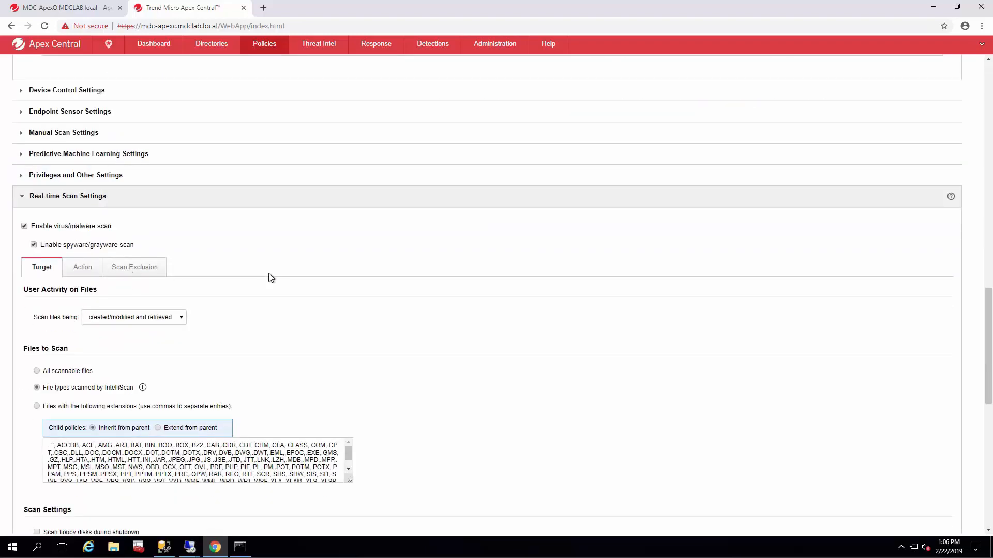
pyautogui.scroll(-3)
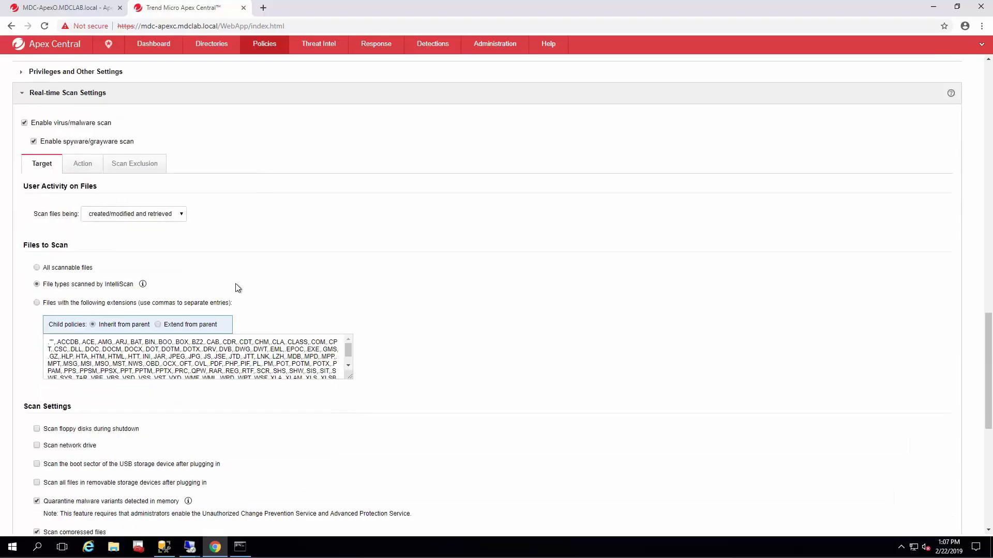
pyautogui.scroll(-3)
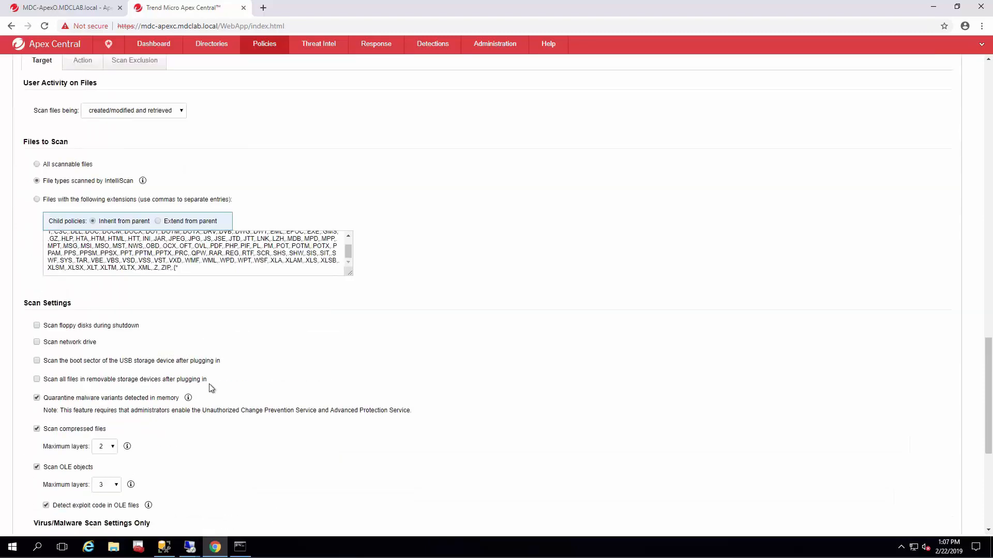
pyautogui.scroll(-3)
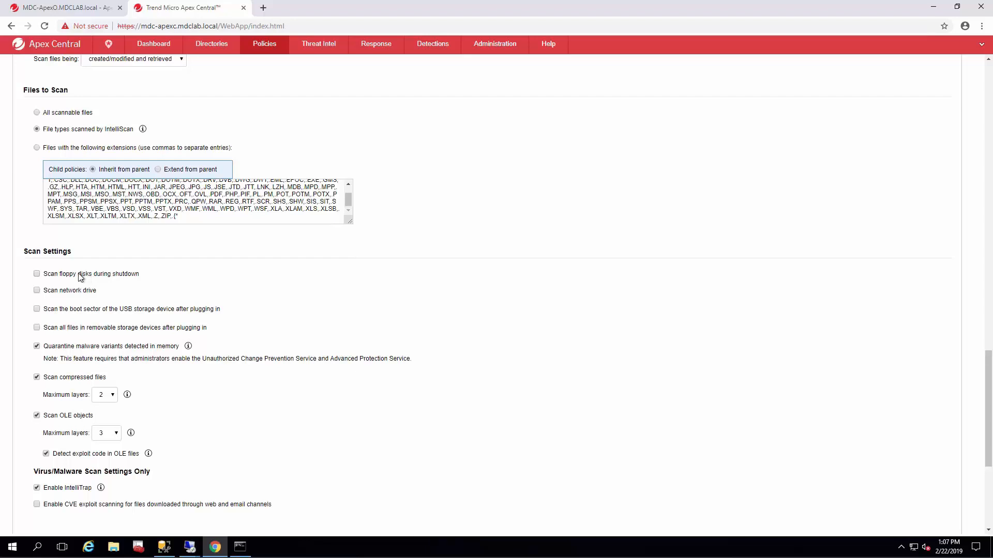
pyautogui.click(38, 273)
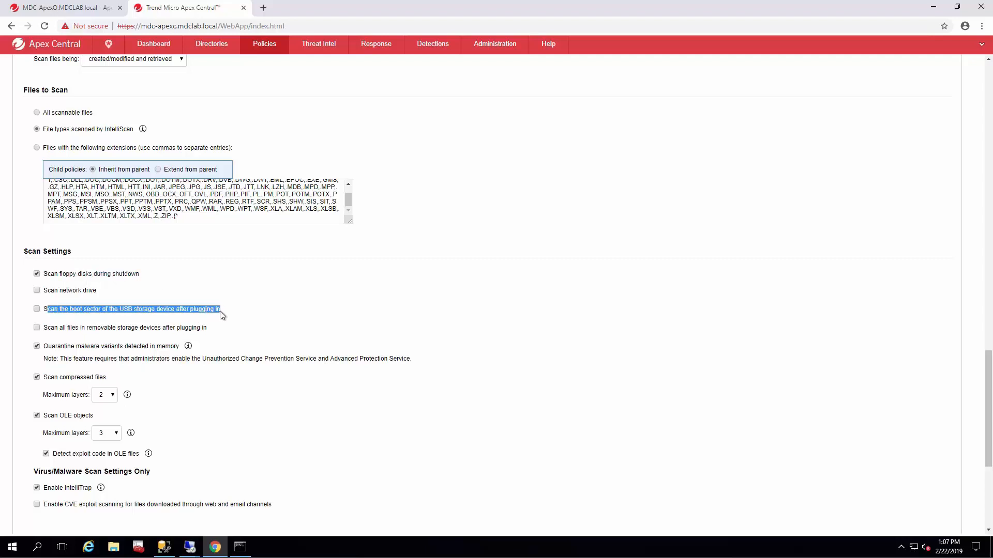
pyautogui.click(38, 309)
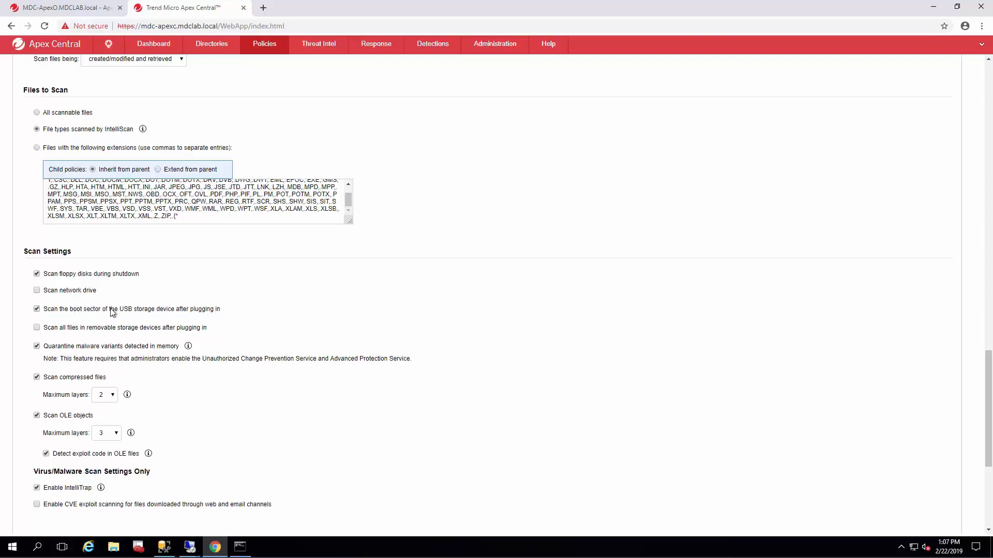
pyautogui.moveTo(91, 330)
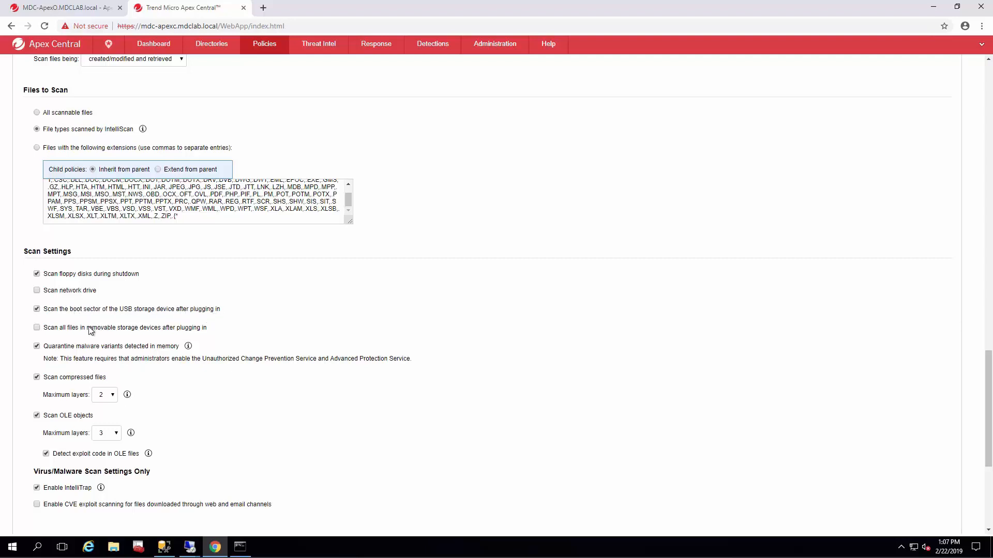
pyautogui.moveTo(108, 331)
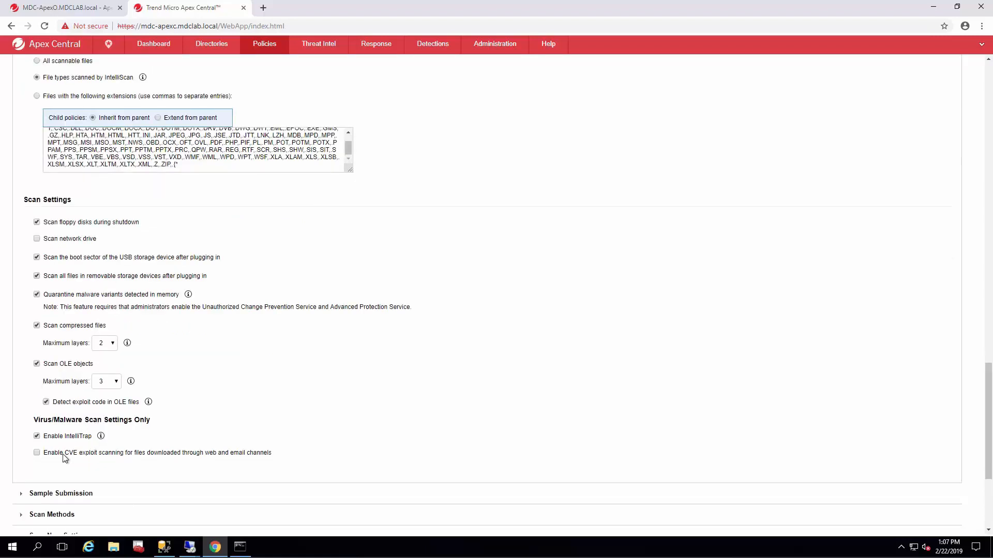
# Move on to the real-time scan Action settings
pyautogui.moveTo(63, 453); pyautogui.dragTo(272, 453)
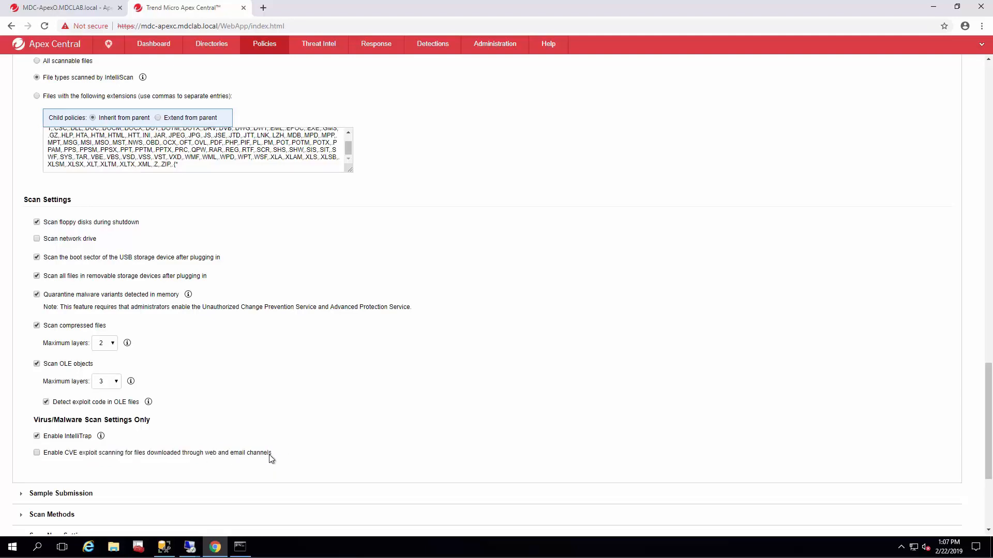
pyautogui.click(37, 452)
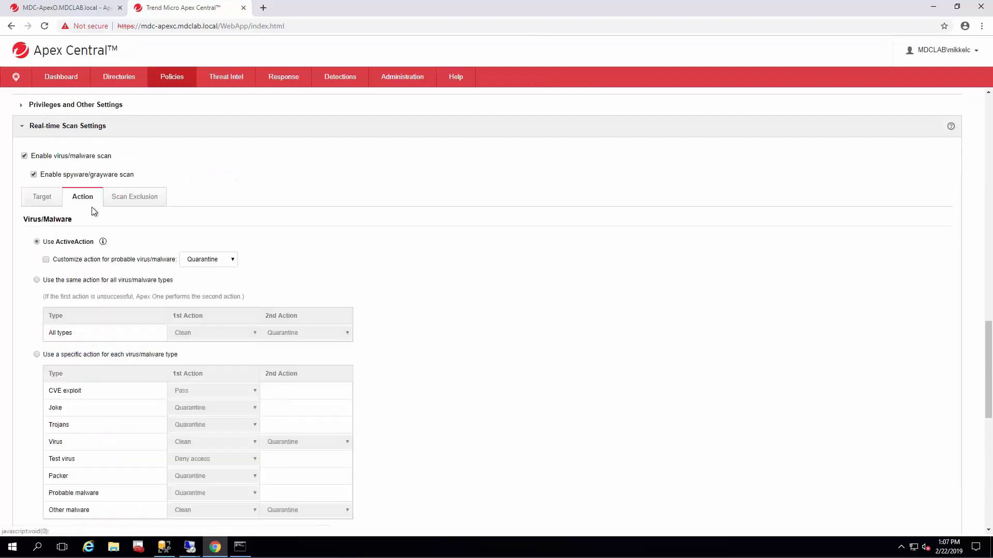
# Keep ActiveAction, customize the probable virus/malware action, and run cleanup when probable malware is detected
pyautogui.scroll(-3)
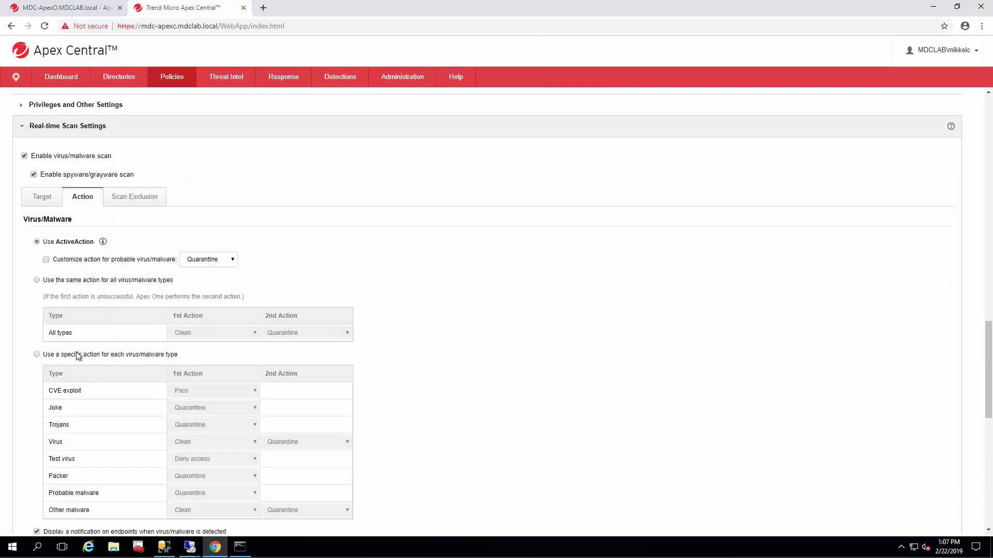
pyautogui.click(37, 354)
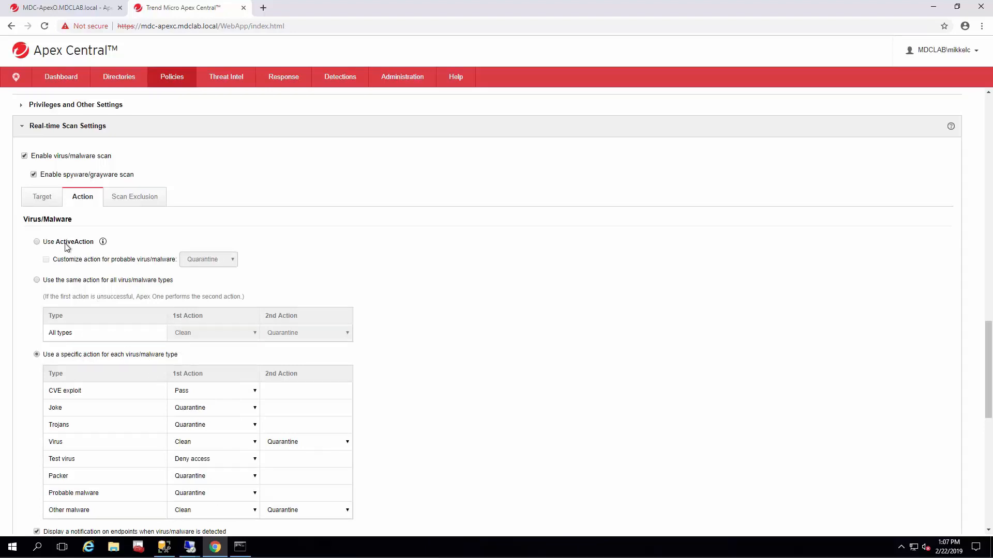
pyautogui.click(37, 241)
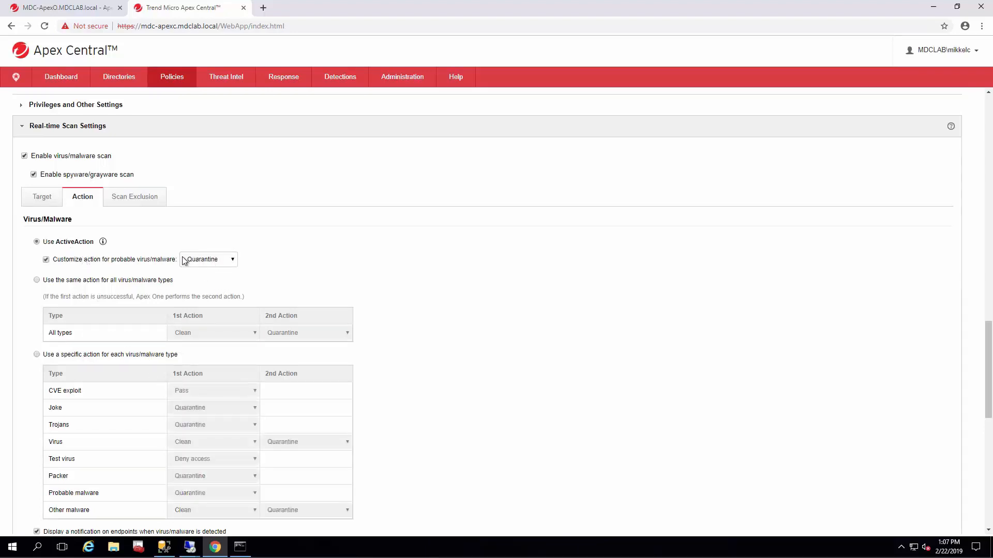
pyautogui.scroll(-3)
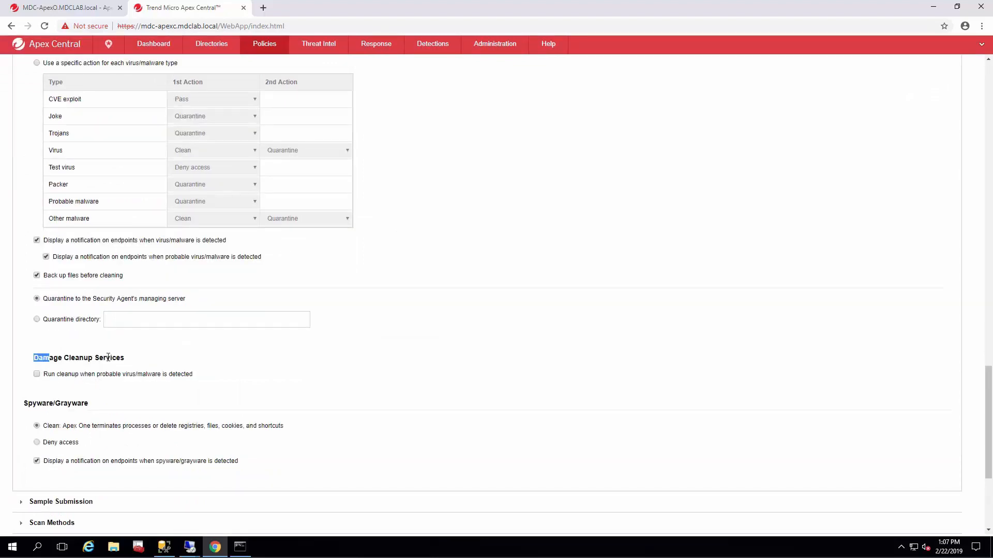
pyautogui.click(36, 375)
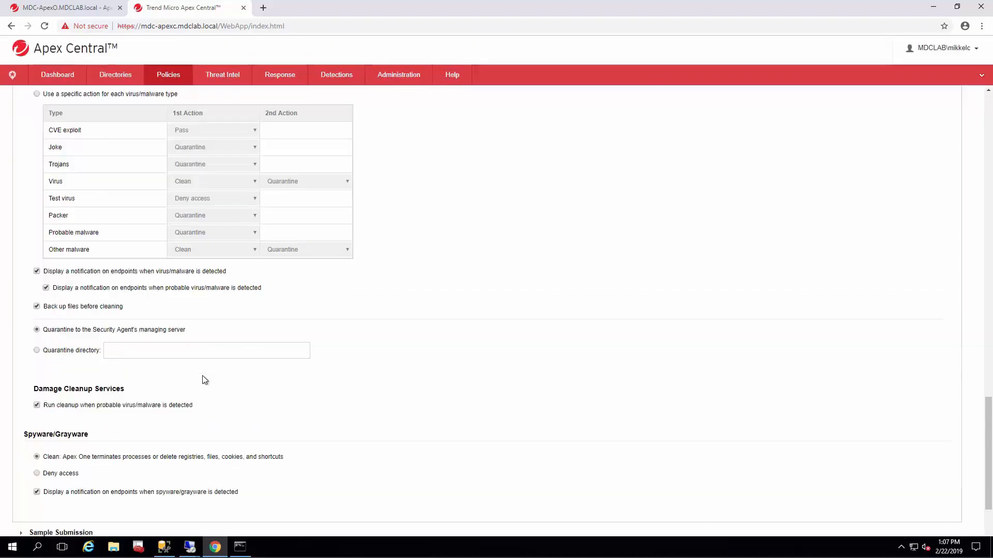
# Expand Scan Now Settings and Scan Methods to confirm Smart scan is selected
pyautogui.scroll(-3)
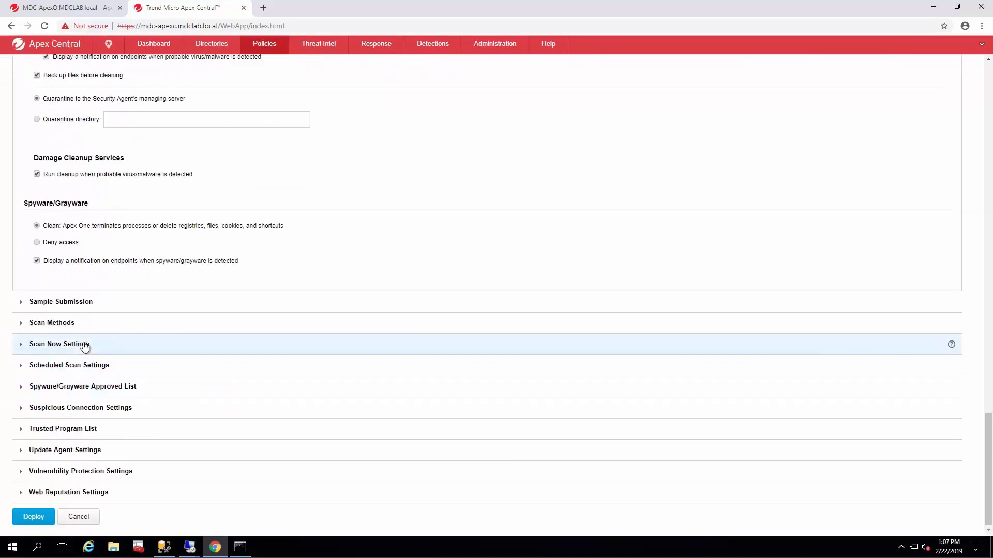
pyautogui.click(59, 343)
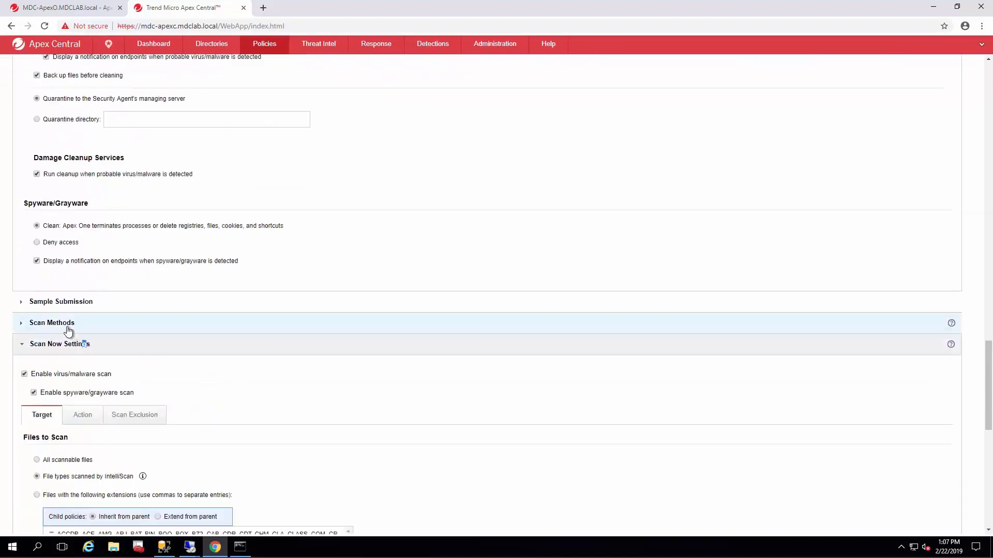
pyautogui.scroll(-3)
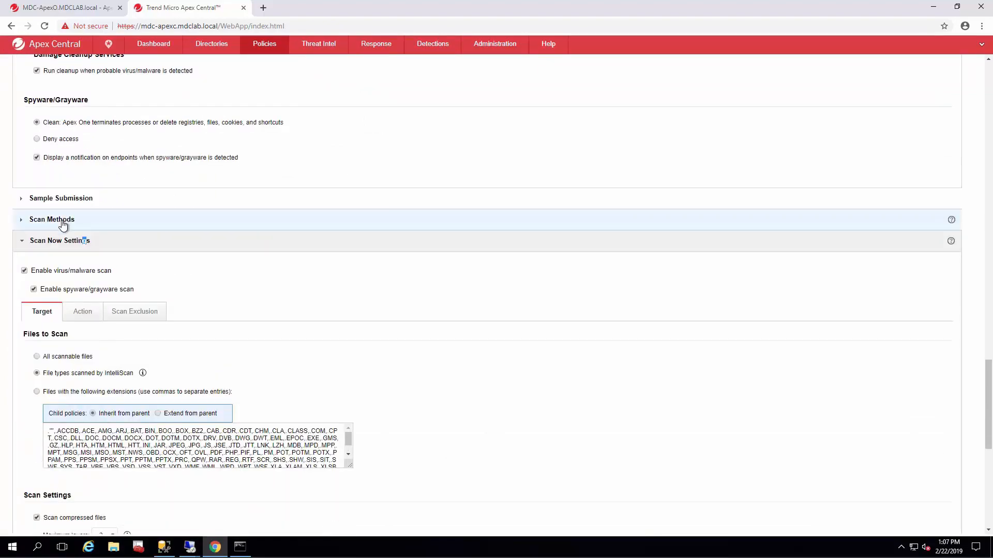
pyautogui.click(52, 219)
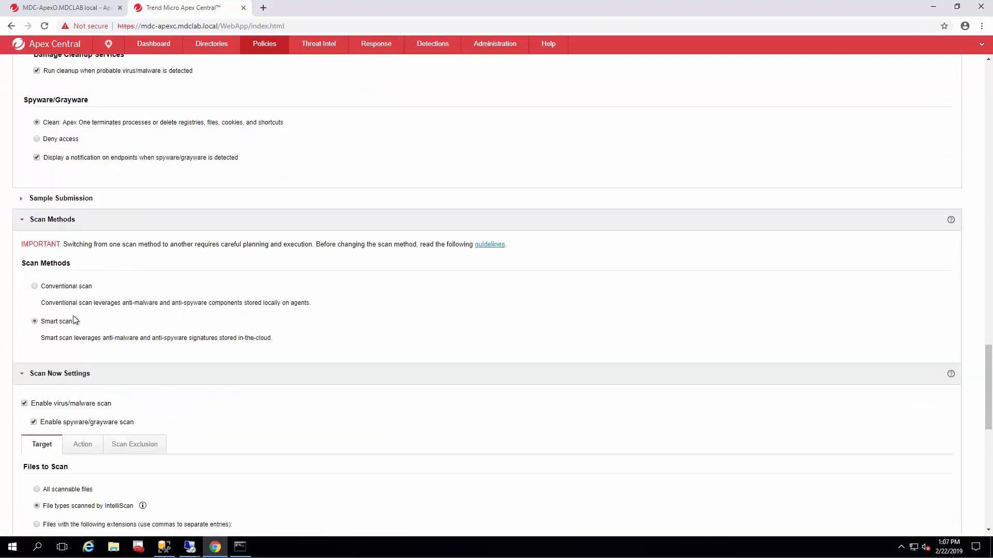
pyautogui.moveTo(71, 229)
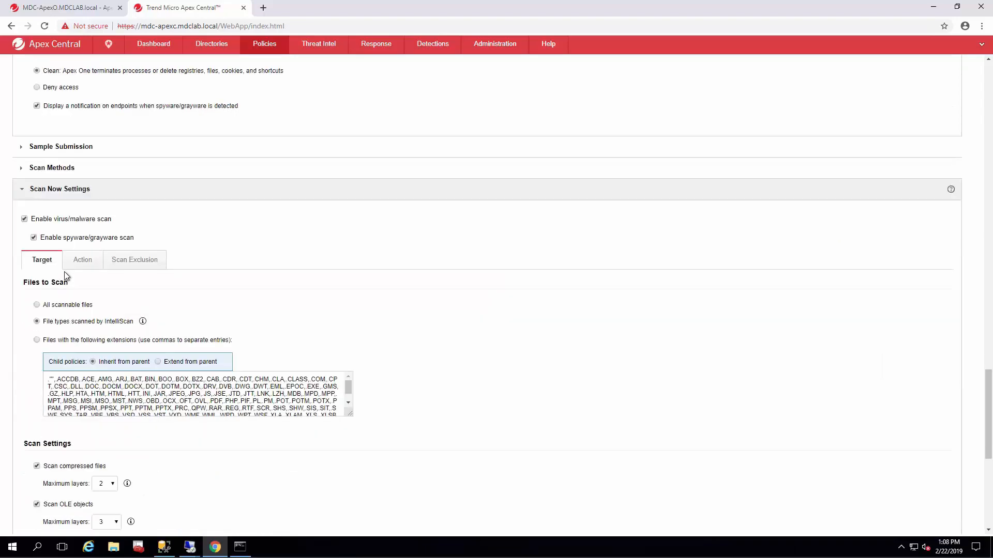
# In Scan Now actions, customize the probable malware action, choose Advanced cleanup, and run cleanup on detection
pyautogui.scroll(-3)
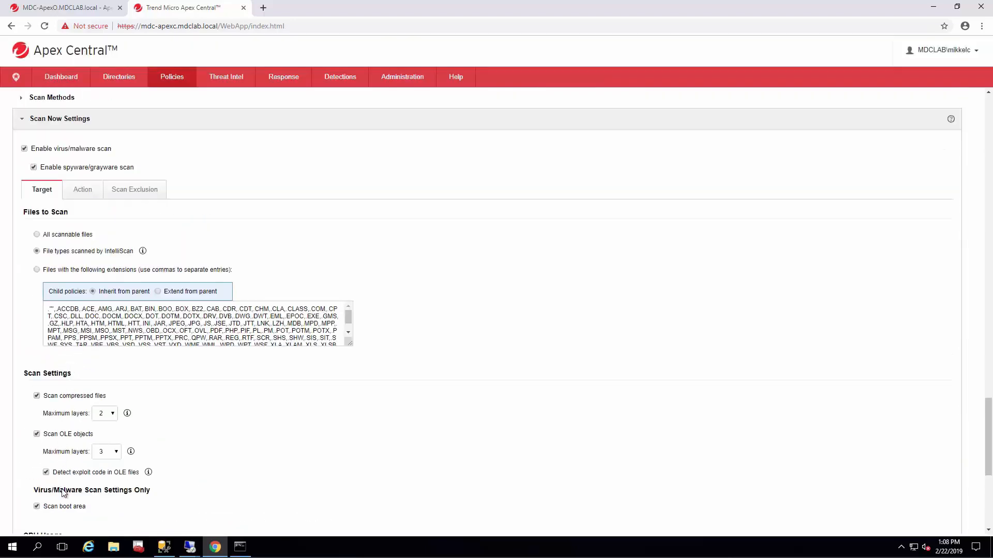
pyautogui.click(83, 189)
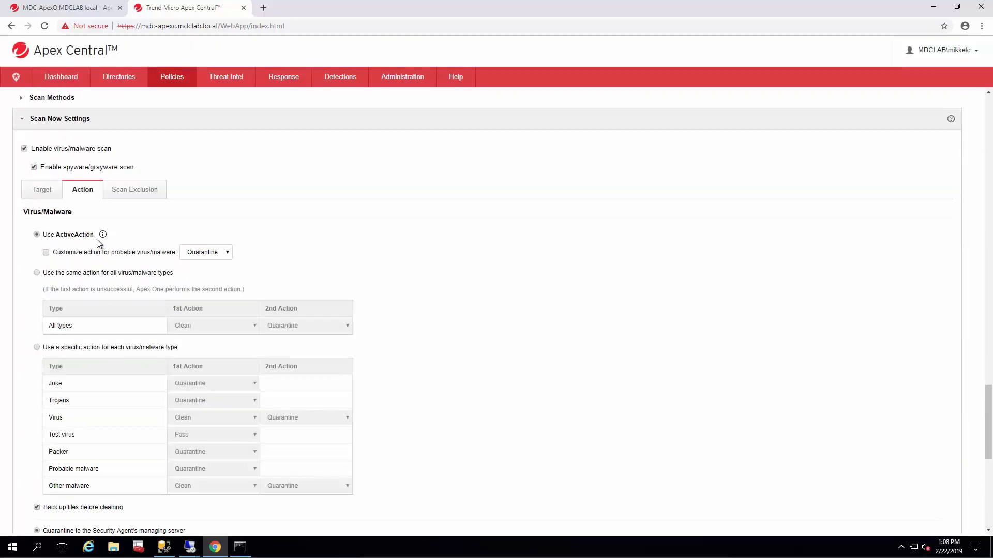
pyautogui.click(46, 253)
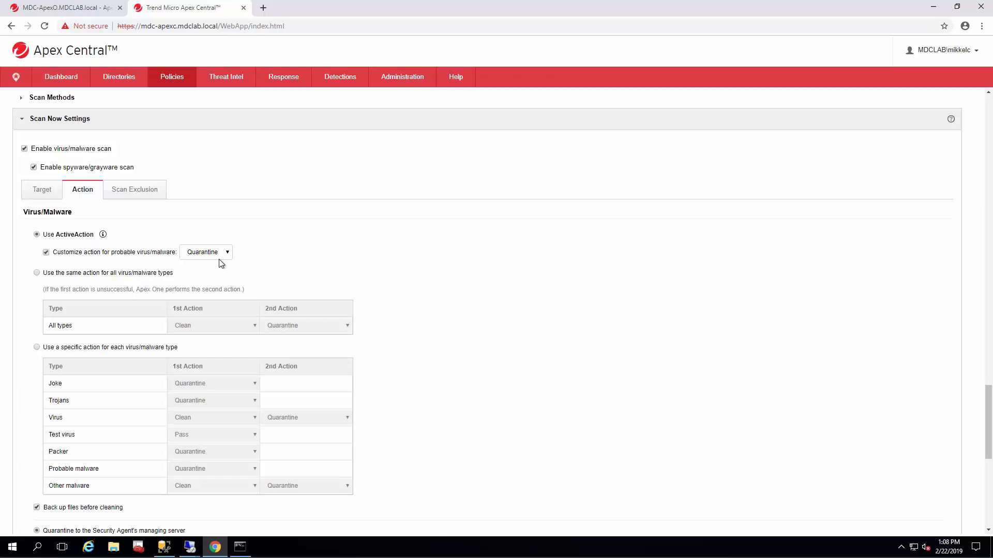
pyautogui.scroll(-3)
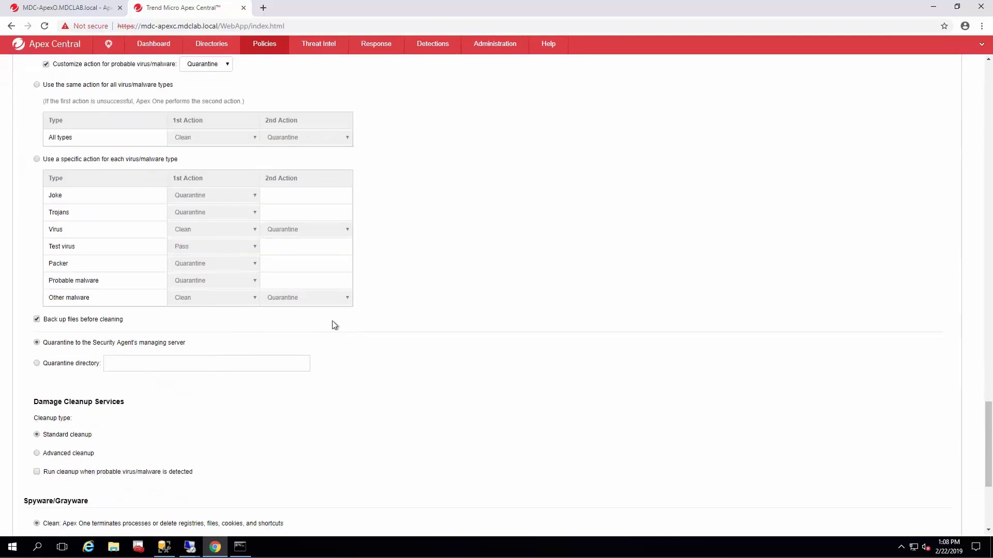
pyautogui.click(37, 453)
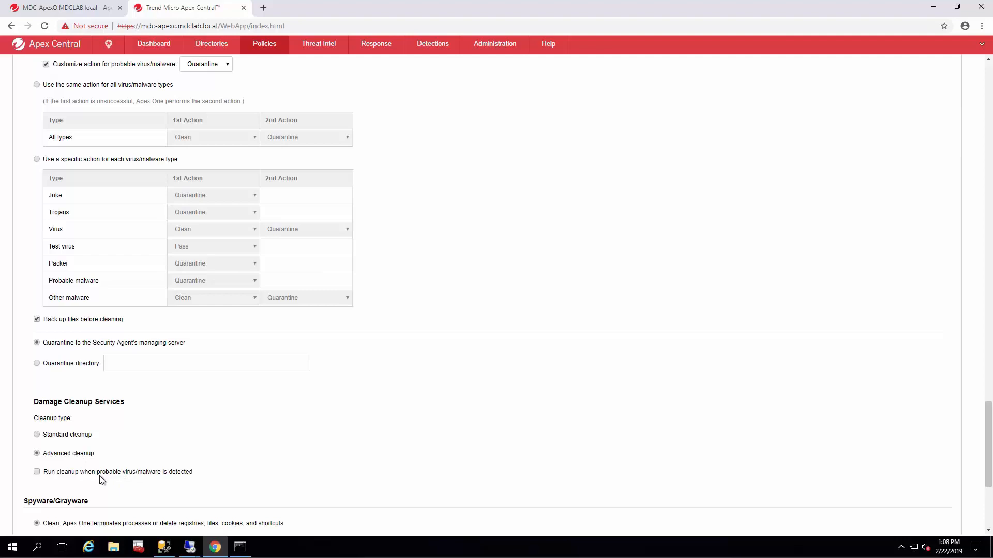
pyautogui.click(38, 472)
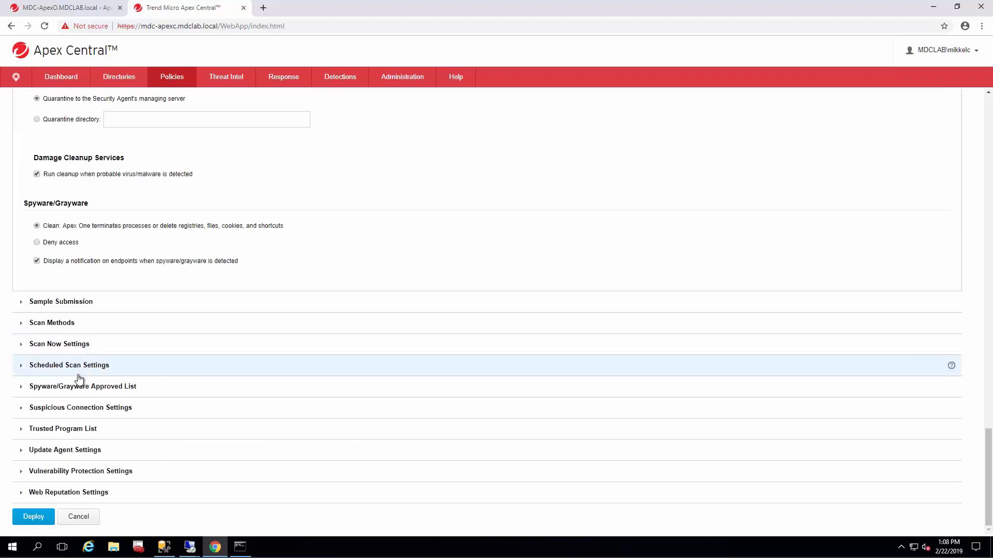
# Enable scheduled virus/malware scanning weekly on Saturday with start time 22:00
pyautogui.click(69, 365)
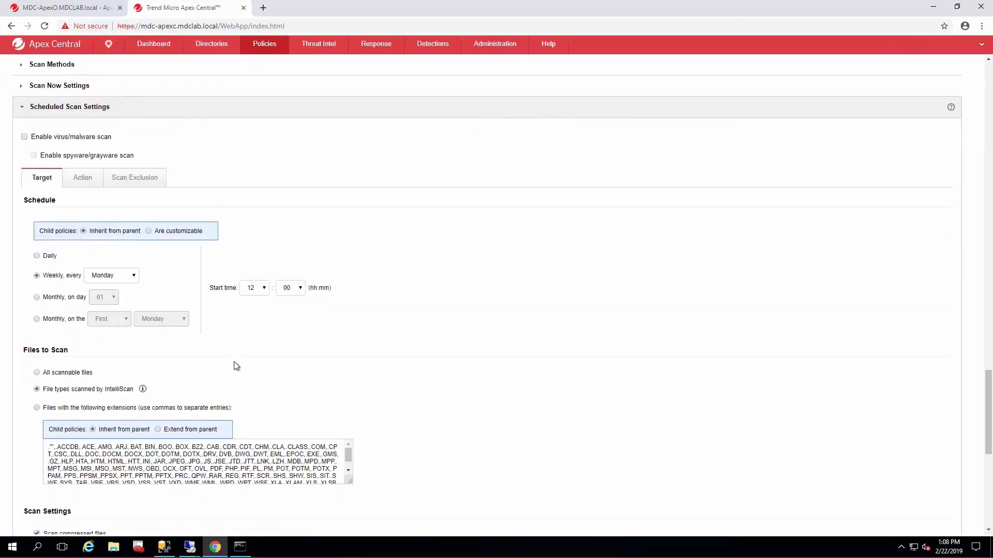
pyautogui.scroll(-3)
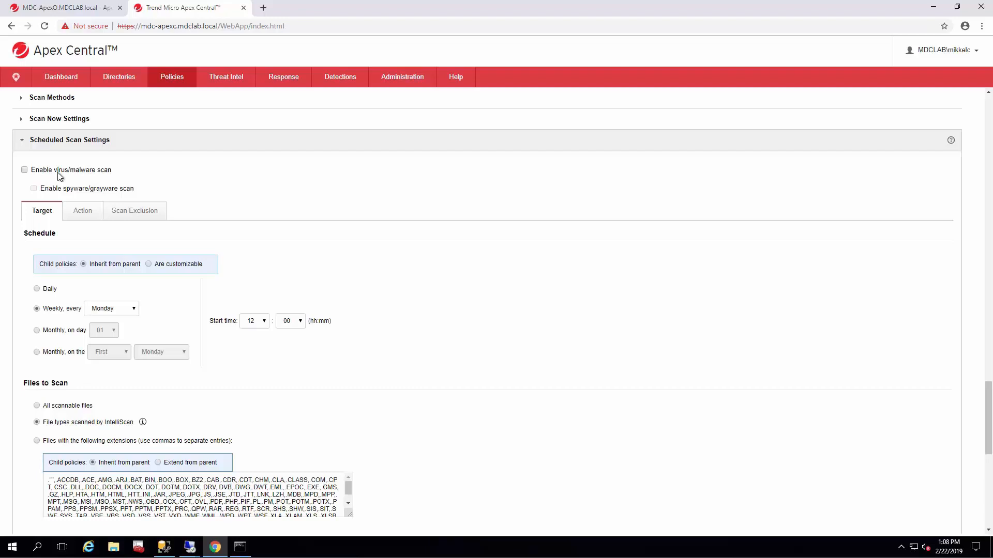
pyautogui.click(23, 170)
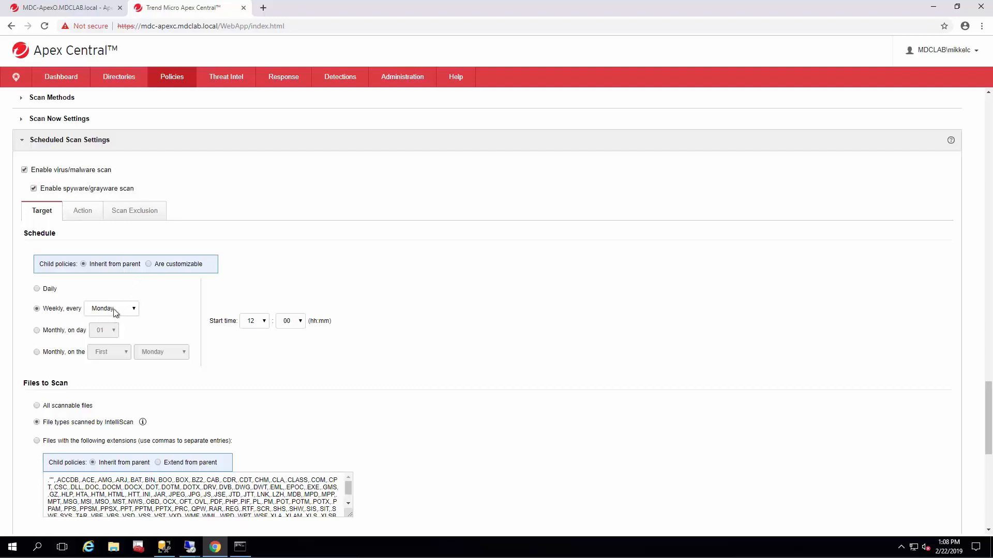
pyautogui.click(111, 308)
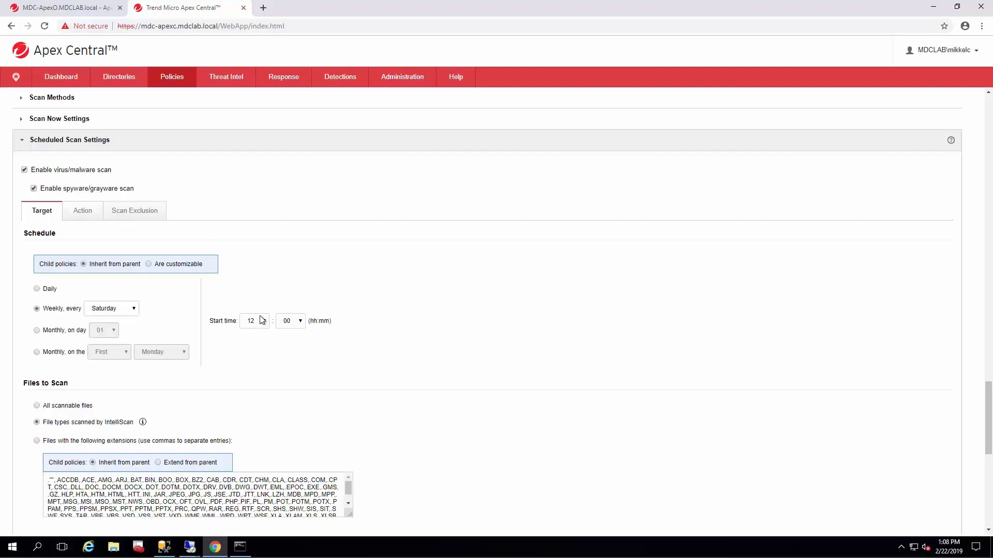
pyautogui.click(264, 321)
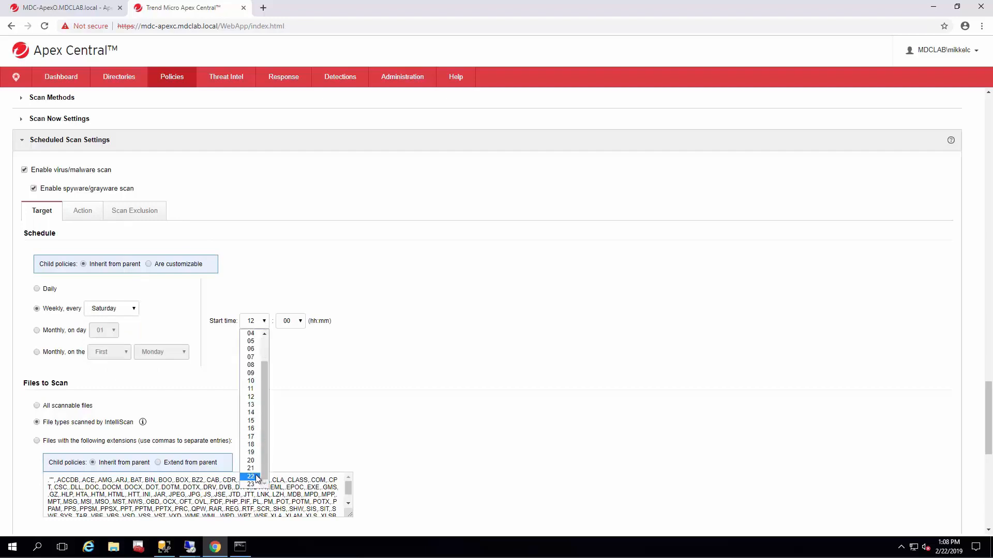
pyautogui.click(251, 475)
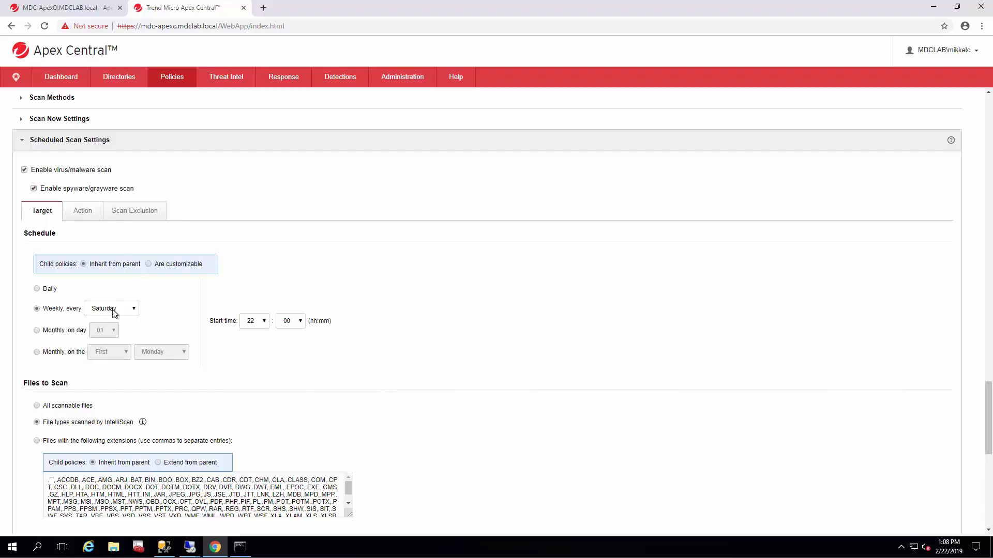
# Review the scheduled scan Action settings for advanced cleanup and cleanup on probable malware detection
pyautogui.scroll(-3)
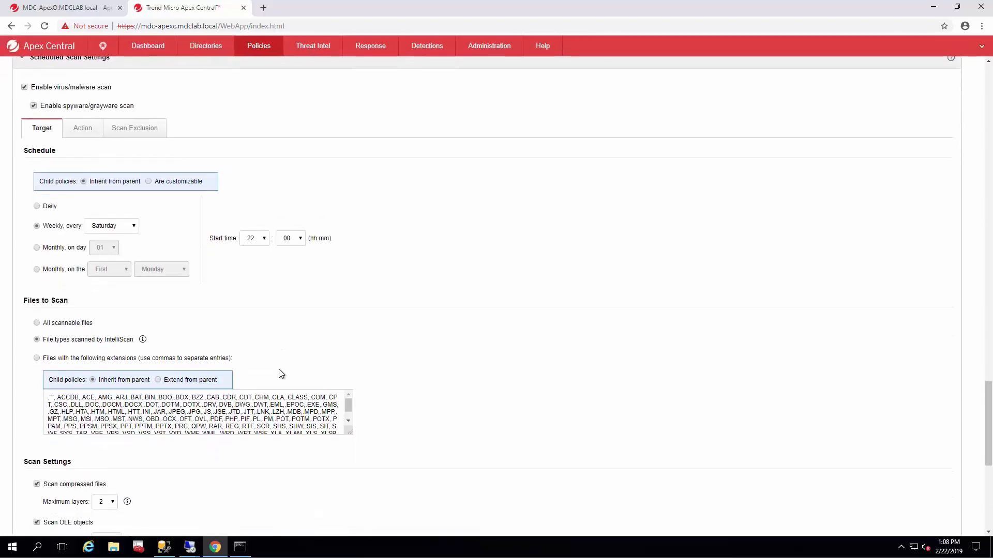
pyautogui.scroll(-3)
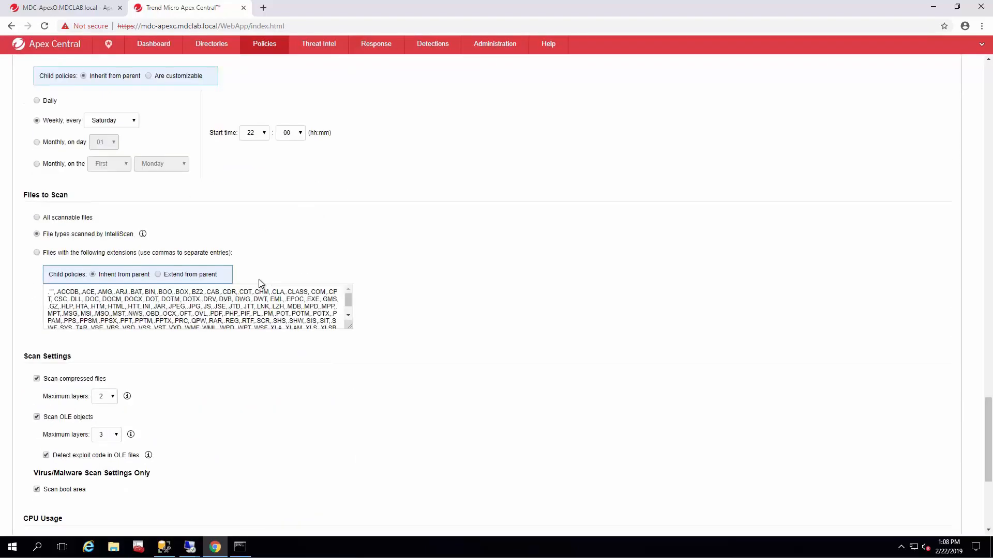
pyautogui.scroll(-3)
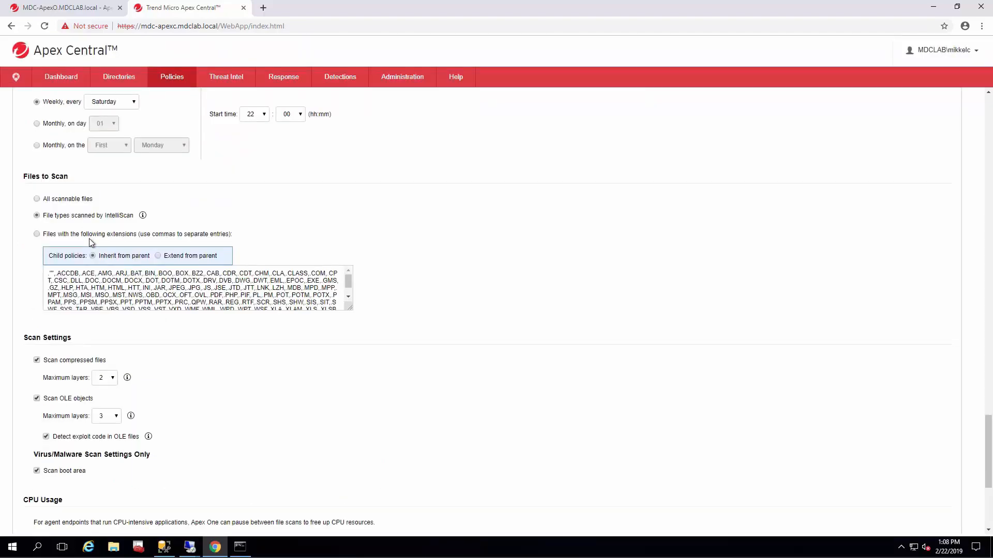
pyautogui.click(83, 106)
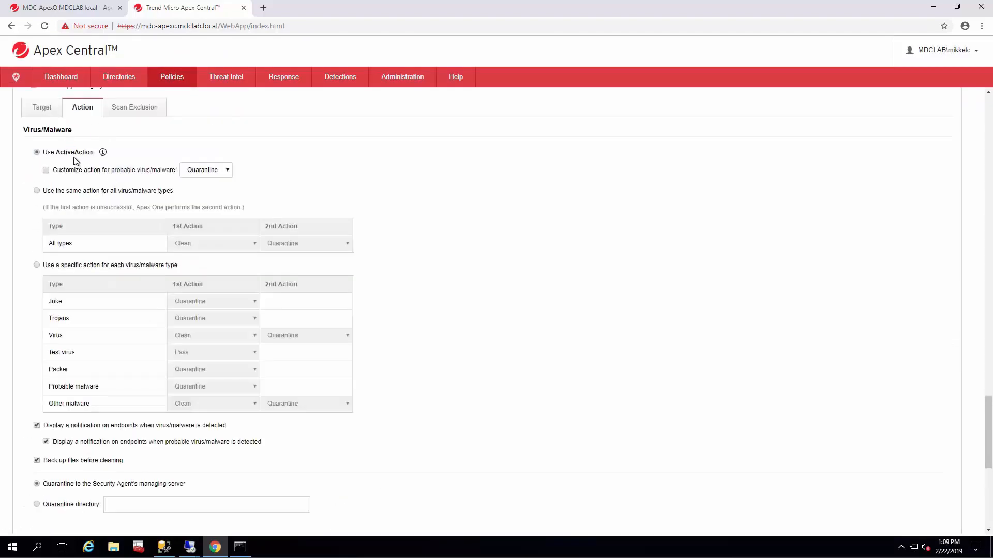
pyautogui.scroll(-3)
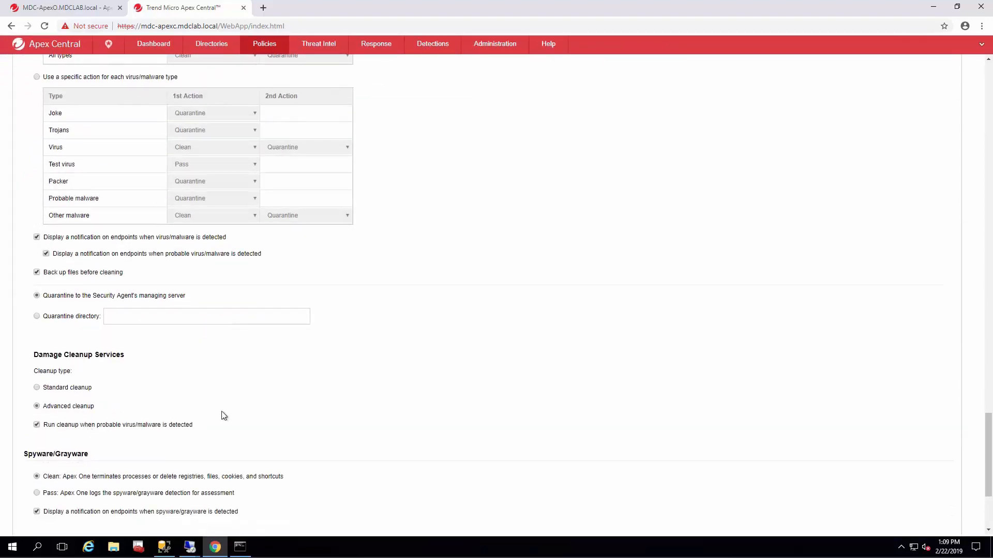
pyautogui.scroll(-3)
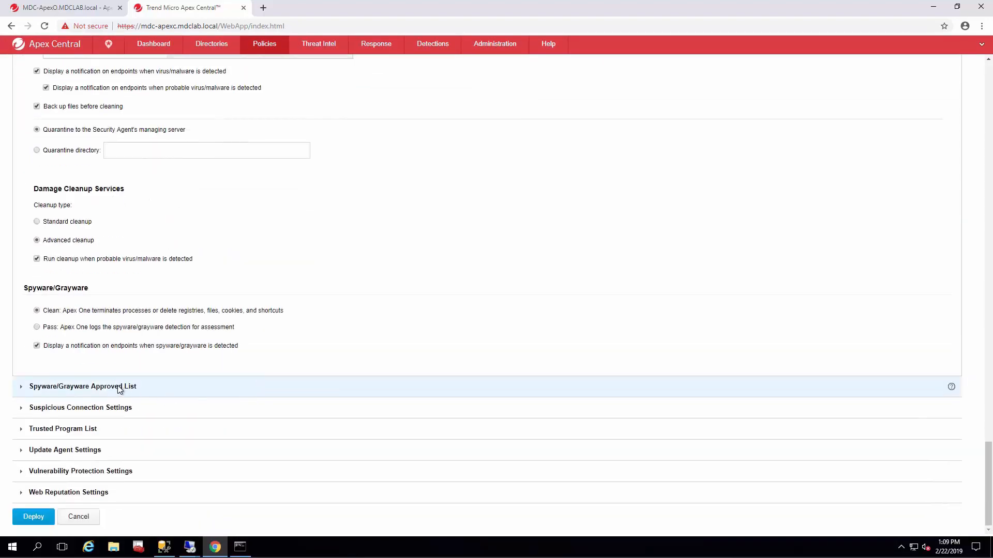
# In Suspicious Connection Settings, log and allow access to user-defined blocked IP list addresses
pyautogui.click(83, 386)
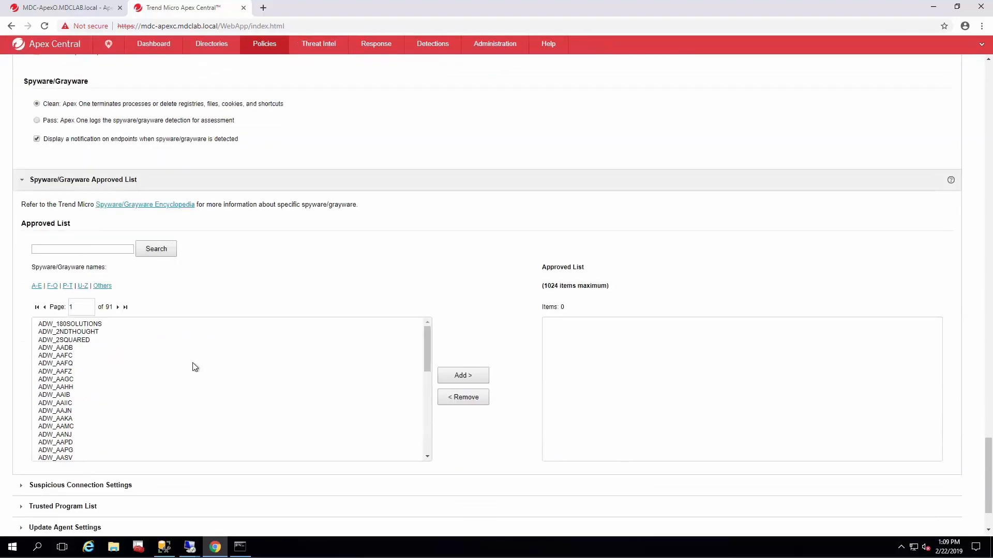
pyautogui.scroll(-3)
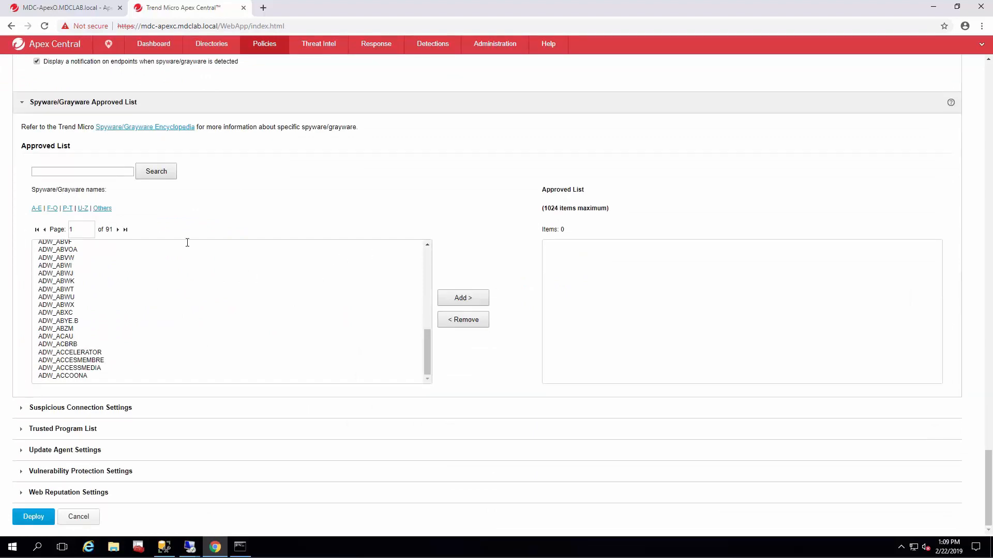
pyautogui.click(80, 408)
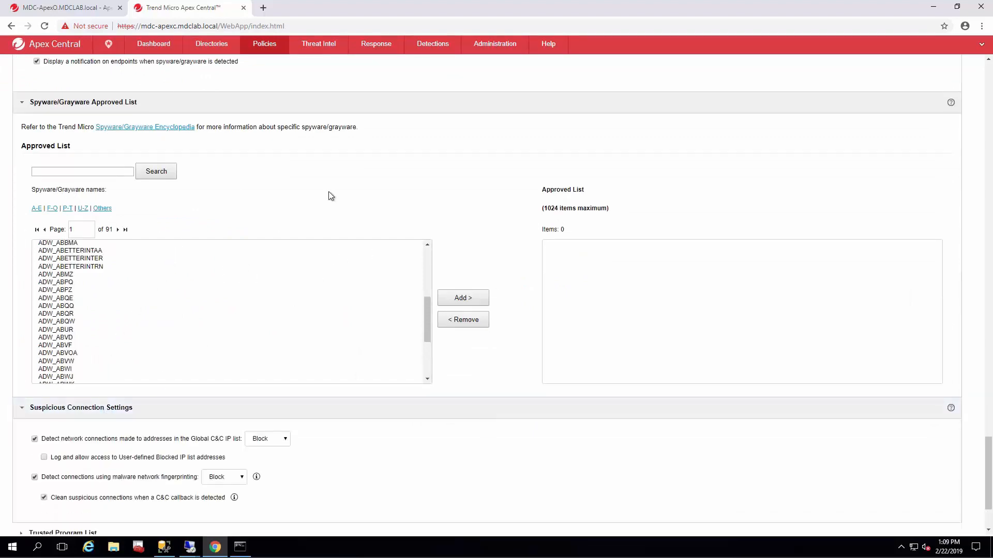
pyautogui.scroll(-3)
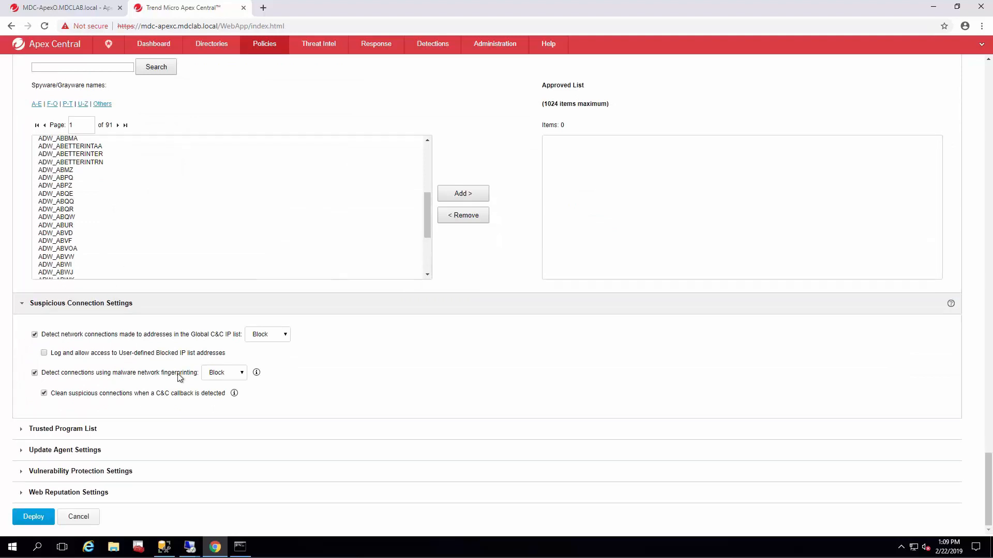
pyautogui.click(43, 353)
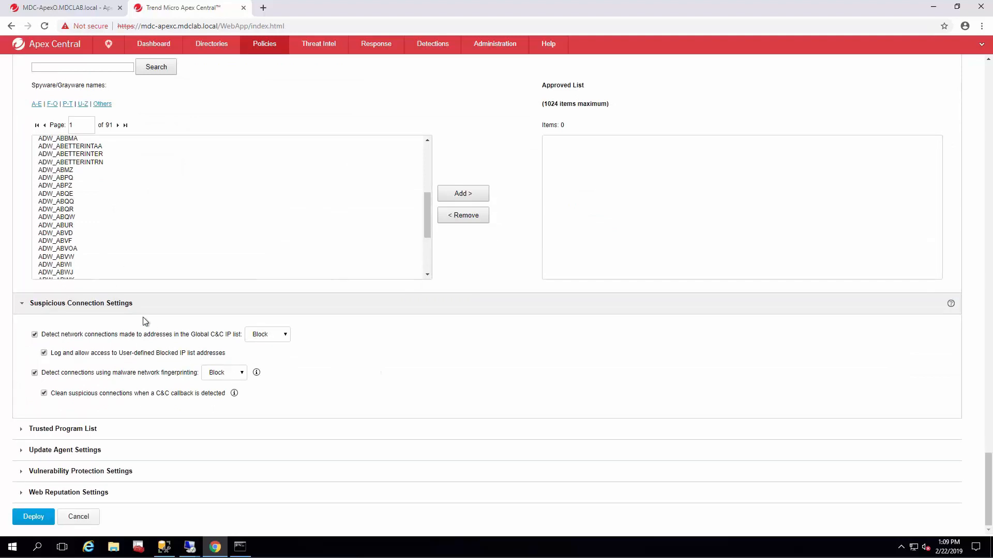
pyautogui.moveTo(120, 471)
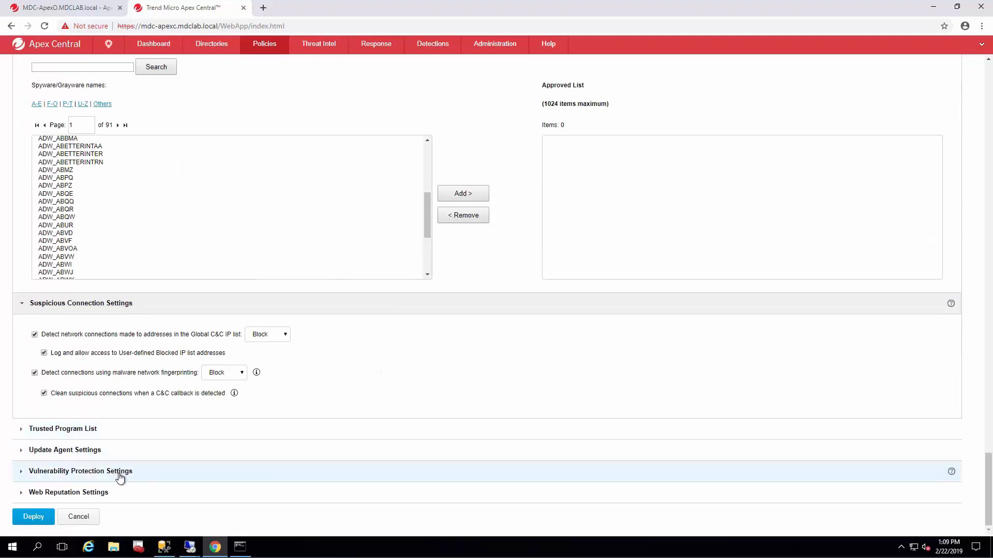
# Enable Vulnerability Protection in the Vulnerability Protection settings
pyautogui.click(81, 471)
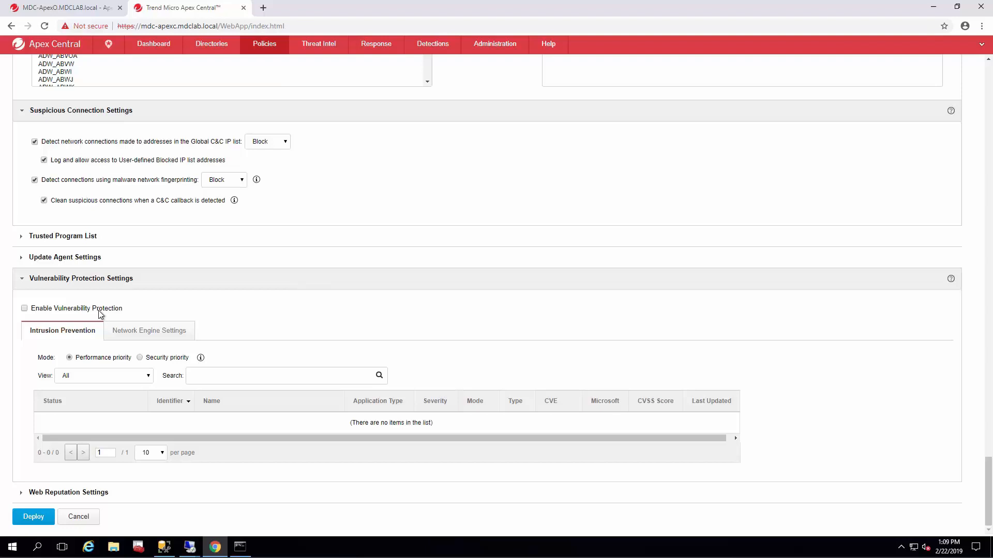
pyautogui.click(24, 308)
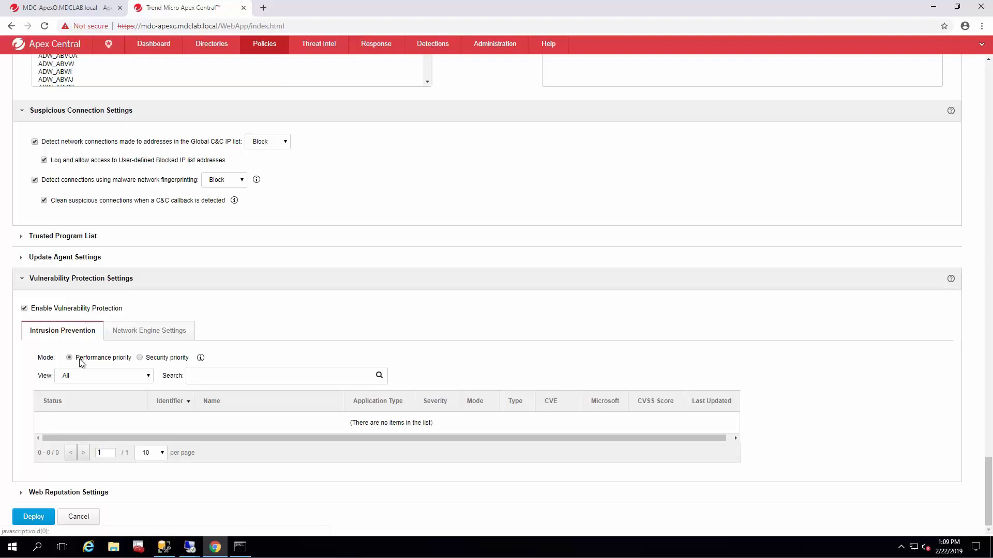
pyautogui.doubleClick(103, 358)
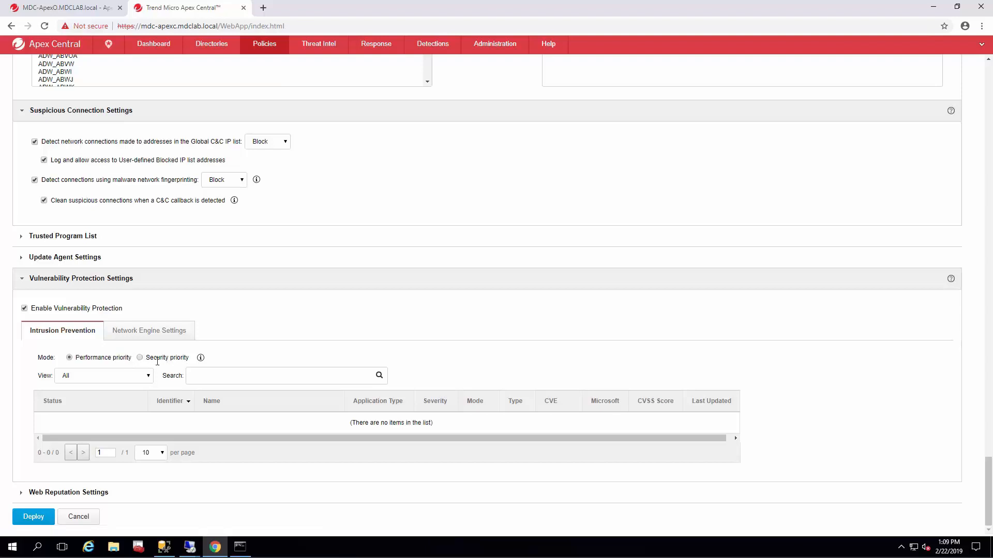
pyautogui.doubleClick(167, 357)
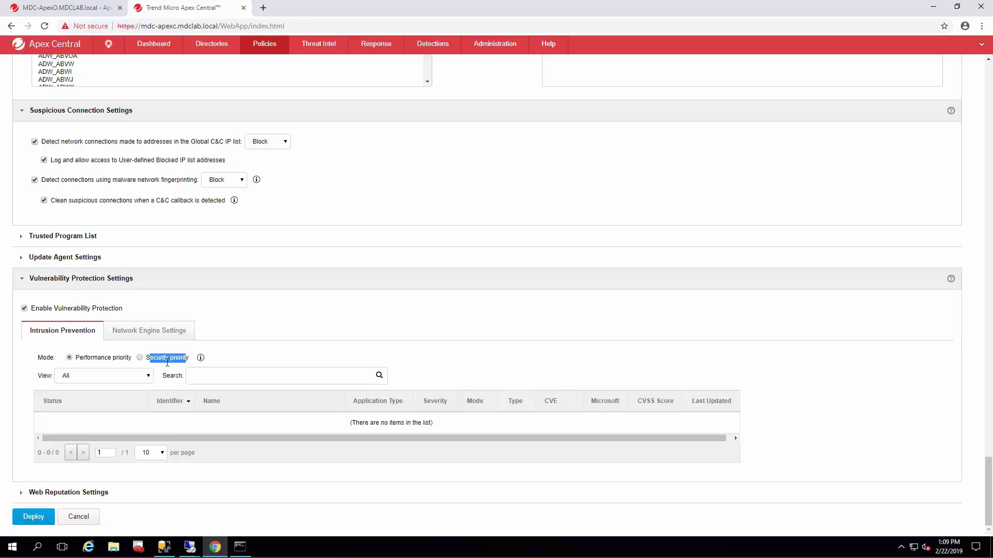
pyautogui.moveTo(151, 342)
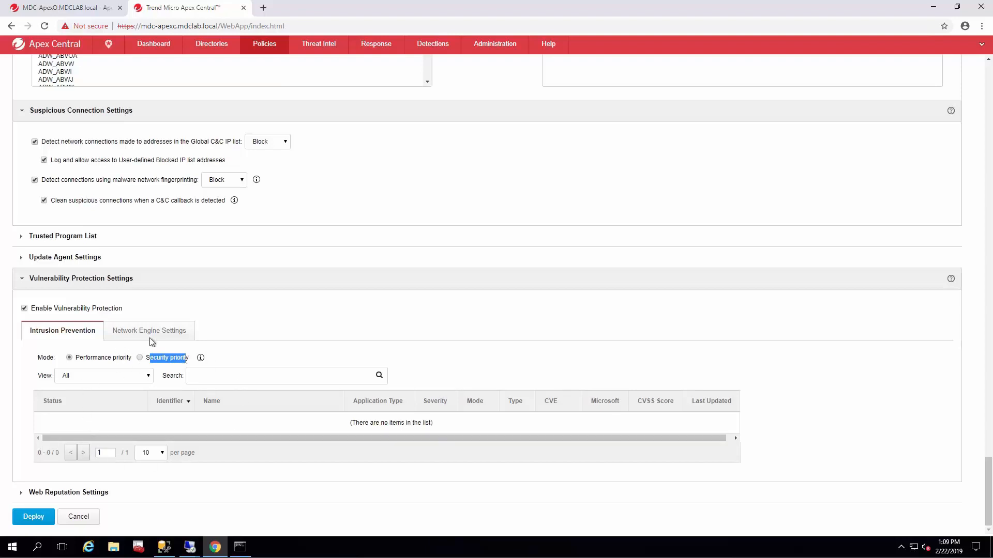
# In Network Engine Settings, set maximum TCP and UDP connections to 10000
pyautogui.click(149, 331)
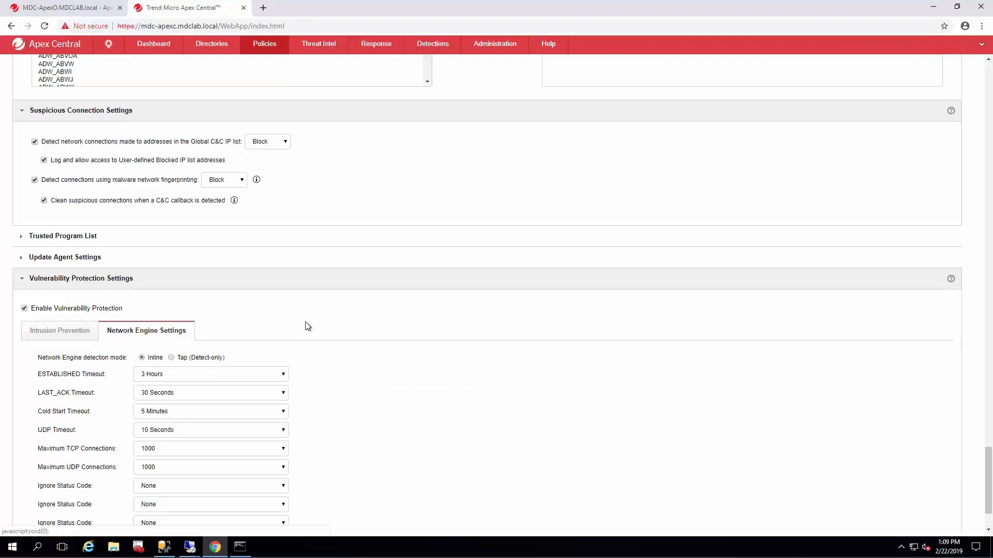
pyautogui.scroll(-3)
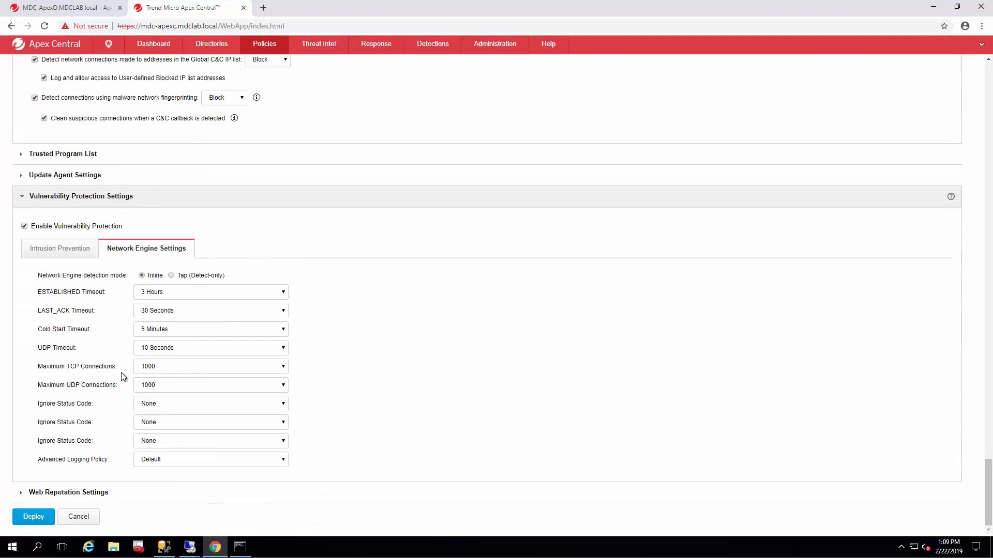
pyautogui.click(210, 366)
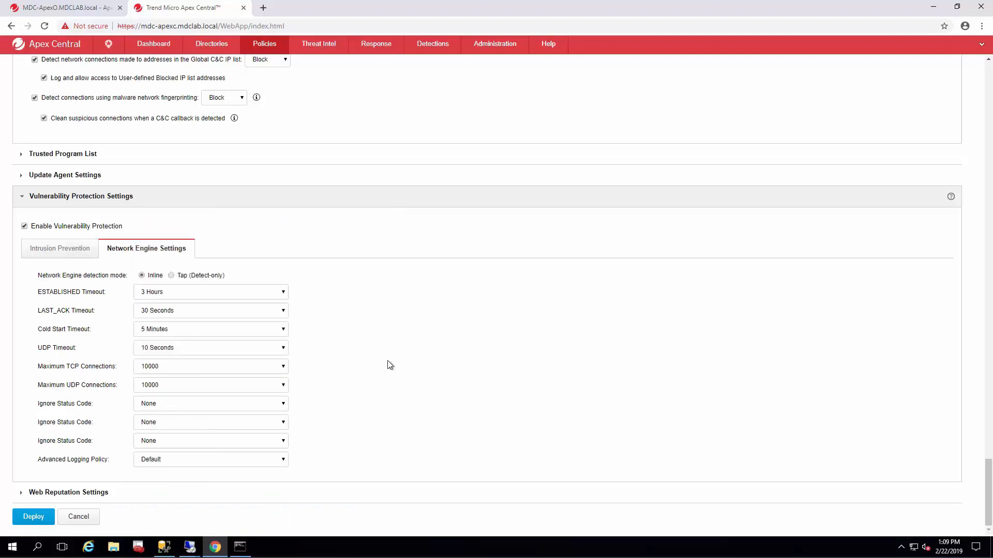
pyautogui.moveTo(168, 385)
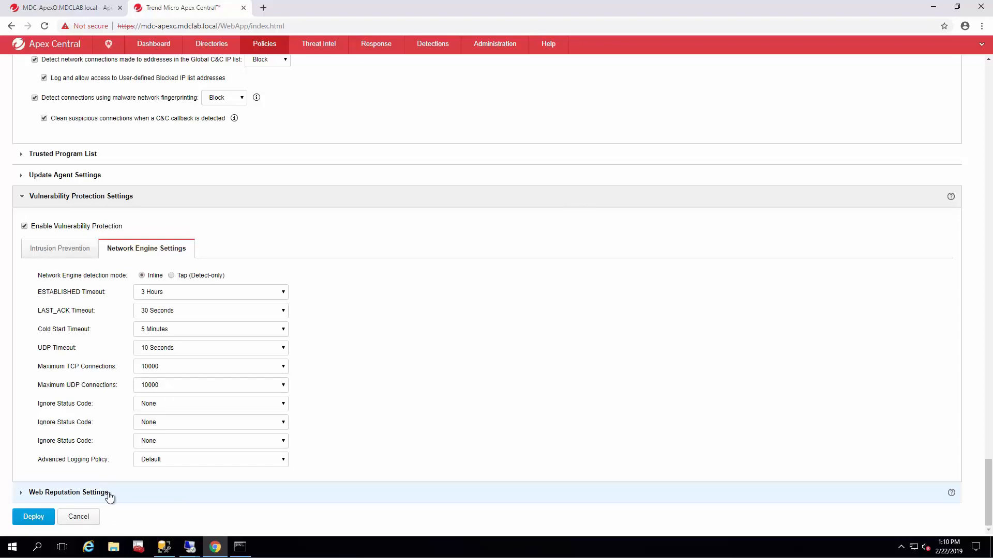
# Review external agents' Web Reputation, then set internal agents' security level to Medium
pyautogui.click(68, 493)
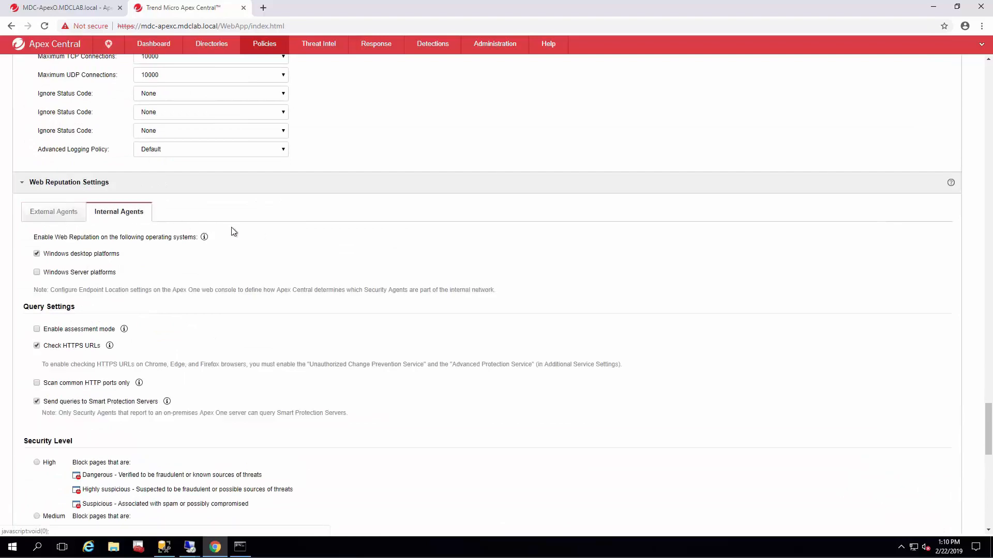
pyautogui.click(53, 211)
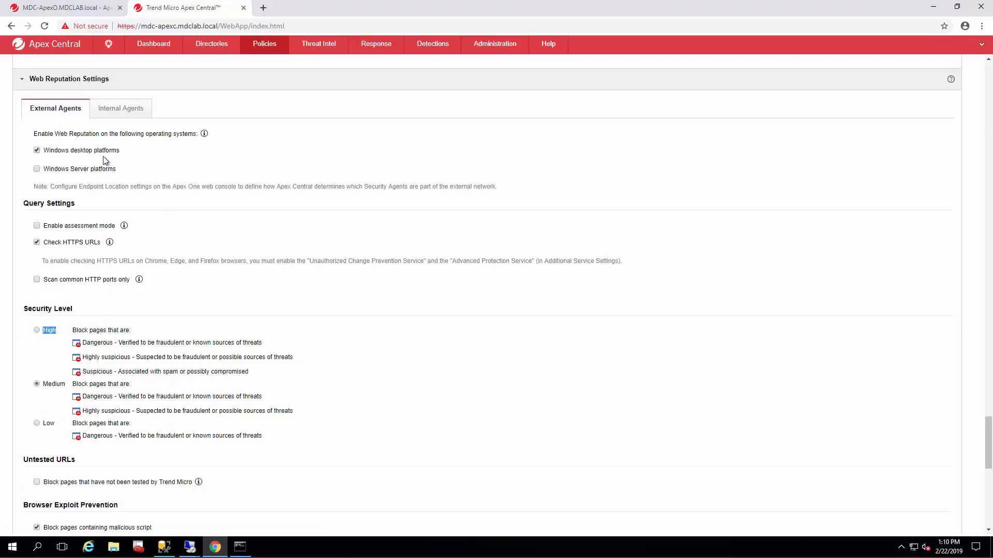
pyautogui.click(120, 108)
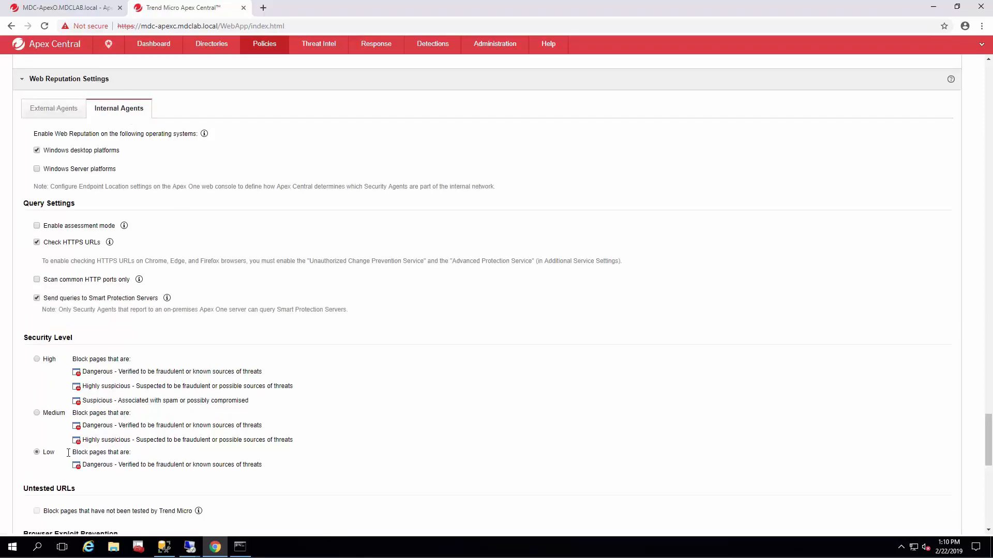
pyautogui.doubleClick(52, 413)
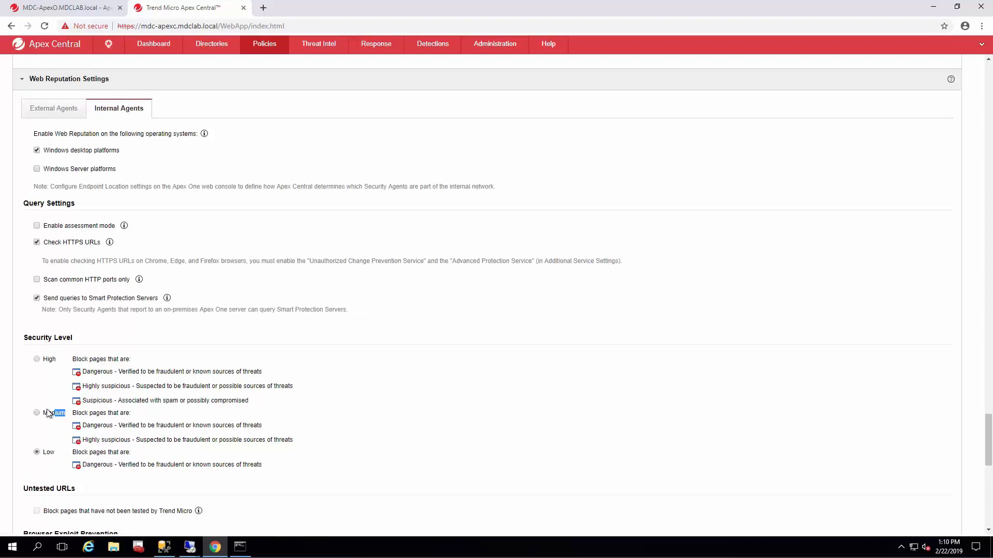
pyautogui.click(37, 412)
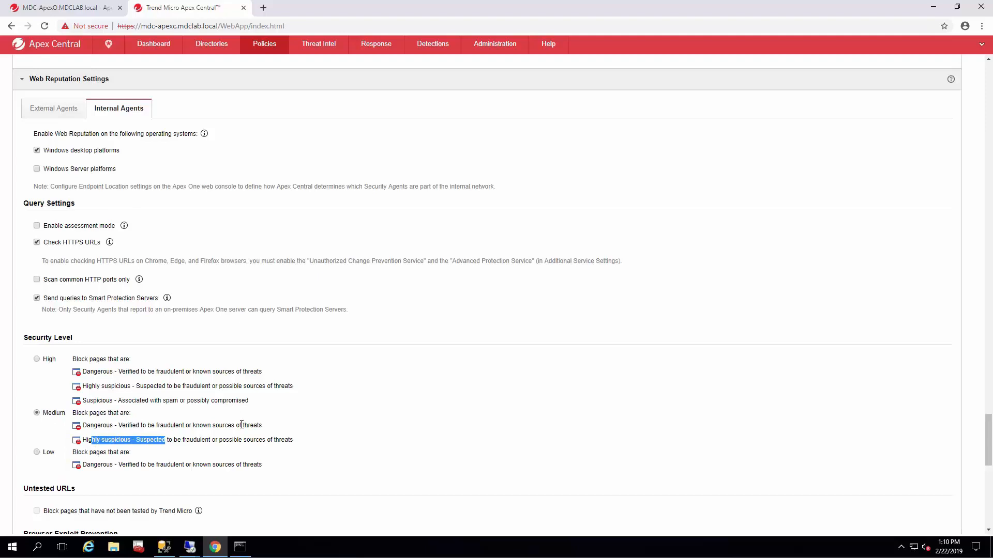
# Scroll through the remaining Web Reputation options and approved URL list
pyautogui.scroll(-3)
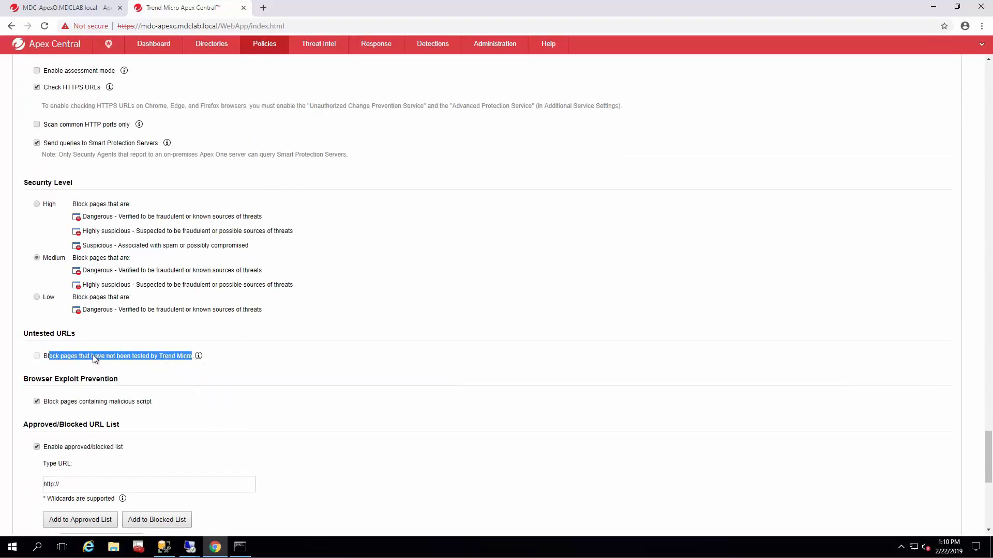
pyautogui.moveTo(199, 356)
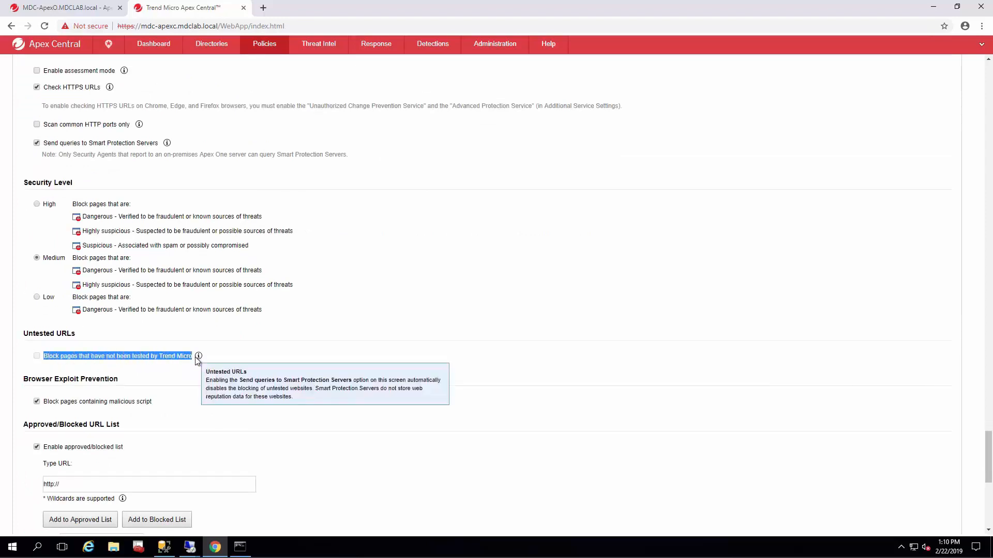
pyautogui.moveTo(87, 356)
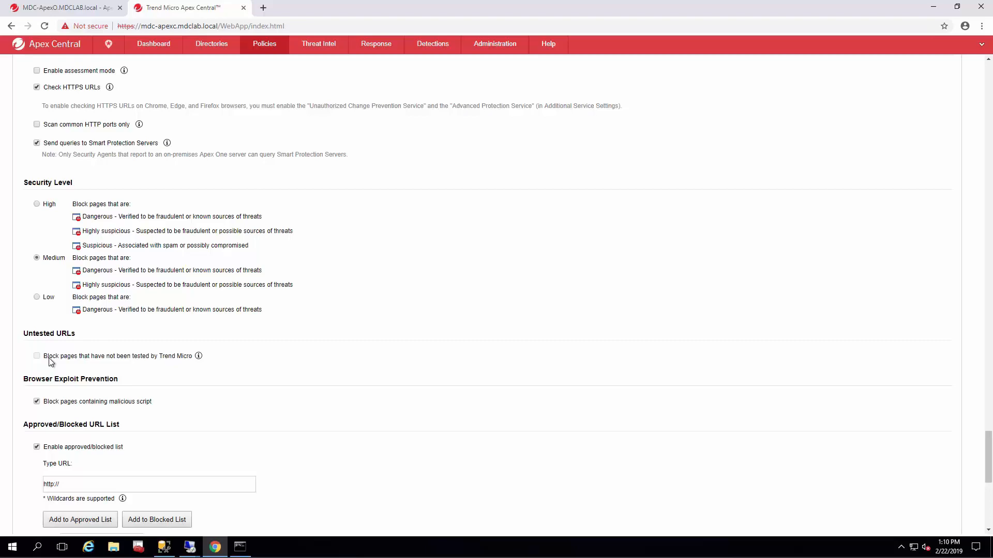
pyautogui.scroll(-3)
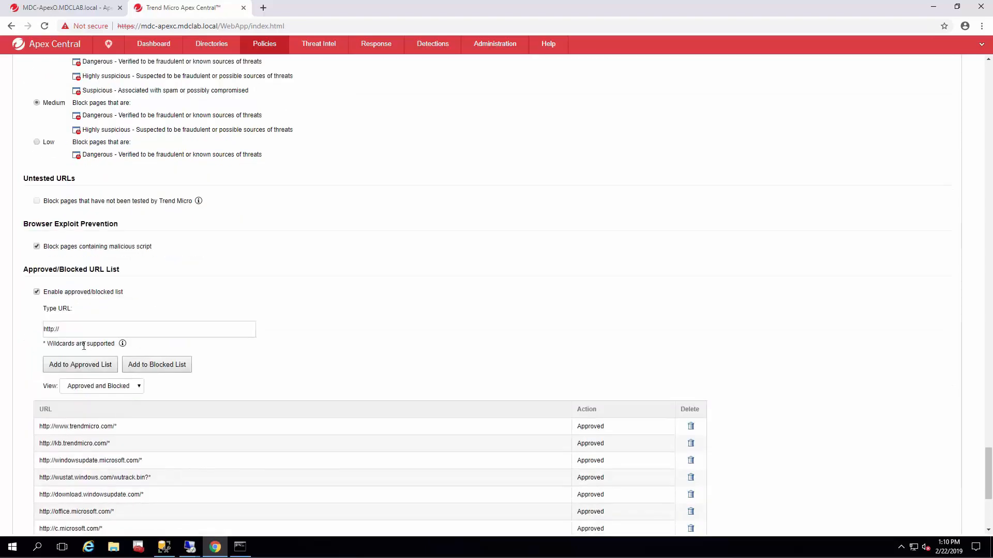
pyautogui.scroll(-3)
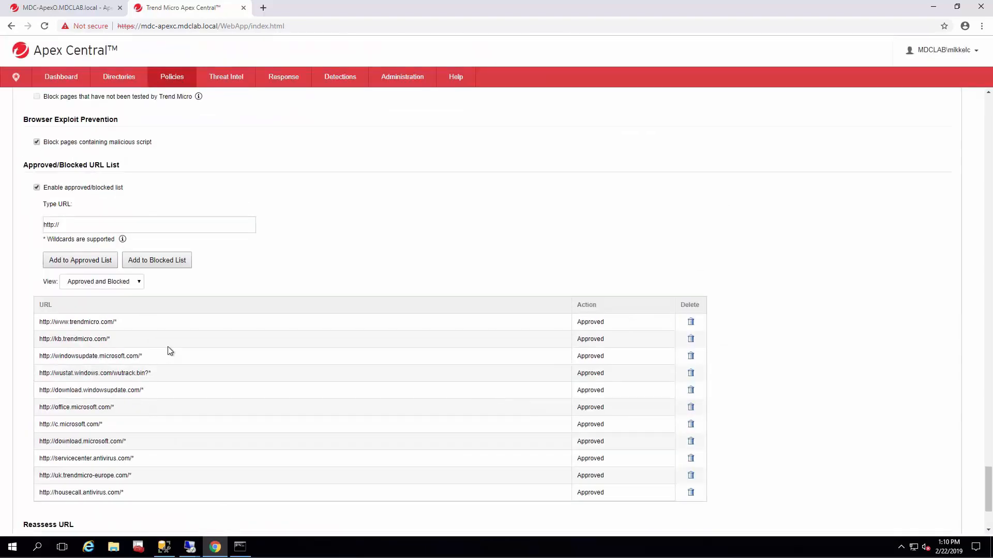
pyautogui.scroll(-3)
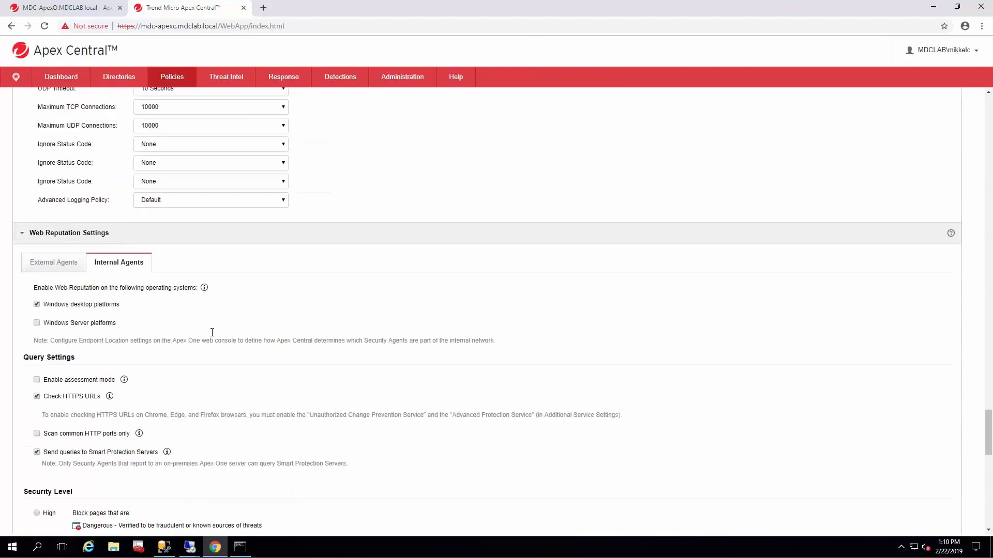
pyautogui.scroll(-3)
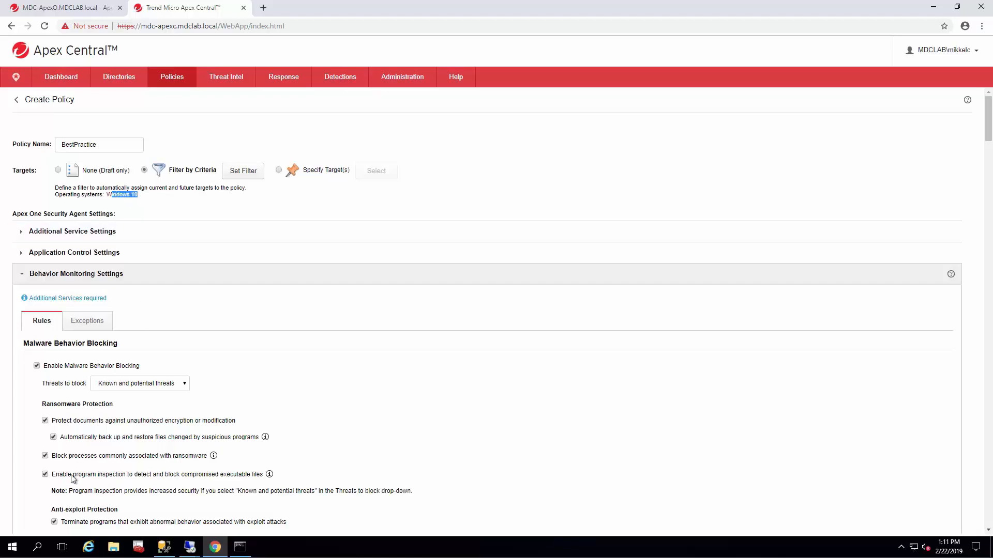
pyautogui.scroll(-3)
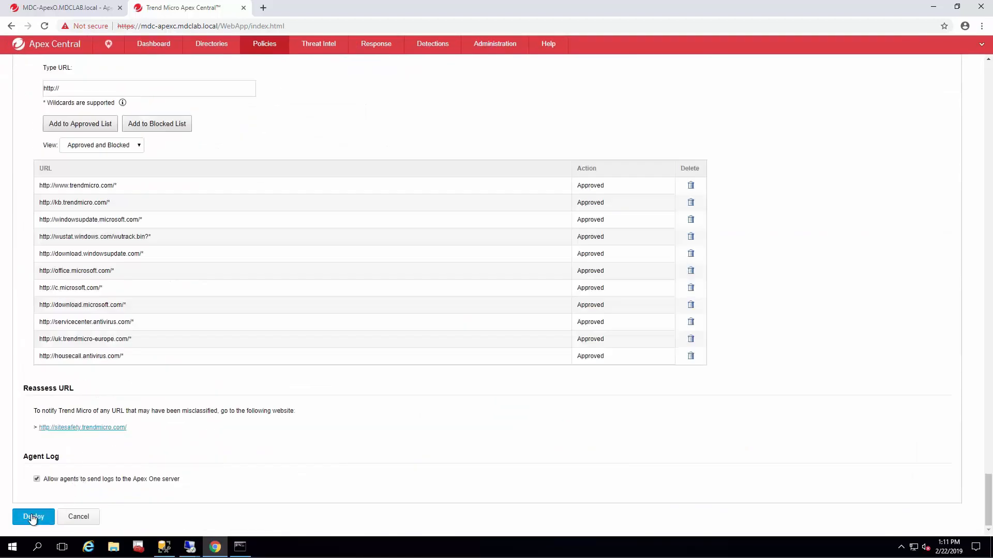
pyautogui.click(33, 518)
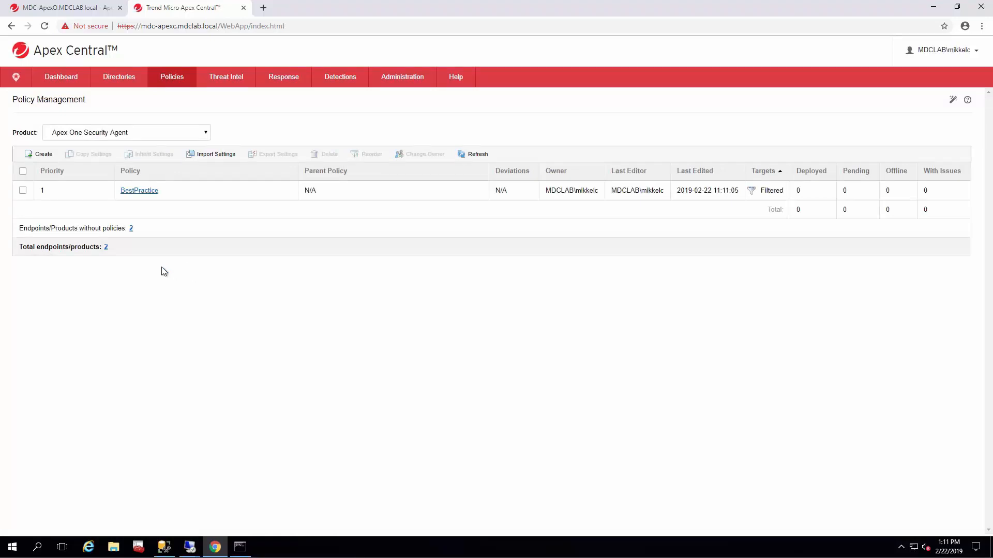
pyautogui.moveTo(444, 355)
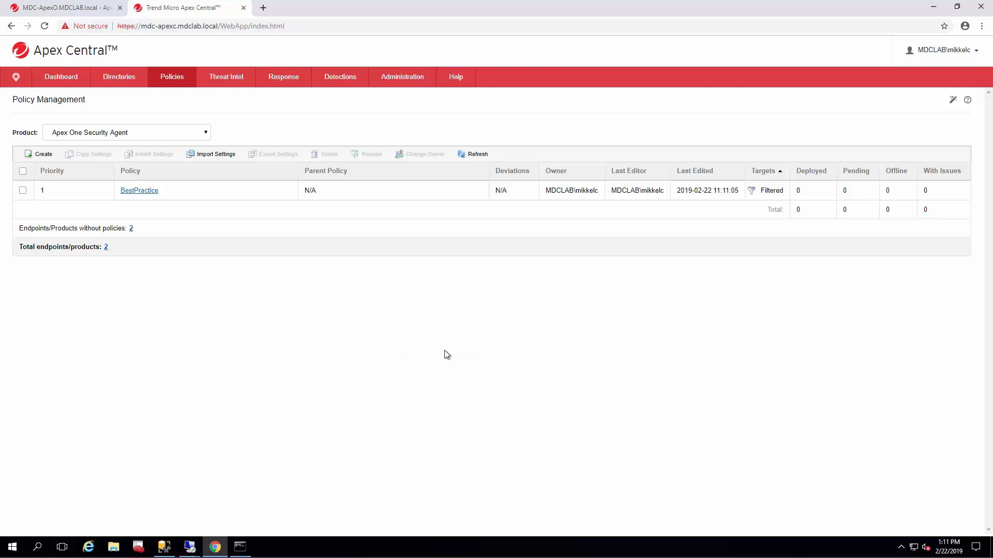
pyautogui.moveTo(629, 363)
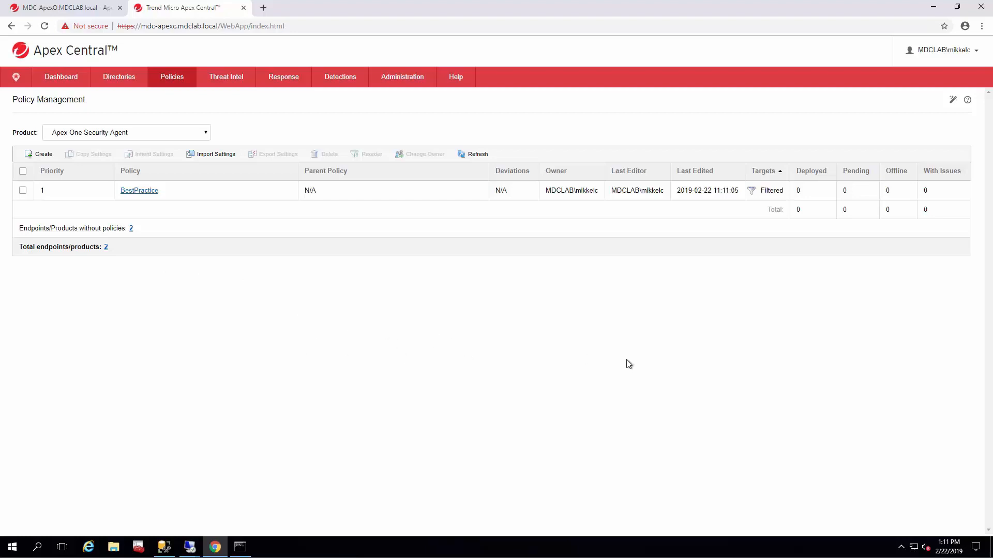